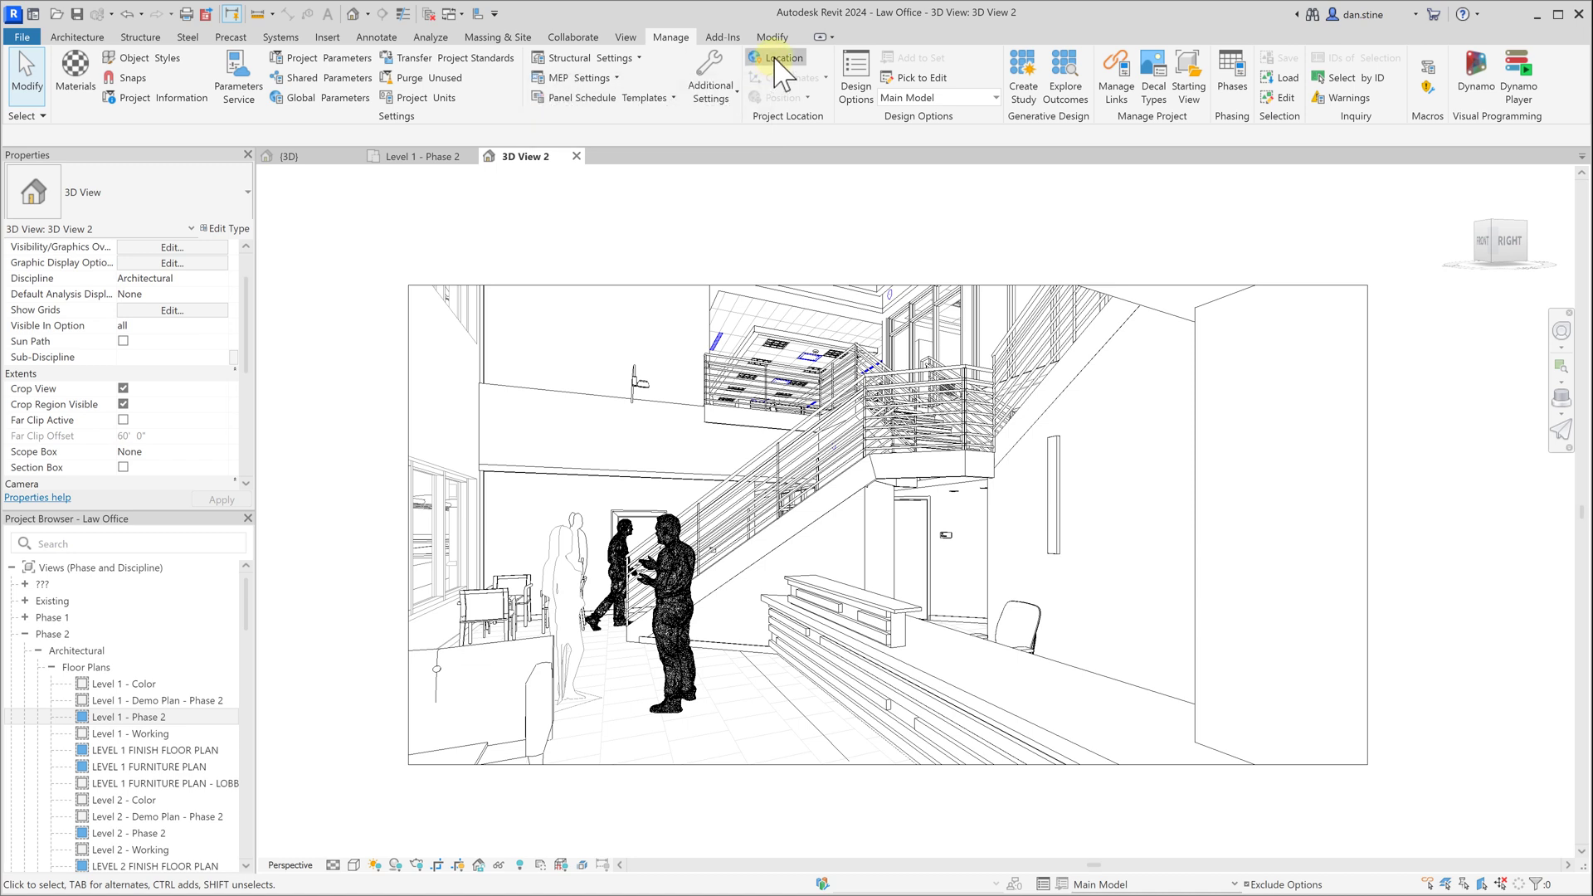
Step: Review the project location and its map, then close the location settings unchanged
left_click(780, 56)
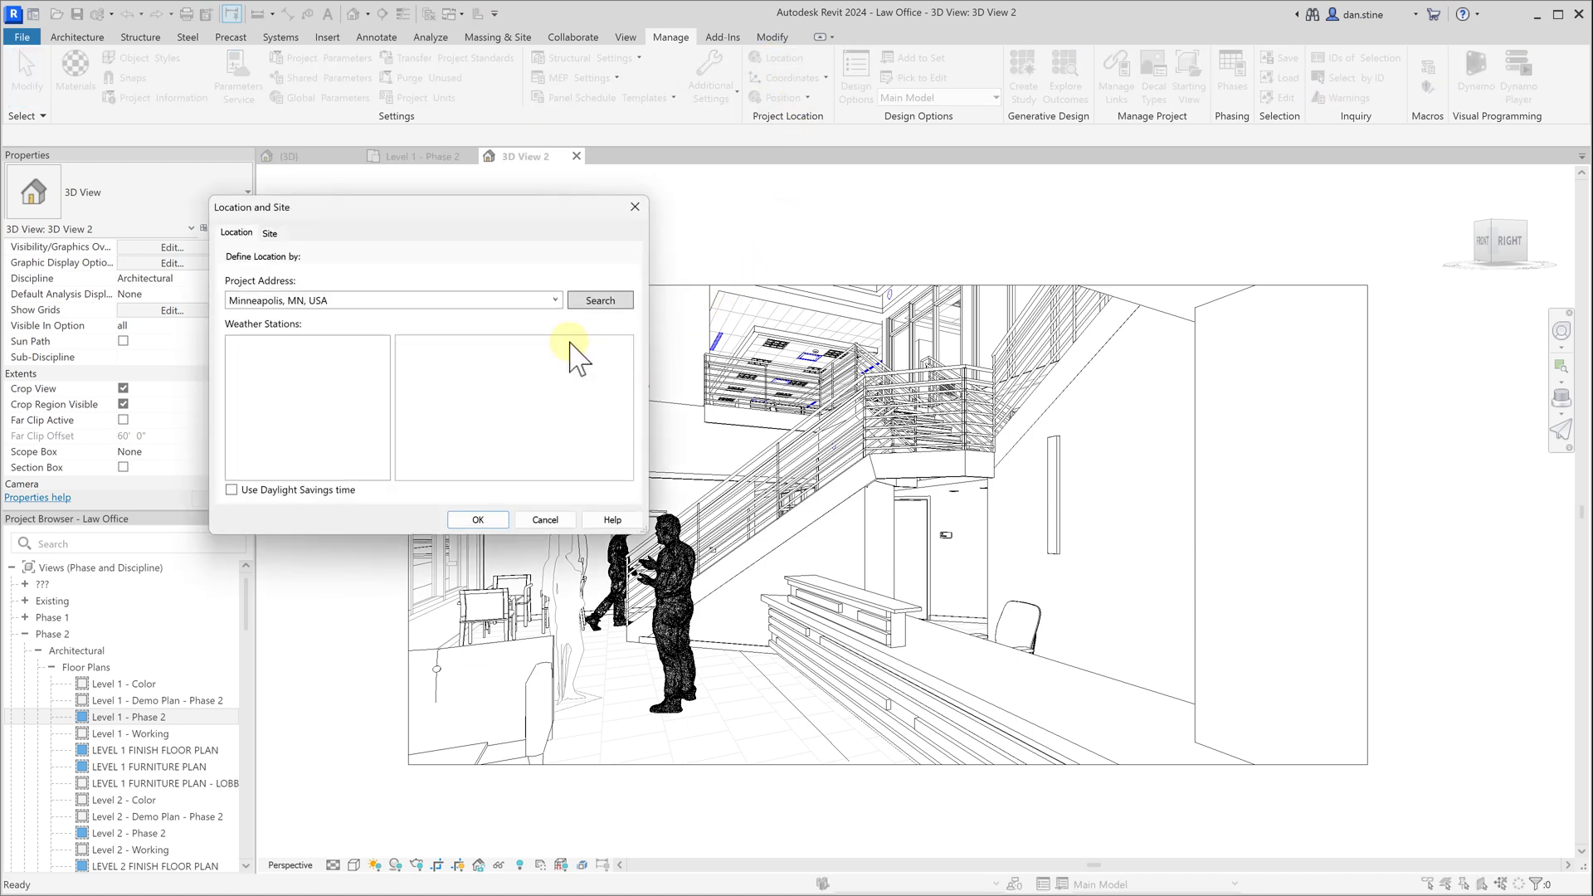
left_click(599, 300)
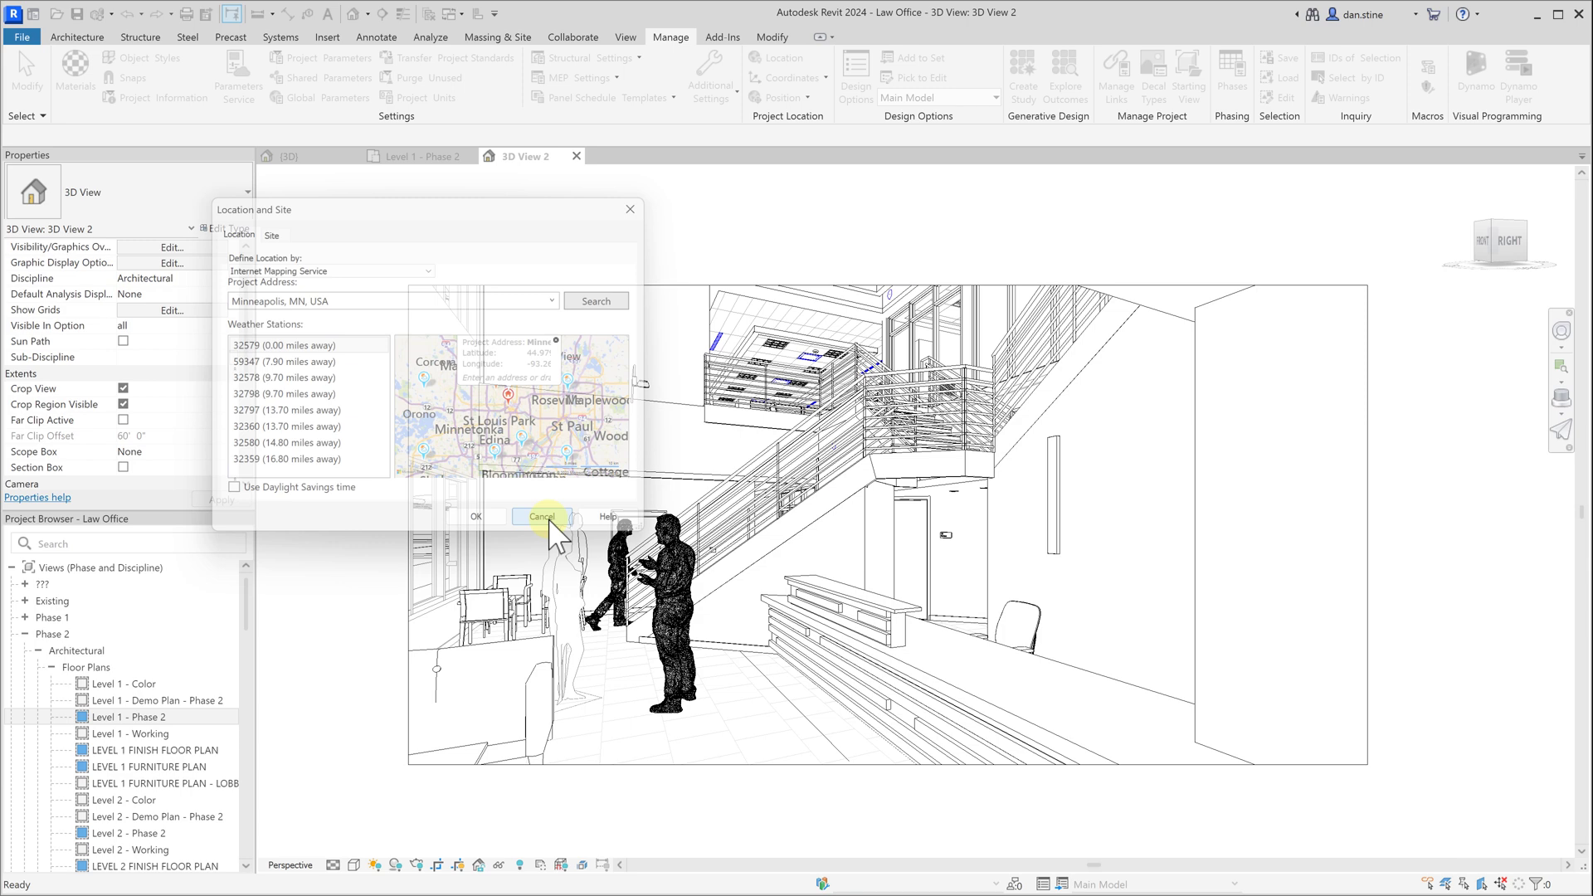
left_click(541, 516)
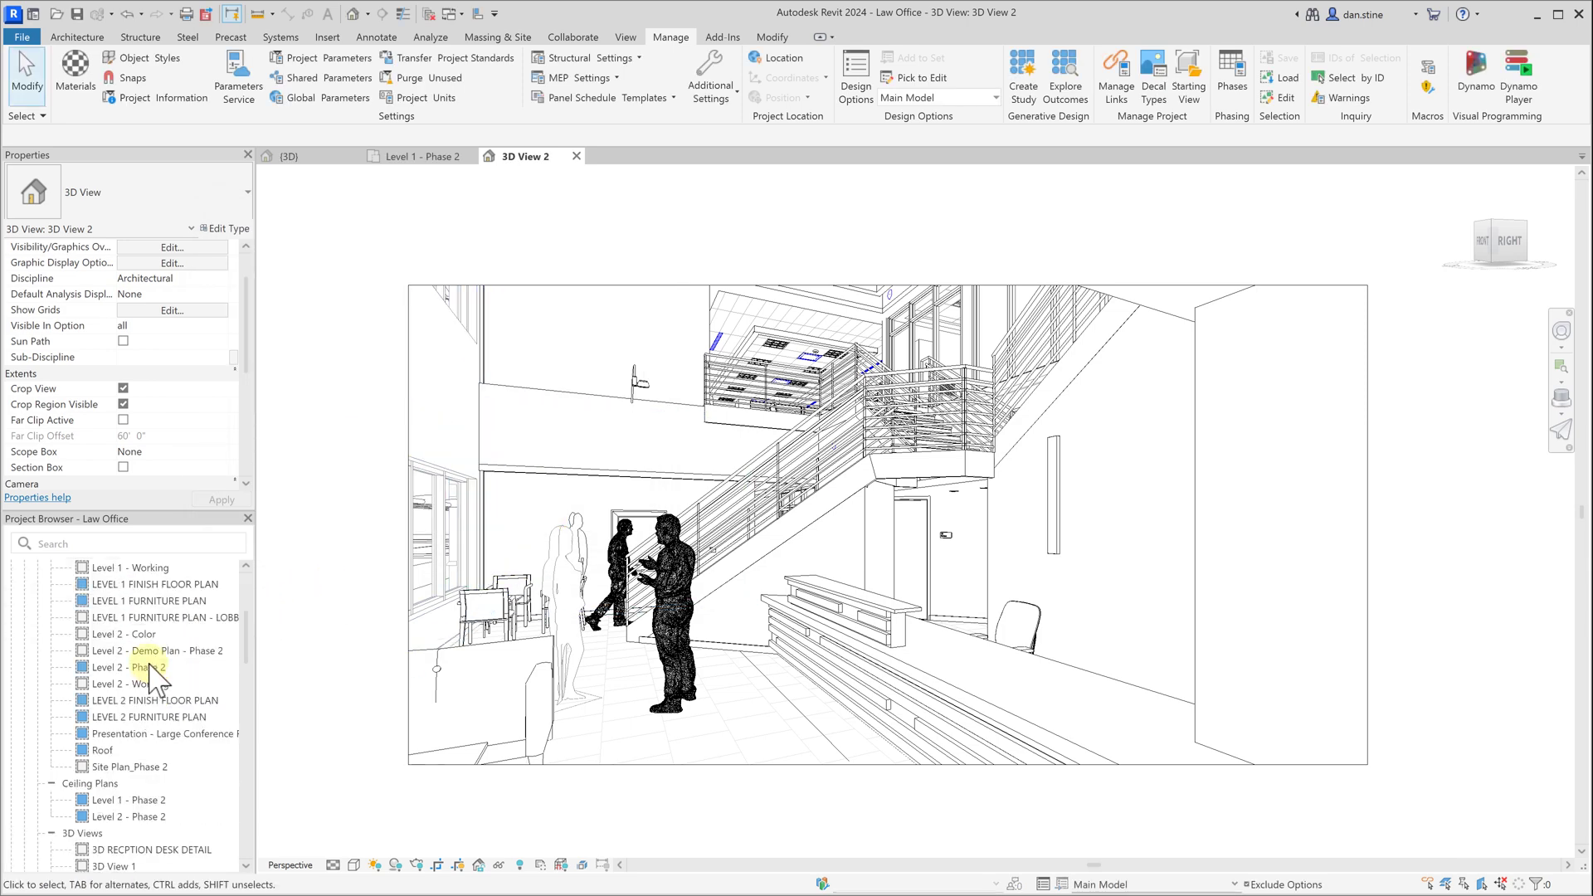
Step: Open Site Plan_Phase 2 and set its Orientation to True North
scroll("down", 3)
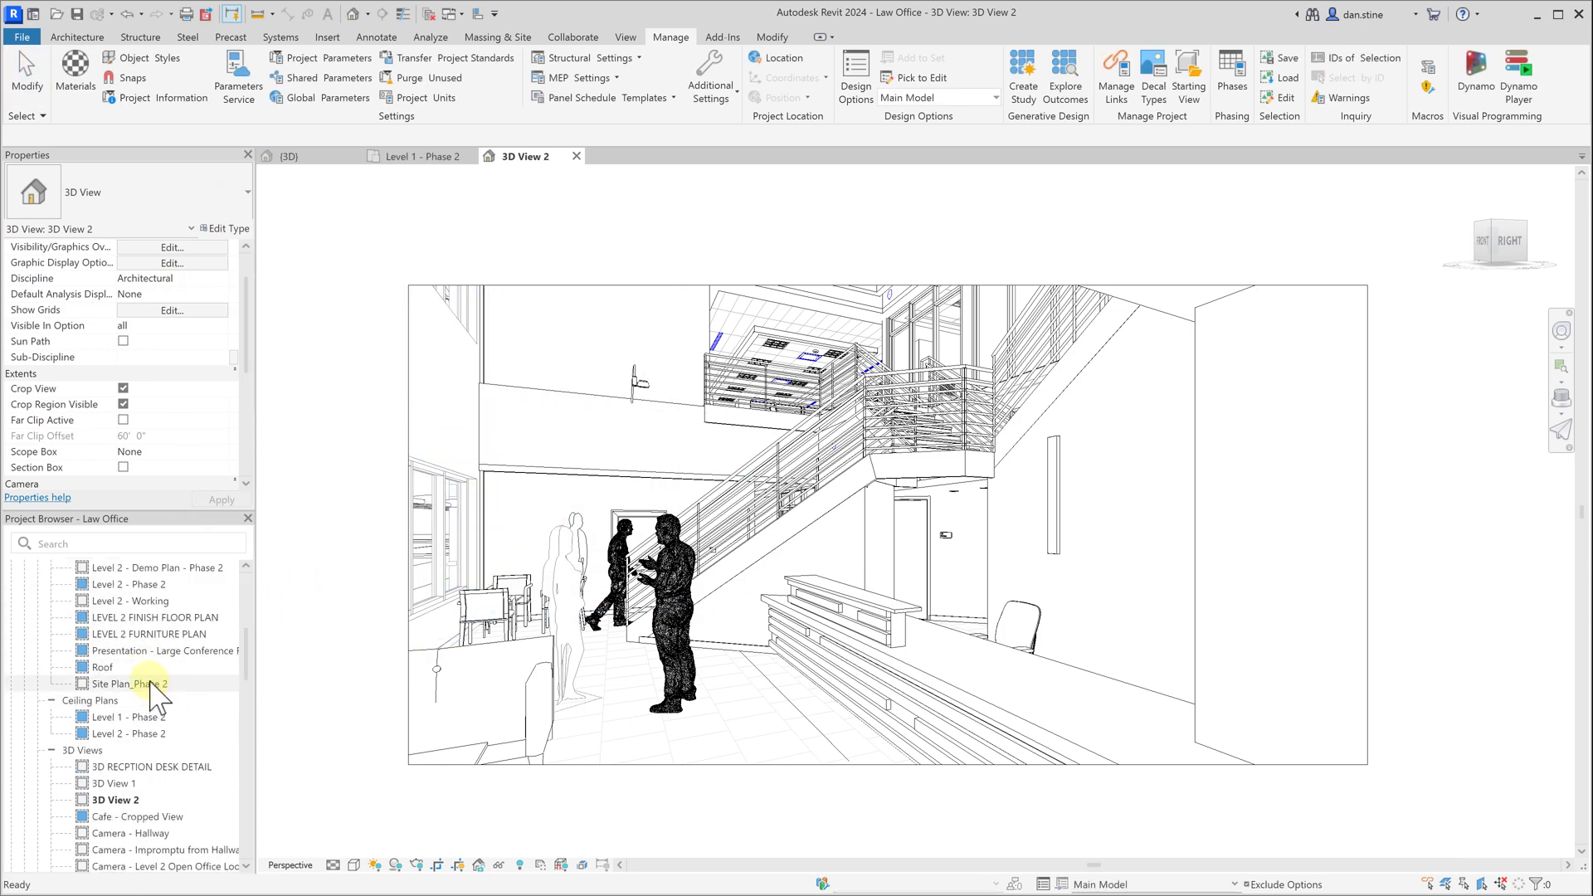
double_click(136, 684)
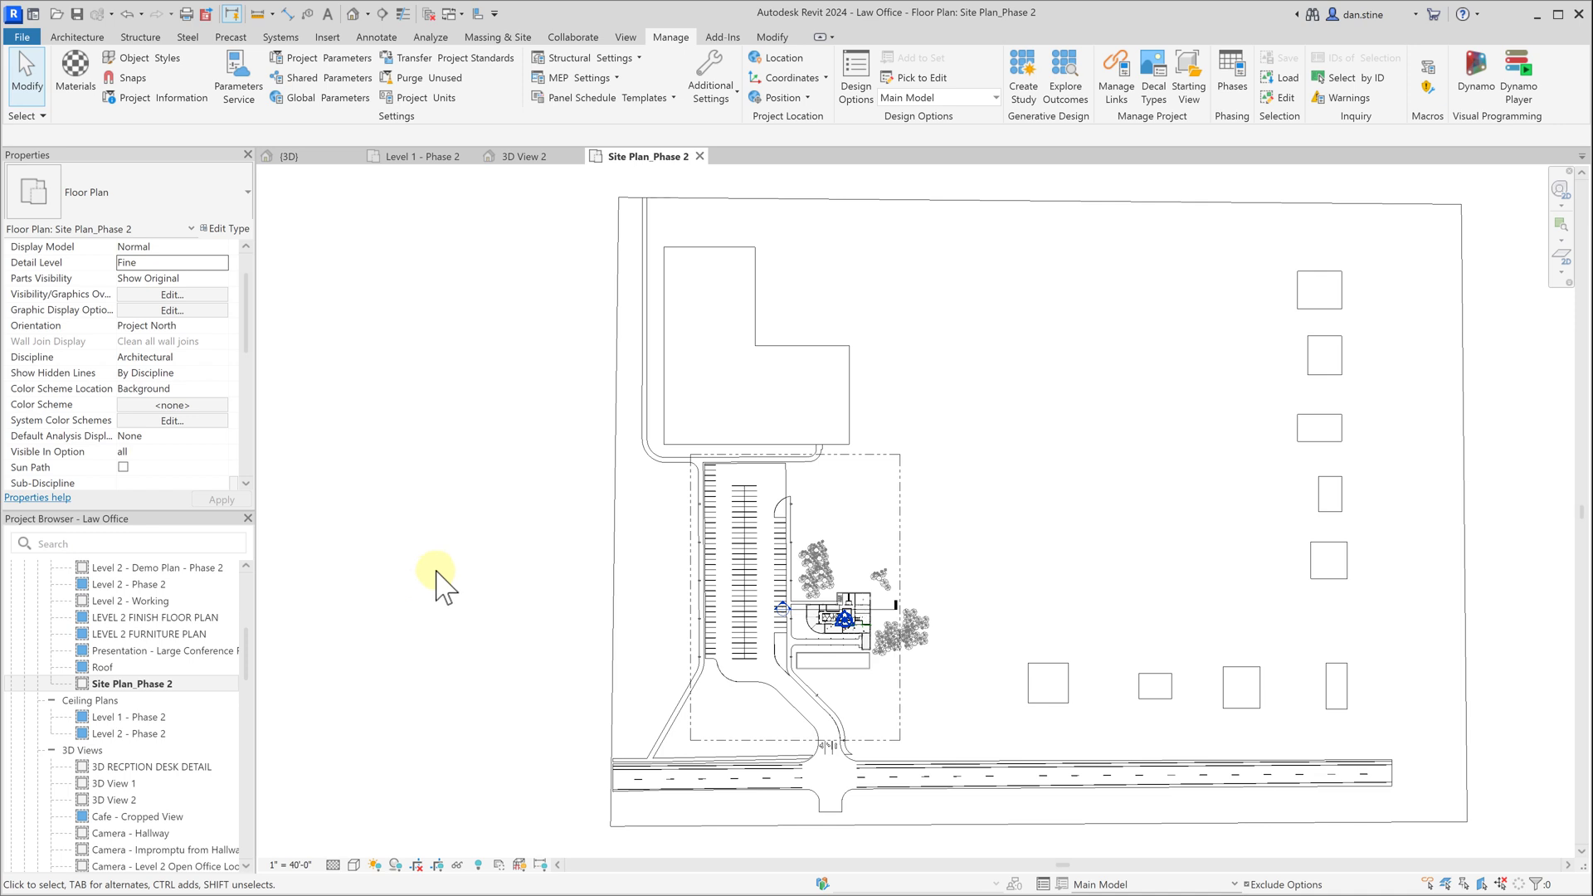
mouse_move(56, 342)
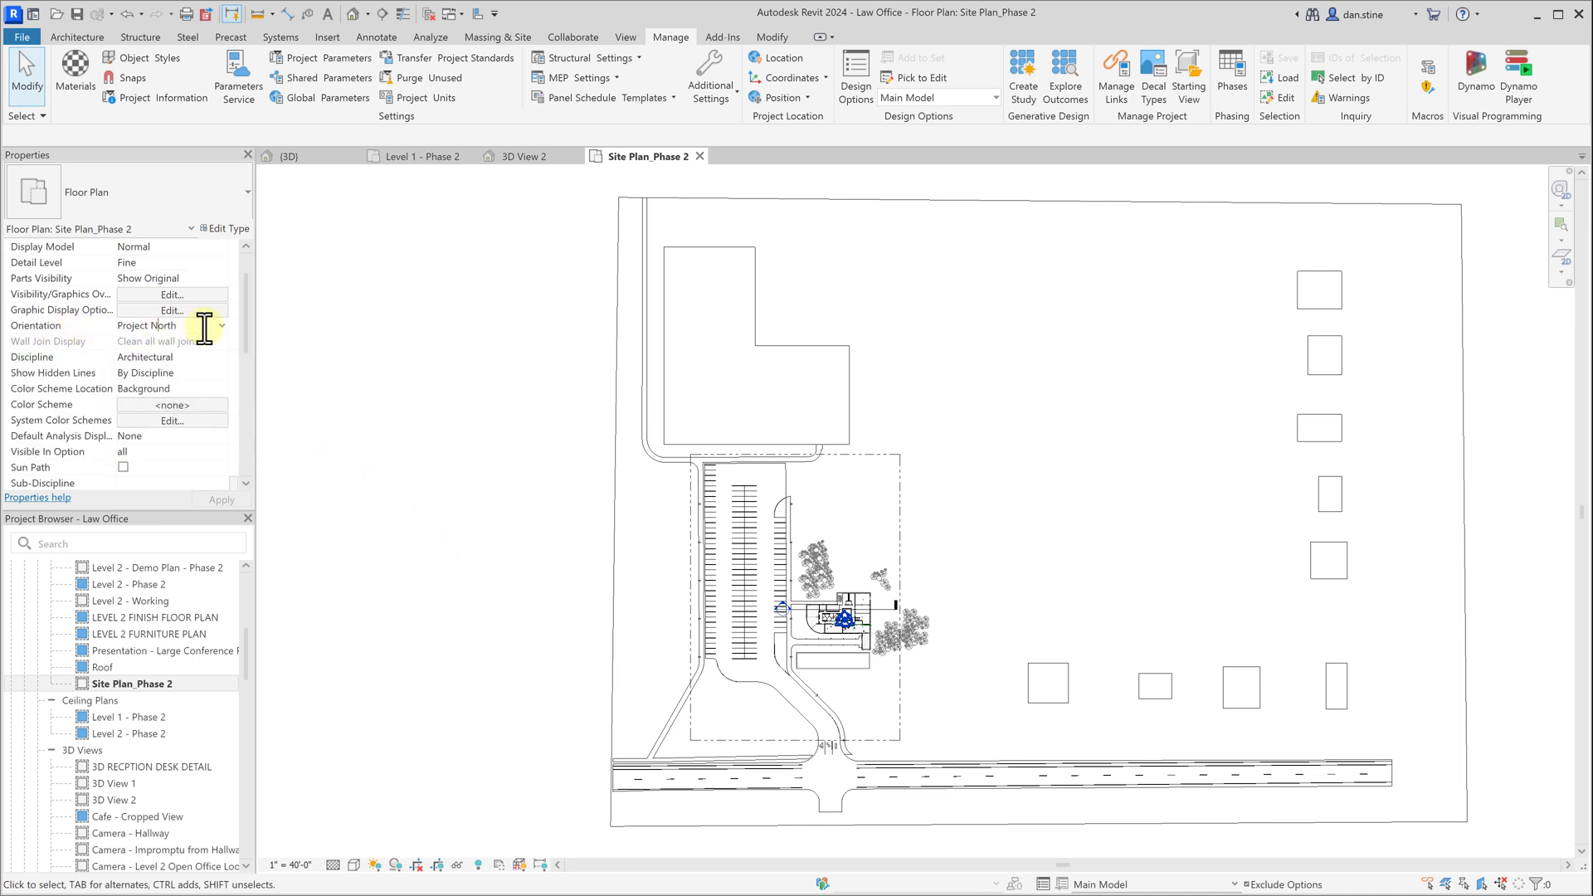
left_click(221, 326)
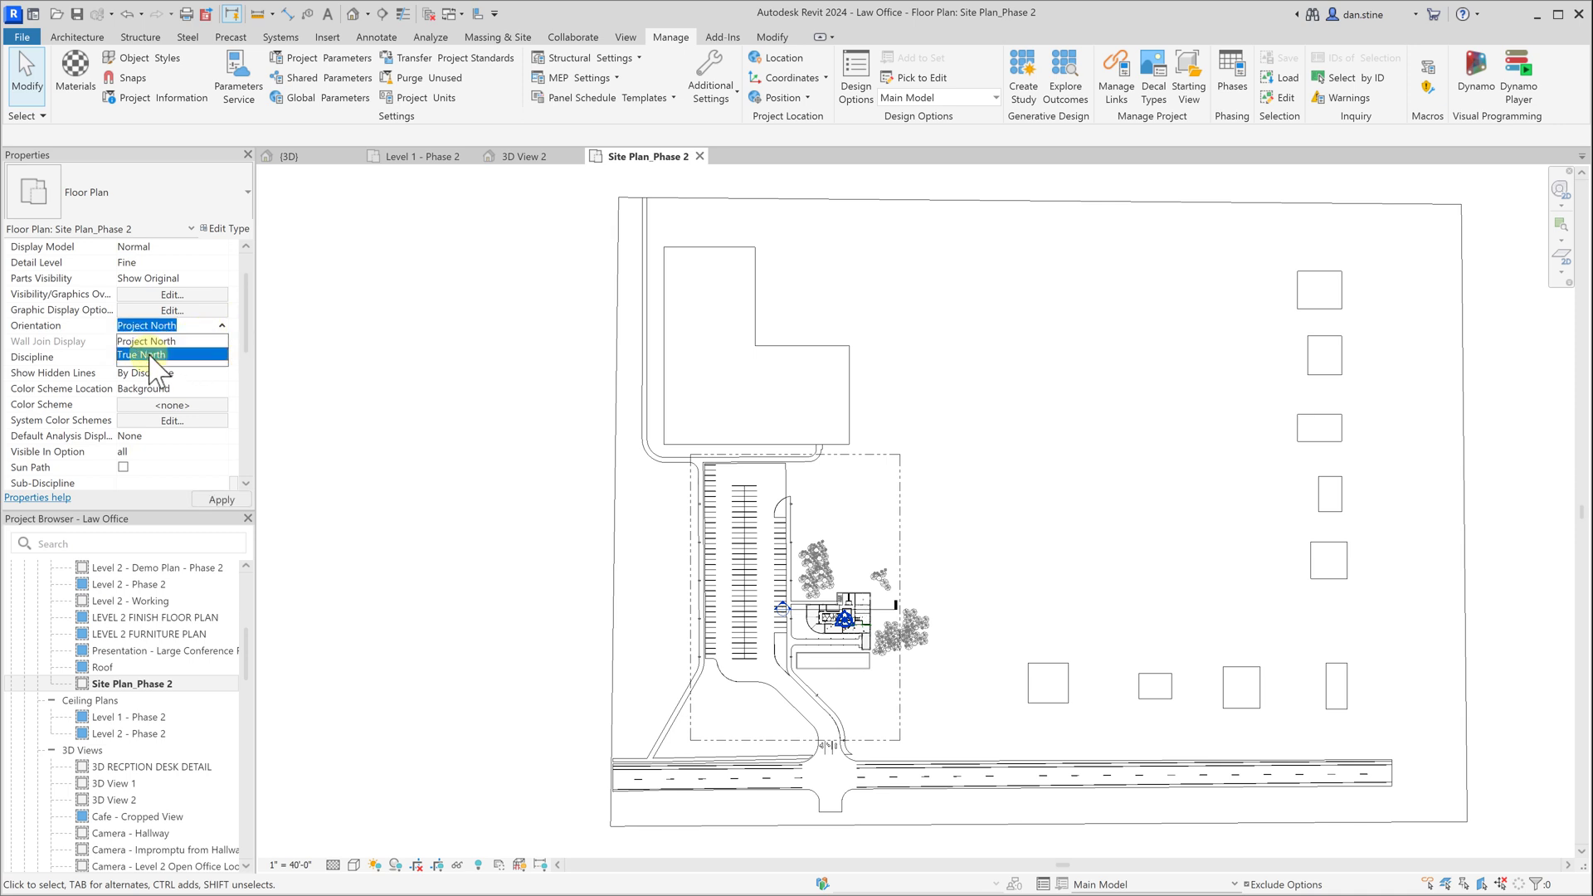
left_click(143, 353)
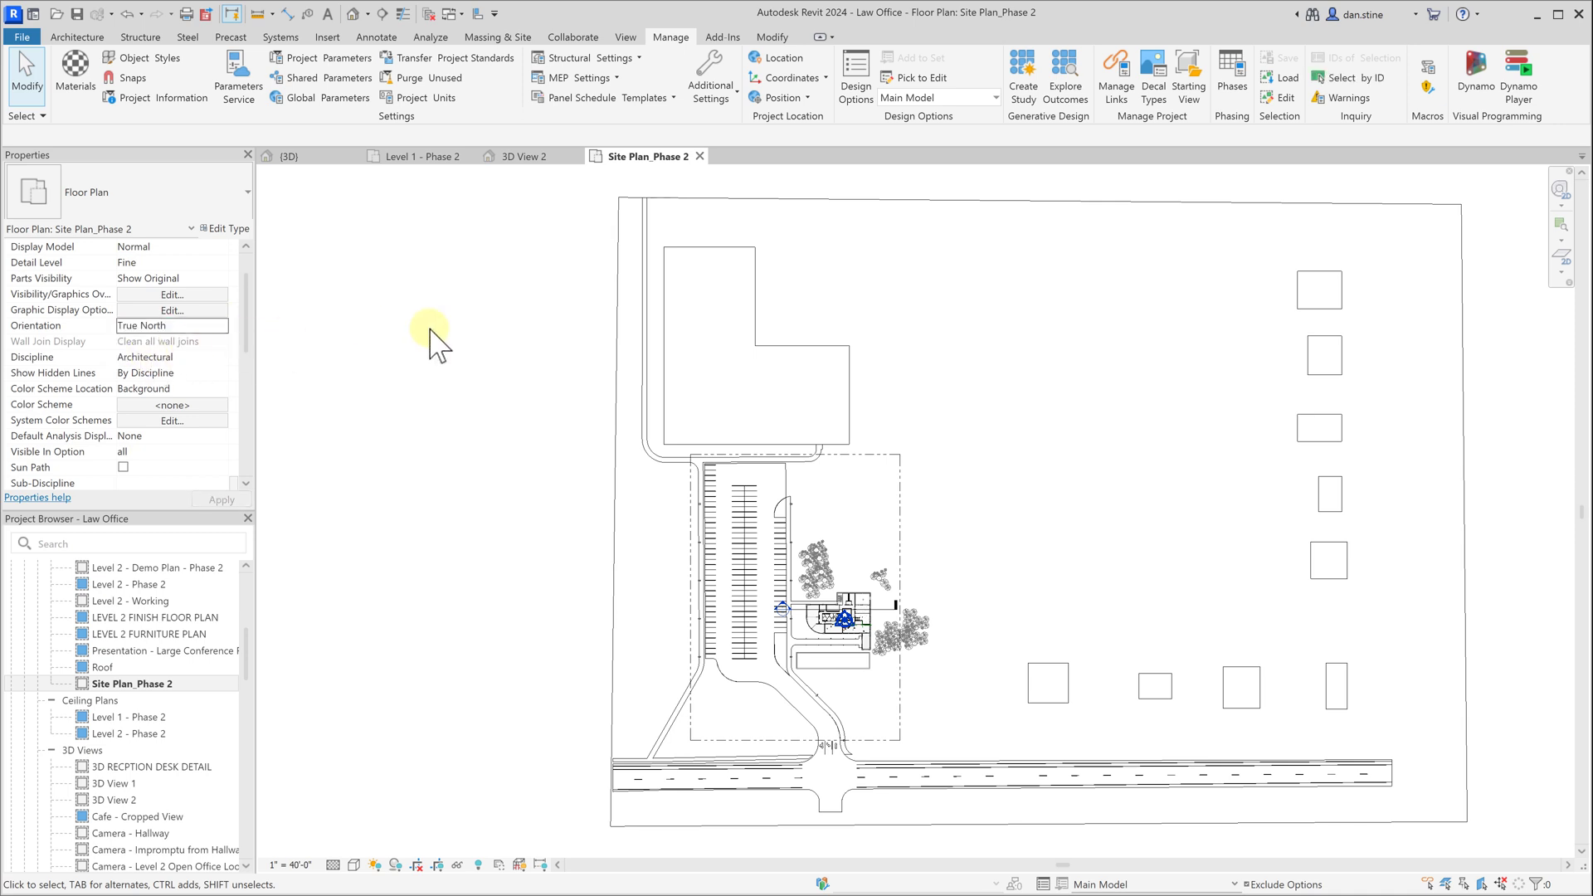
mouse_move(527, 611)
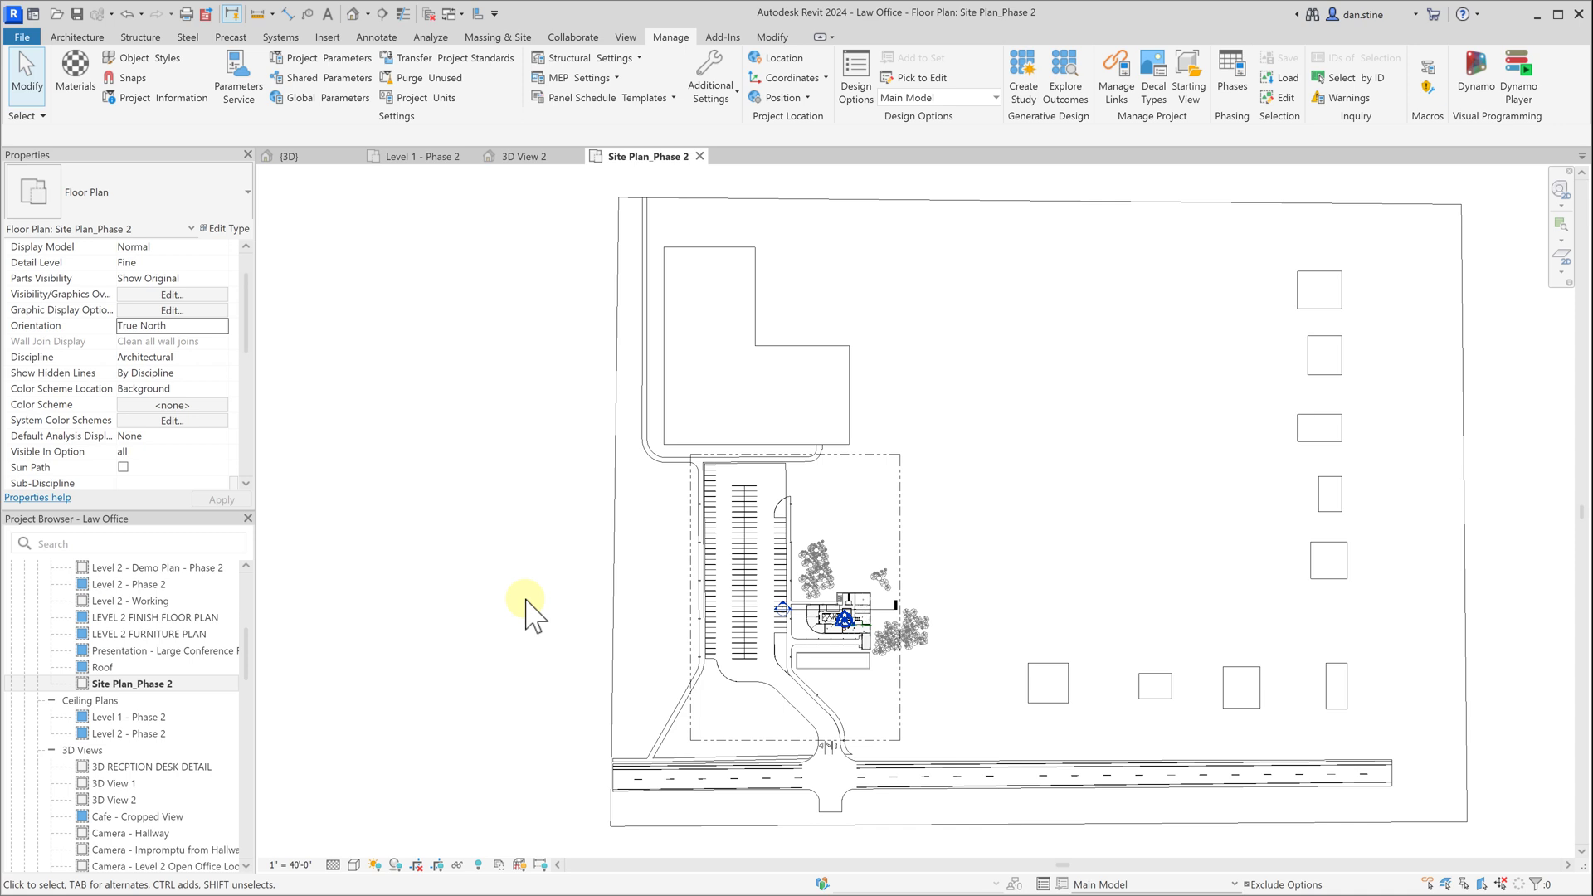
mouse_move(567, 630)
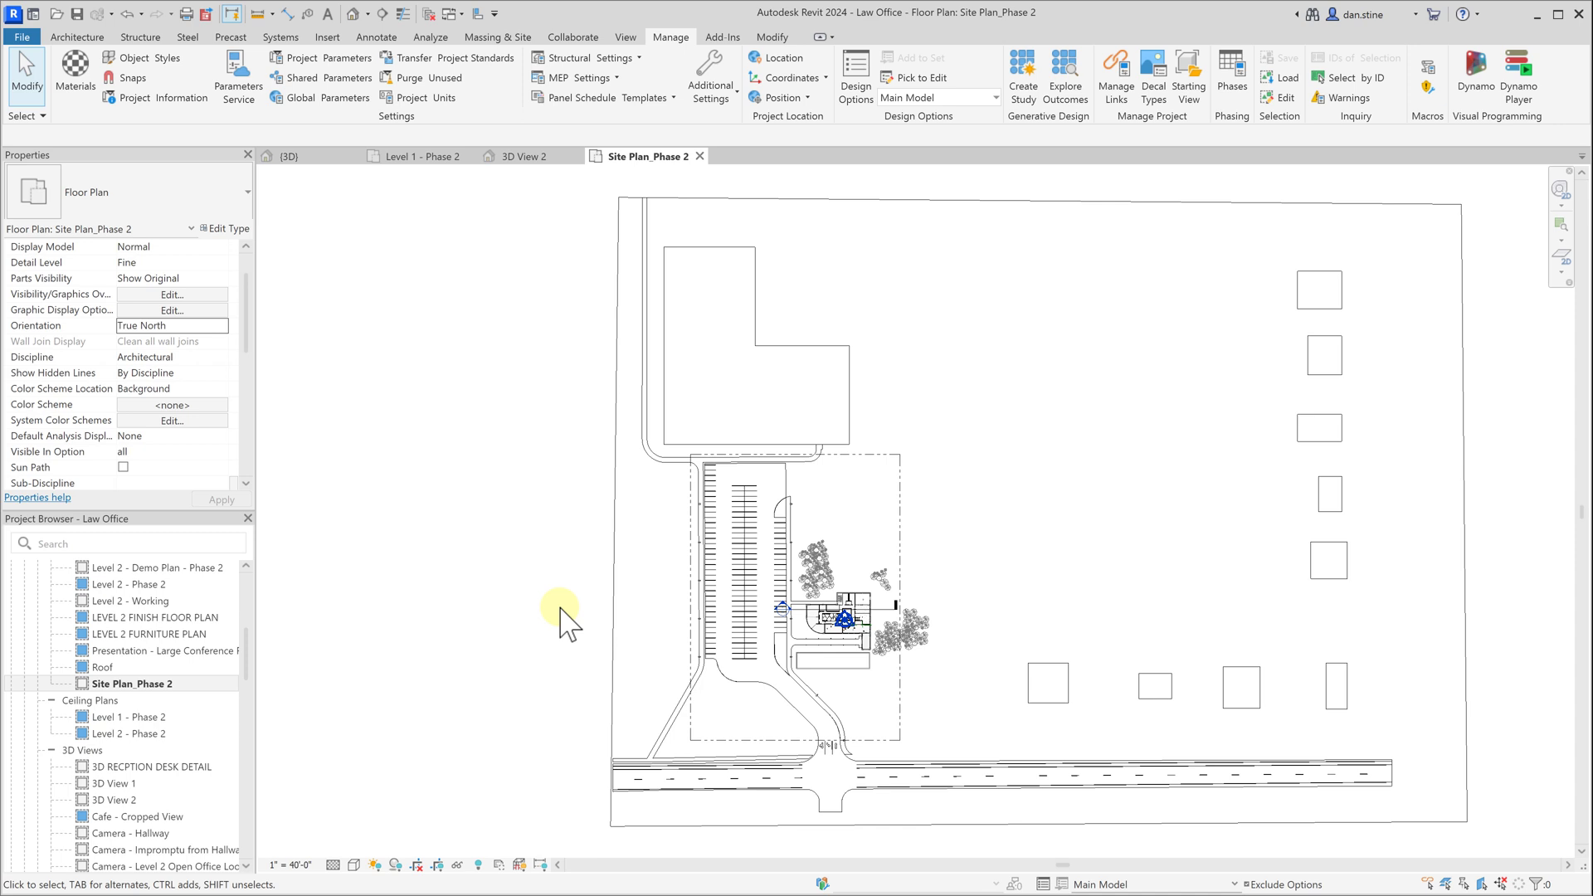
mouse_move(554, 631)
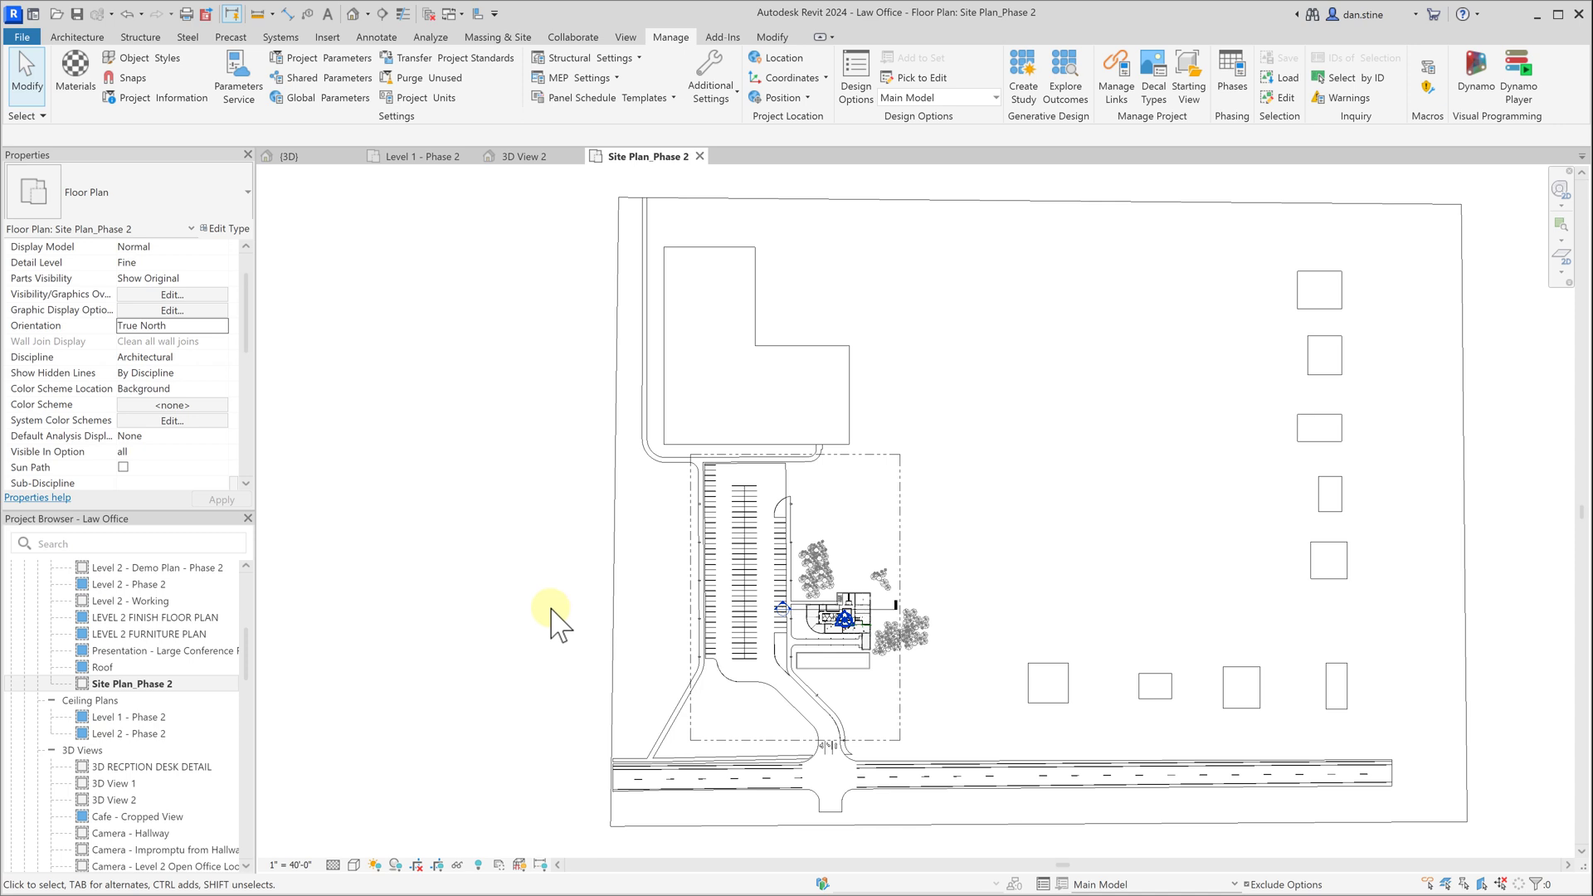
Step: Rotate True North from Manage > Position so the site plan turns at an angle
left_click(781, 96)
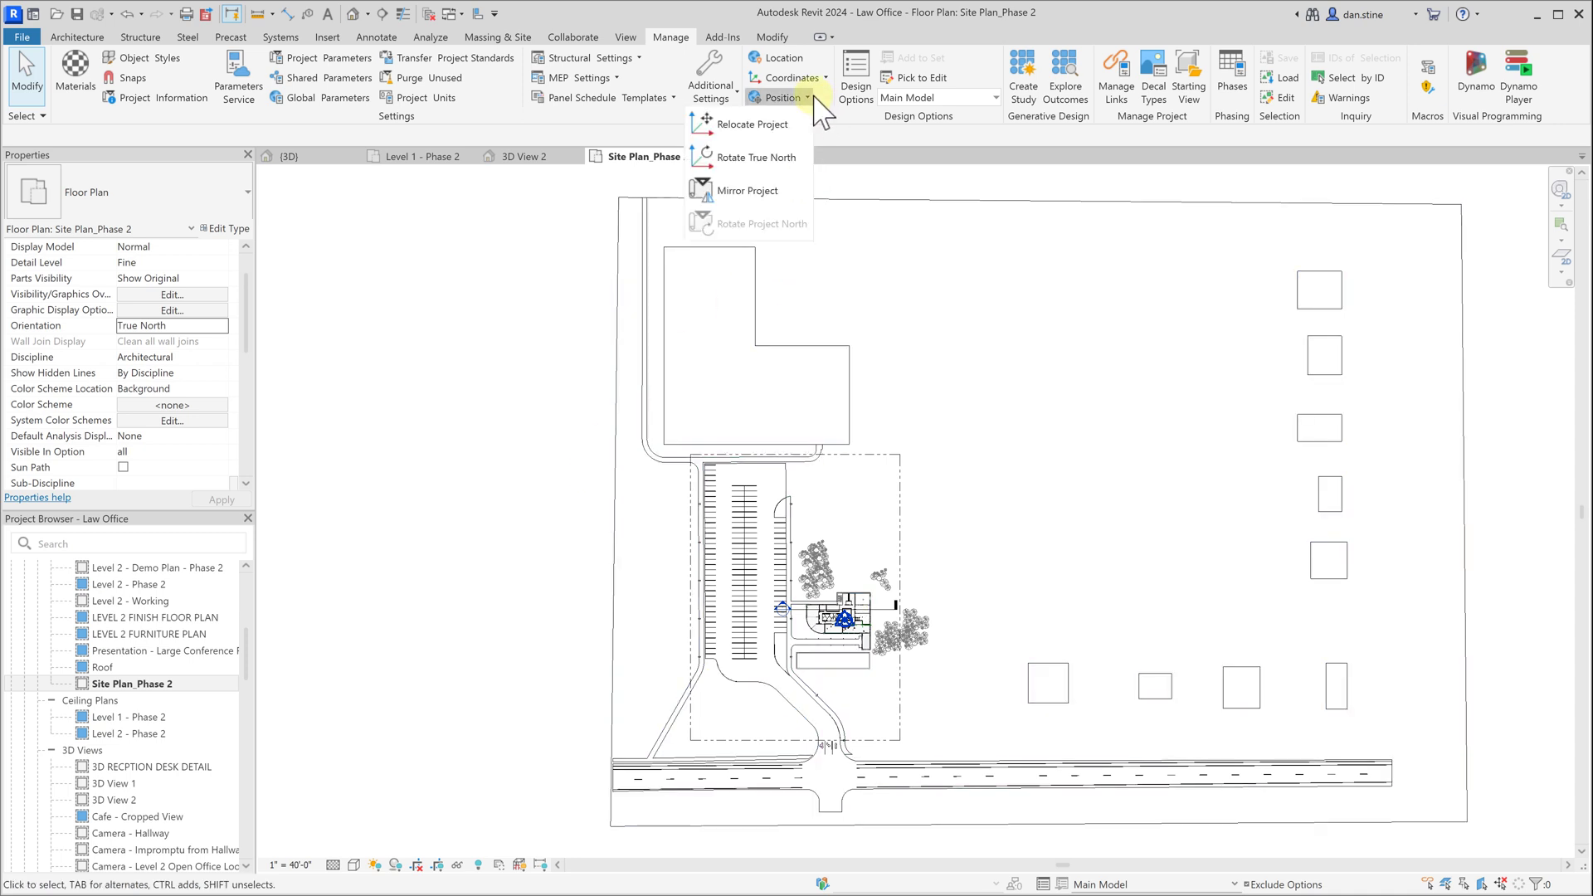
mouse_move(793, 146)
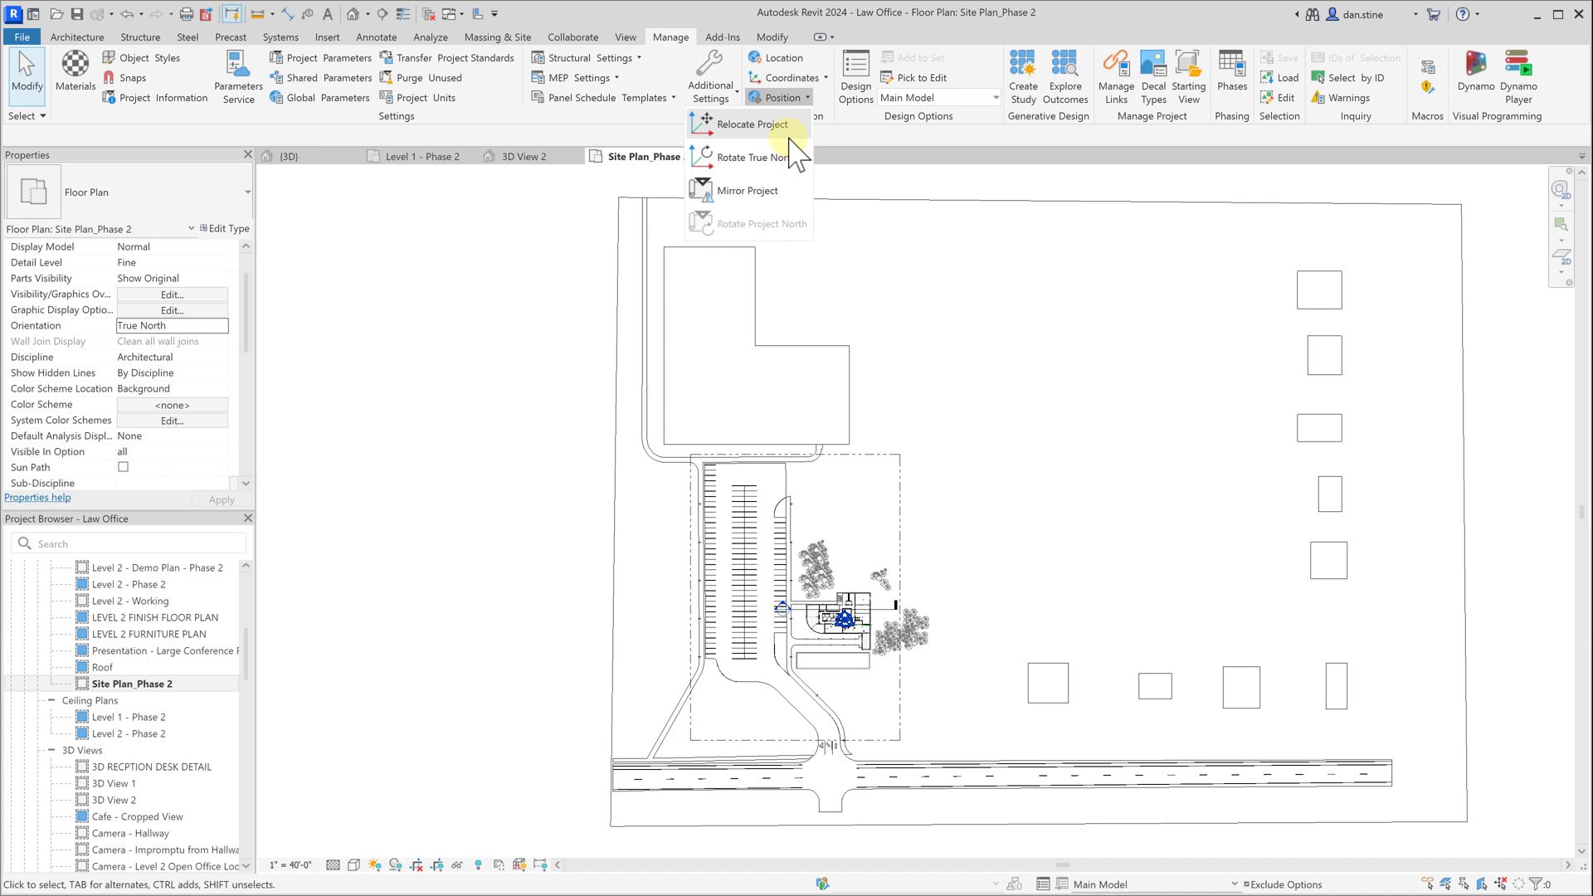
mouse_move(787, 162)
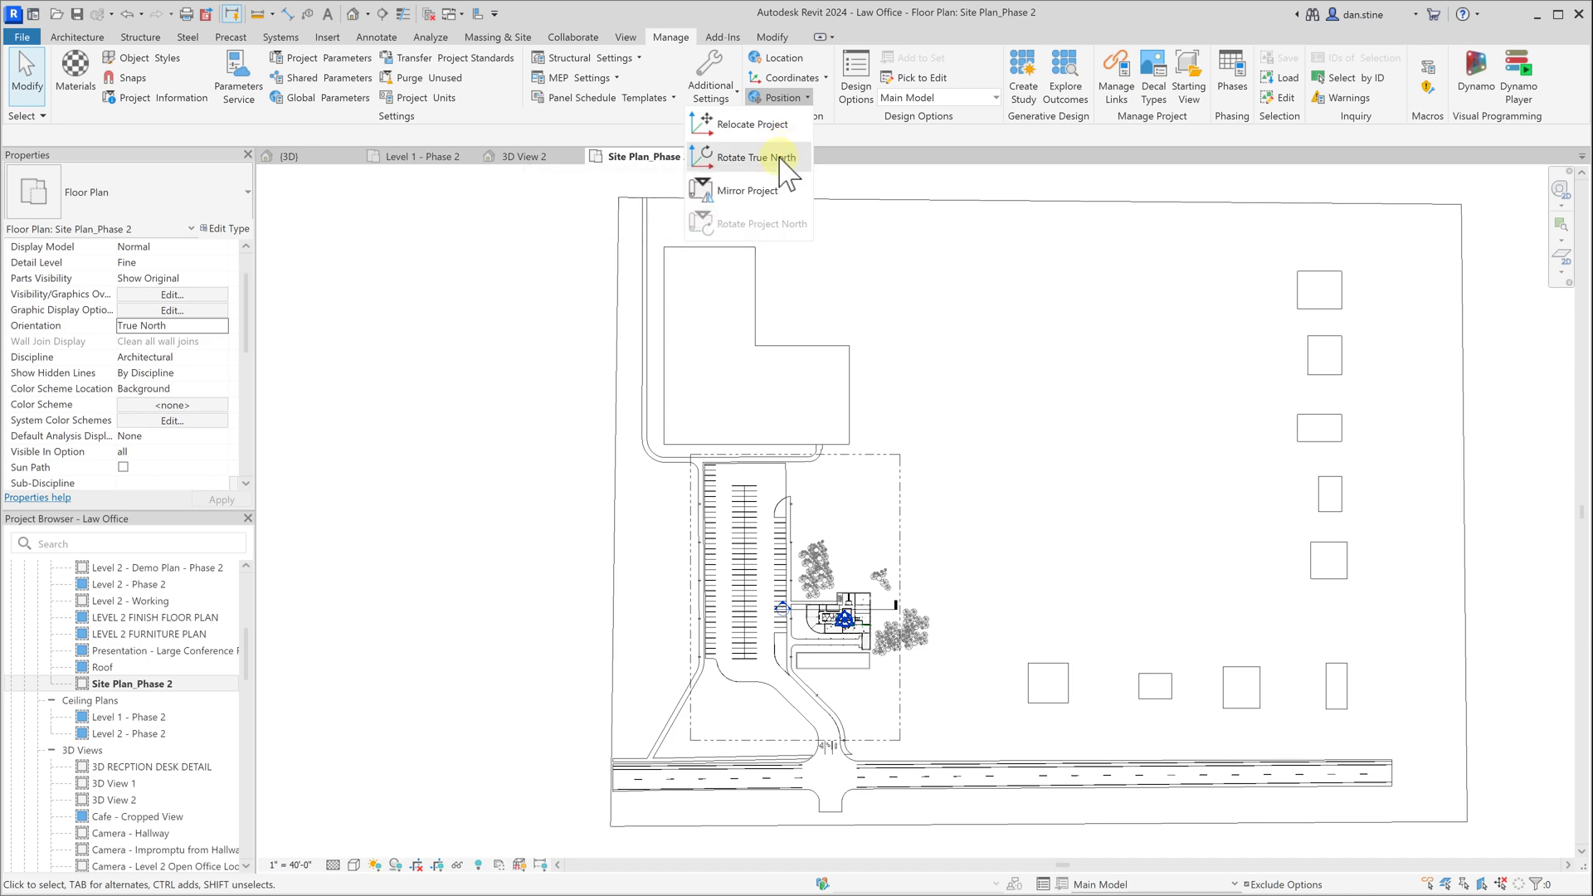
left_click(754, 157)
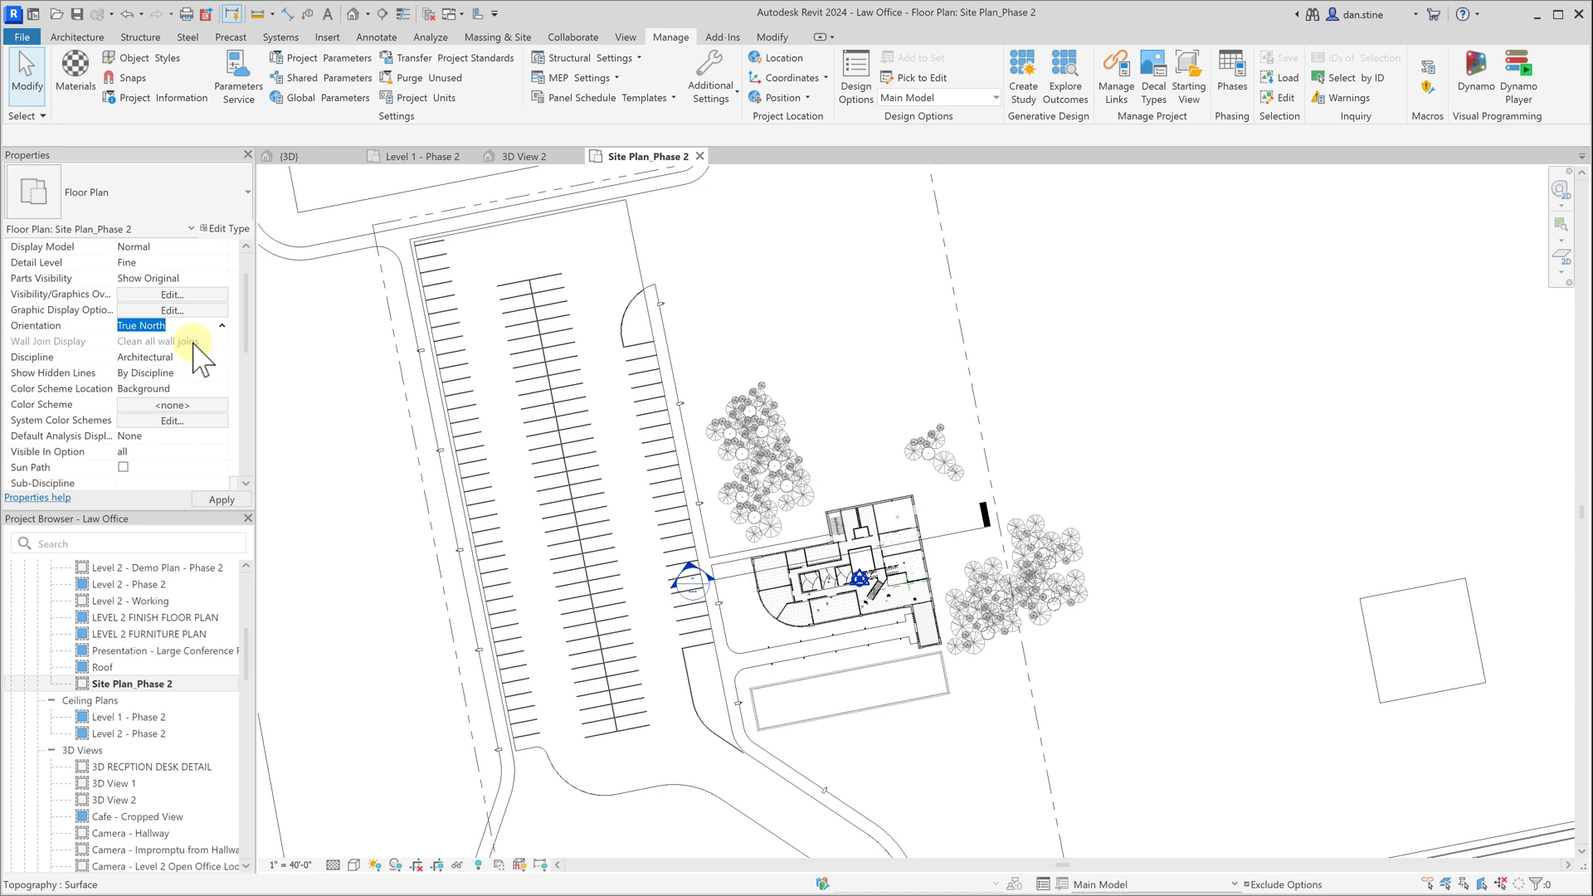
Step: Set the site plan's Orientation back to Project North so it displays square
left_click(166, 342)
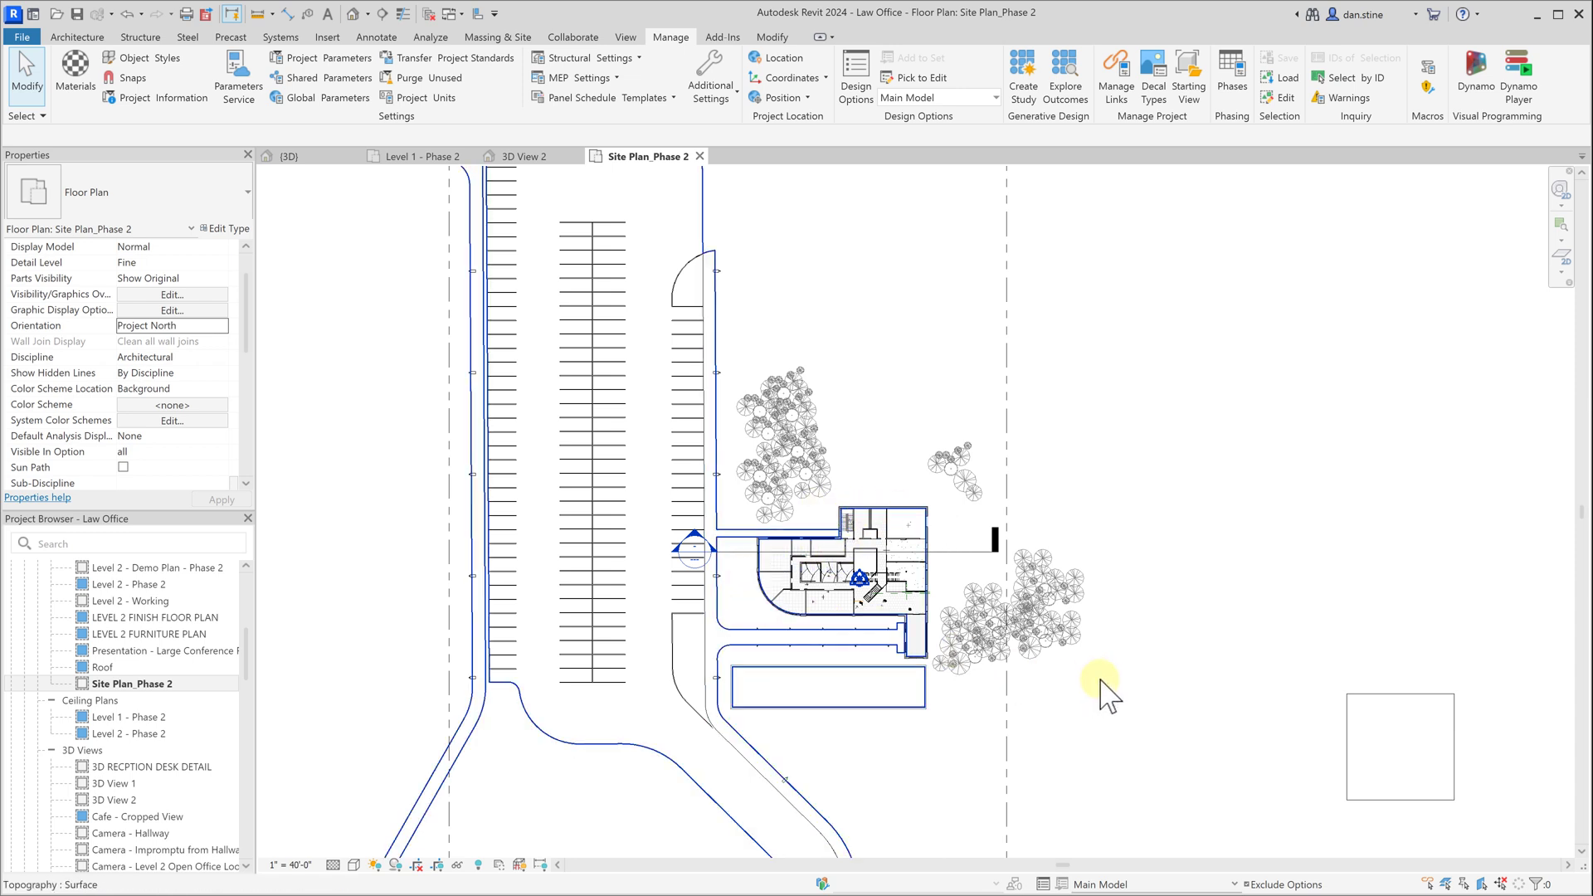
mouse_move(1105, 696)
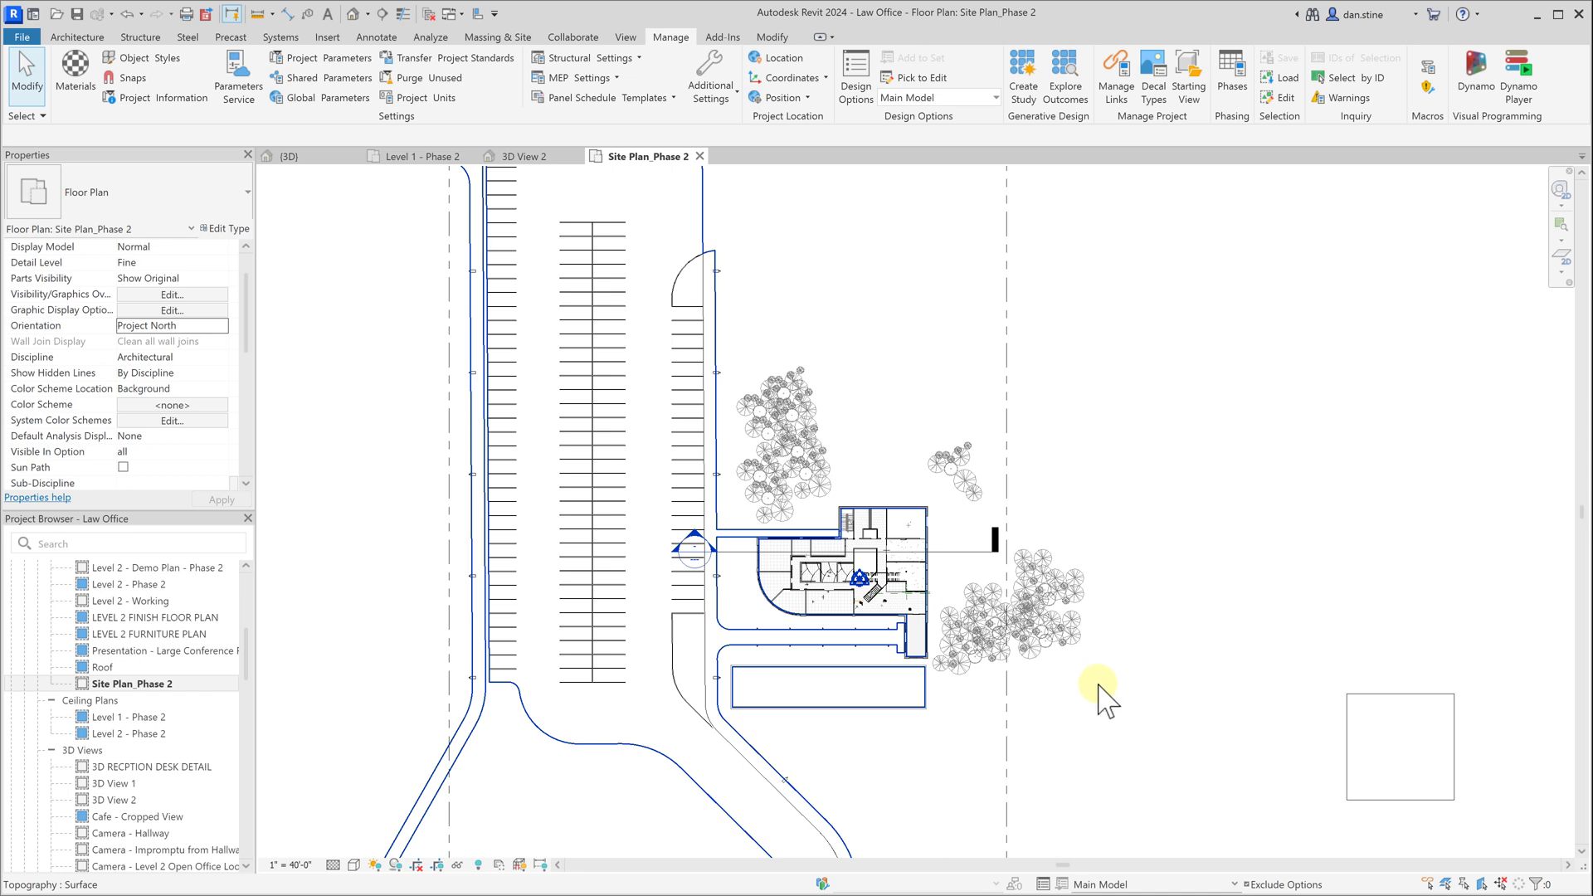
mouse_move(1102, 703)
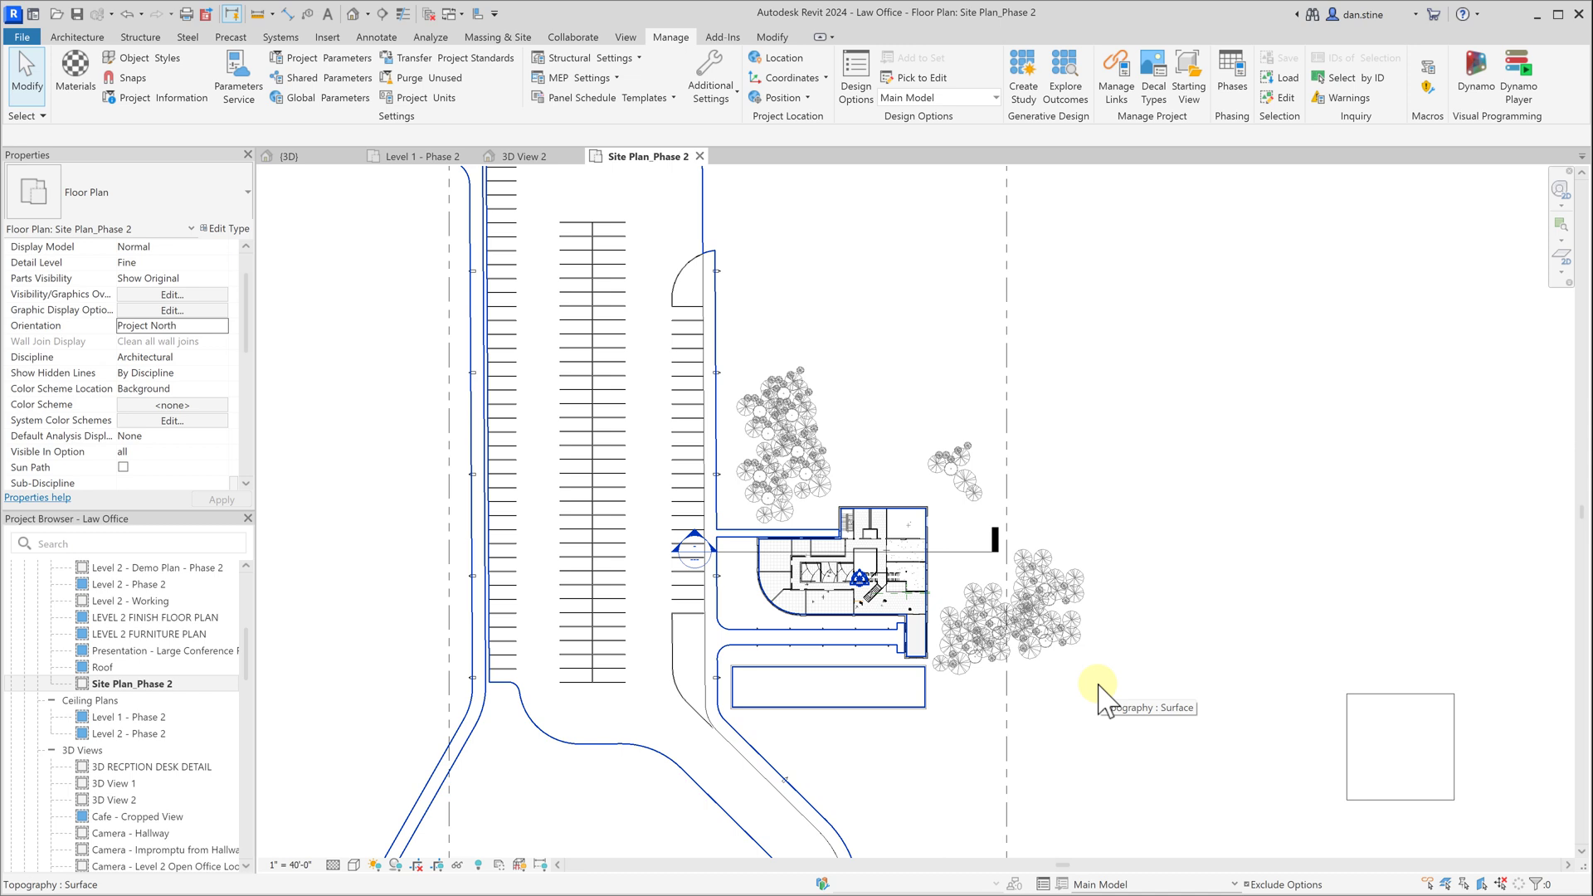
mouse_move(1138, 688)
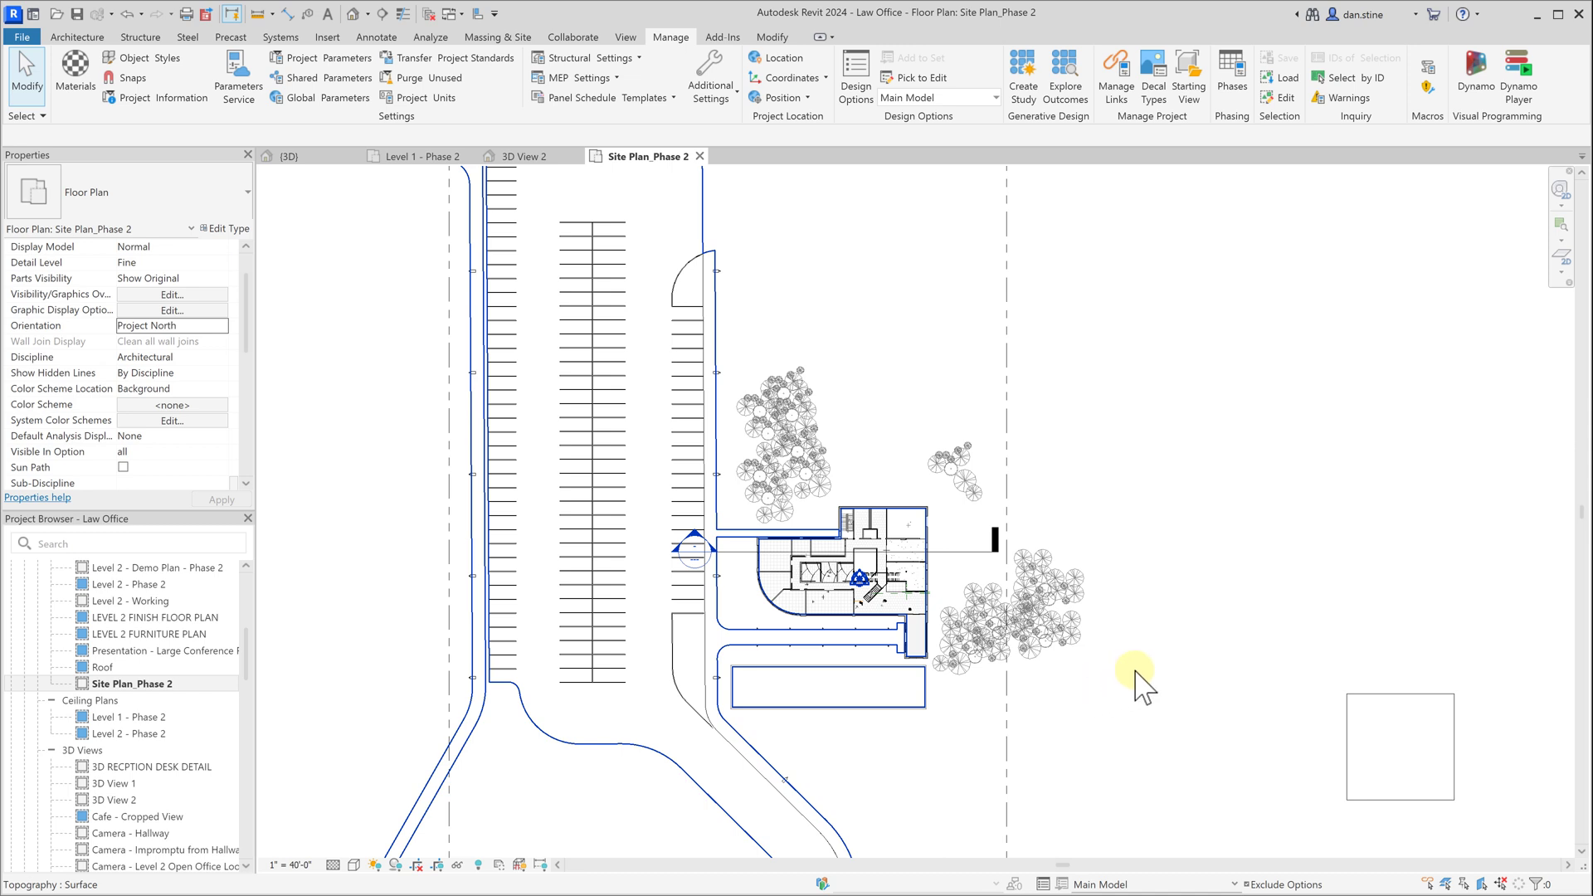
mouse_move(770, 198)
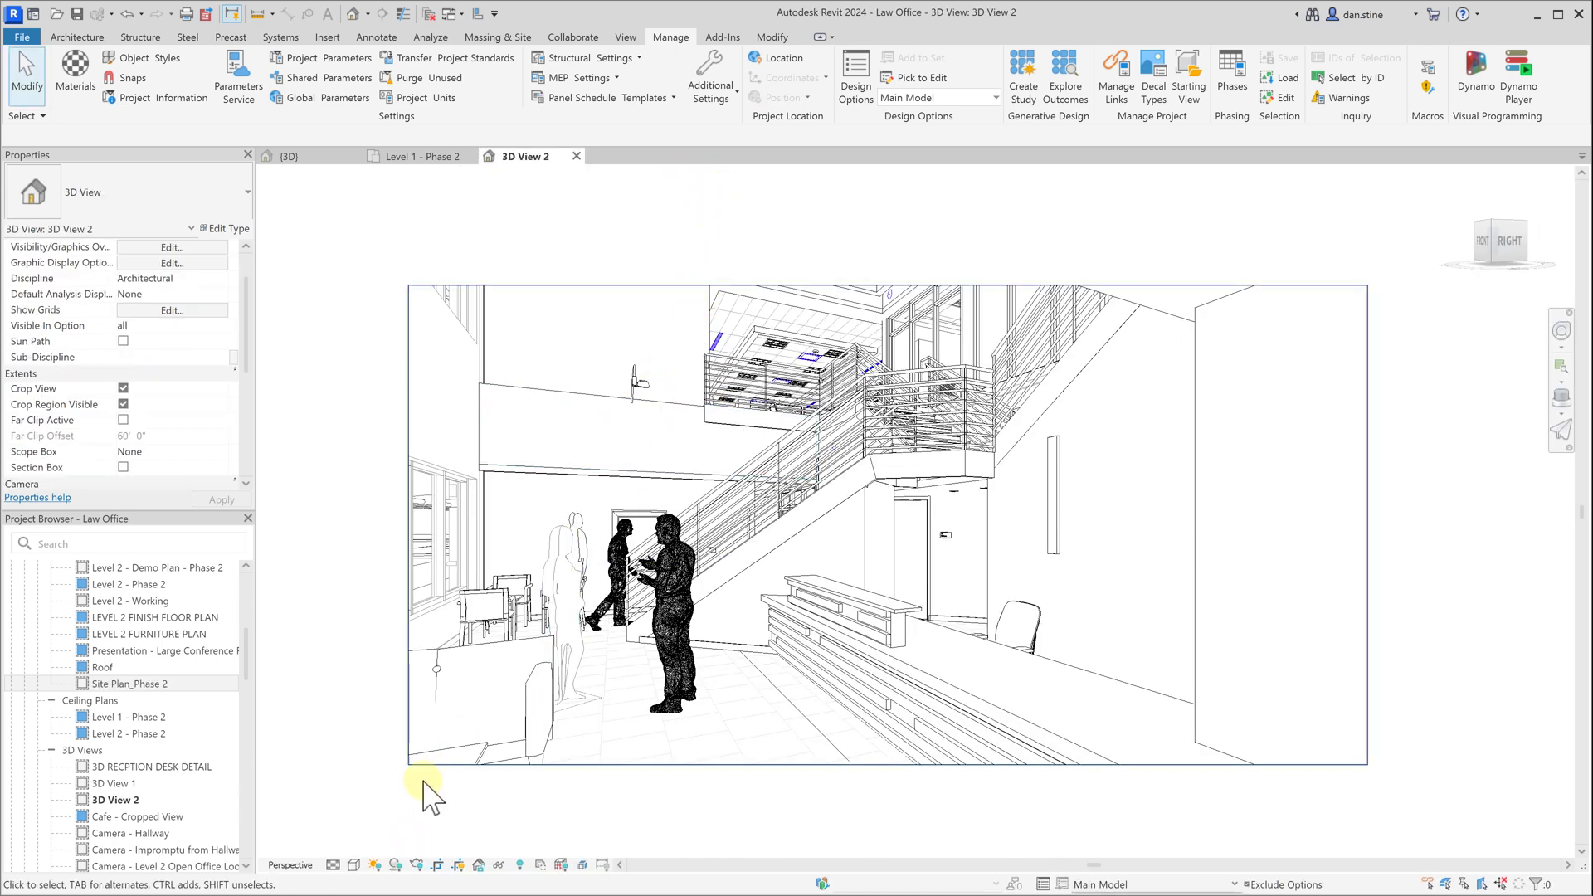
mouse_move(375, 778)
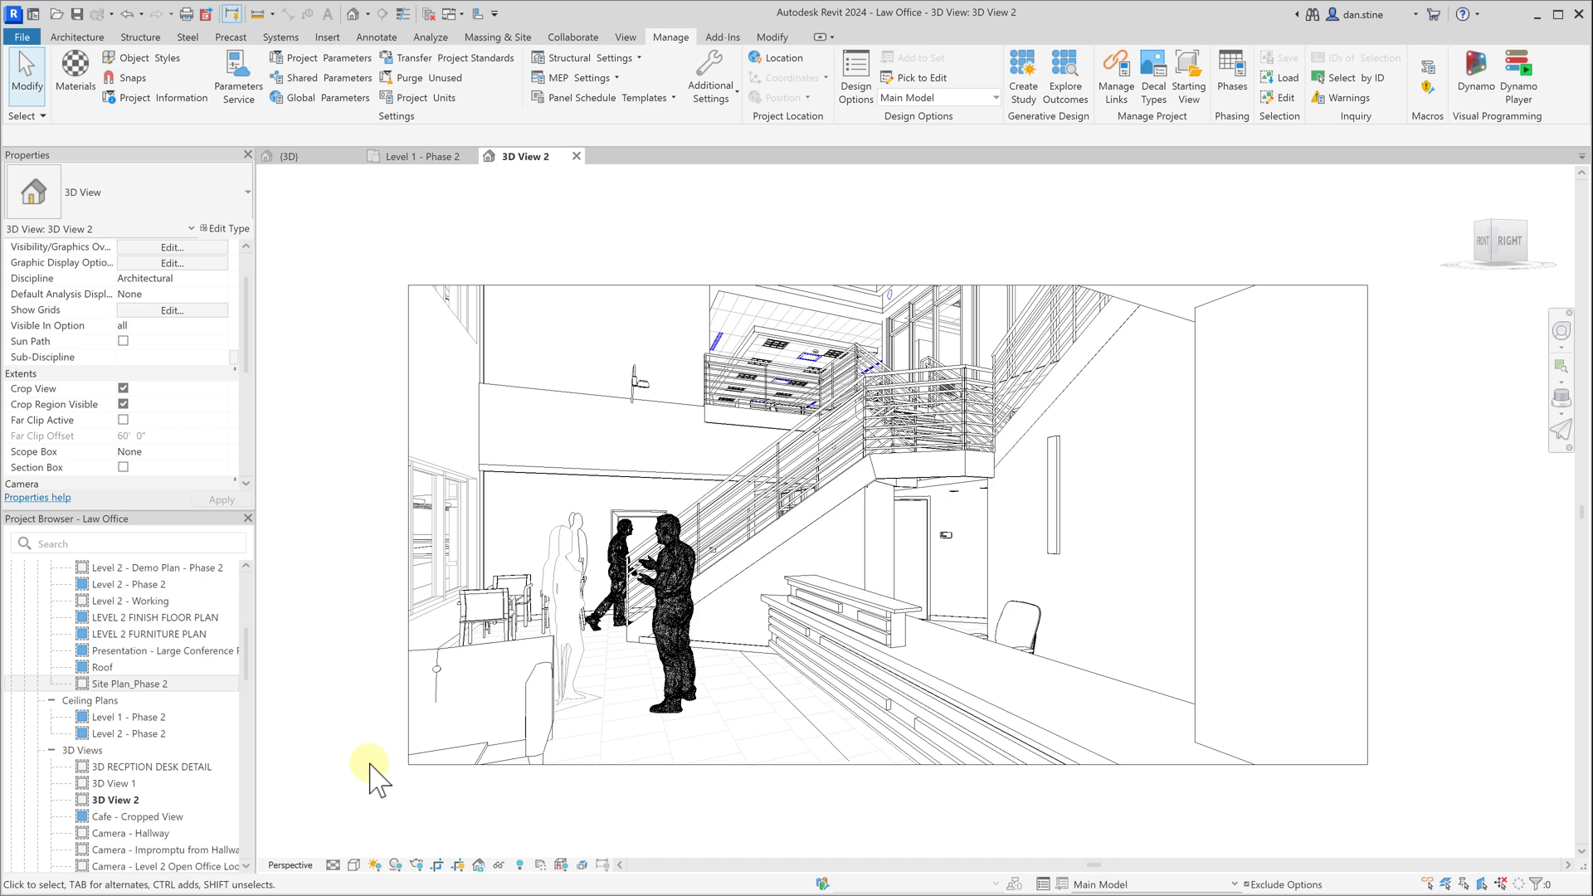
mouse_move(379, 870)
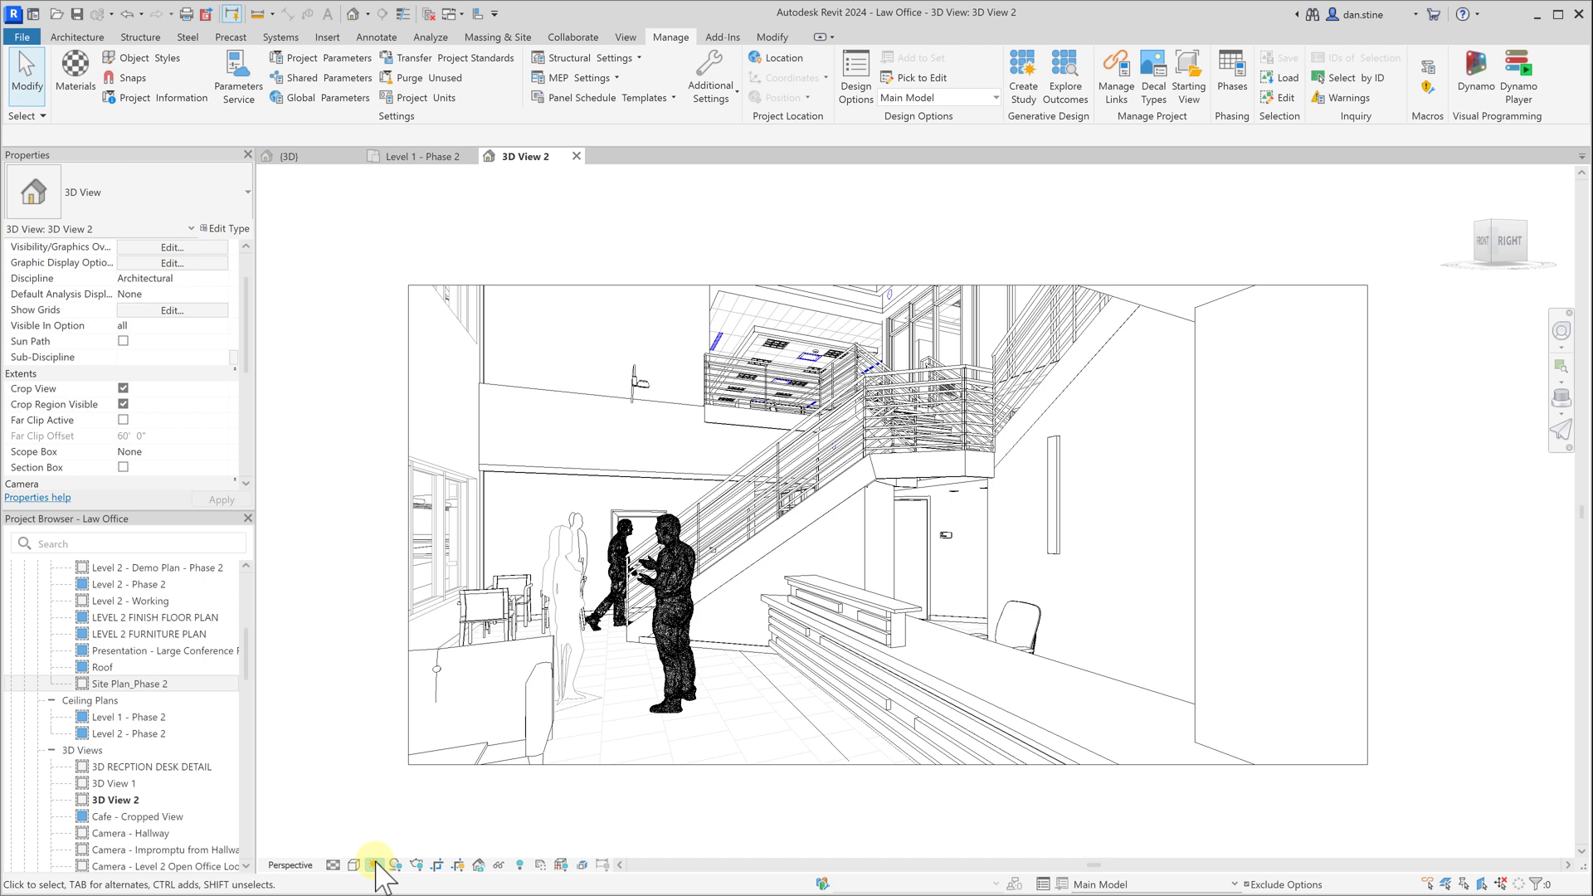
mouse_move(371, 864)
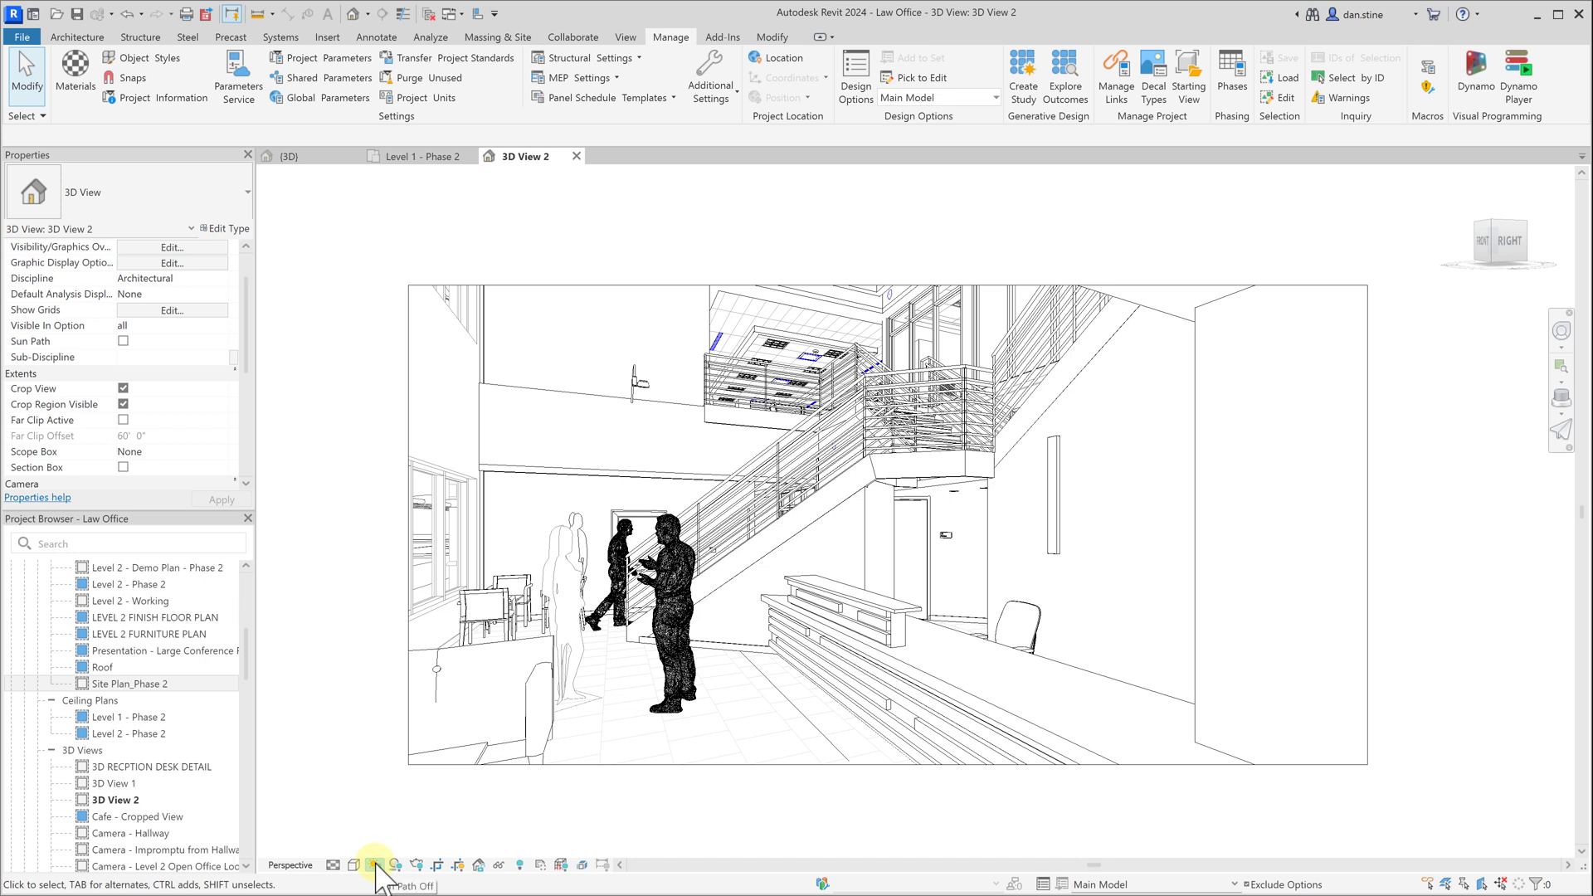
Step: Set Sun Settings to a Still study for Minneapolis, 5/27/2023 10:59 AM, with ground plane off
left_click(375, 866)
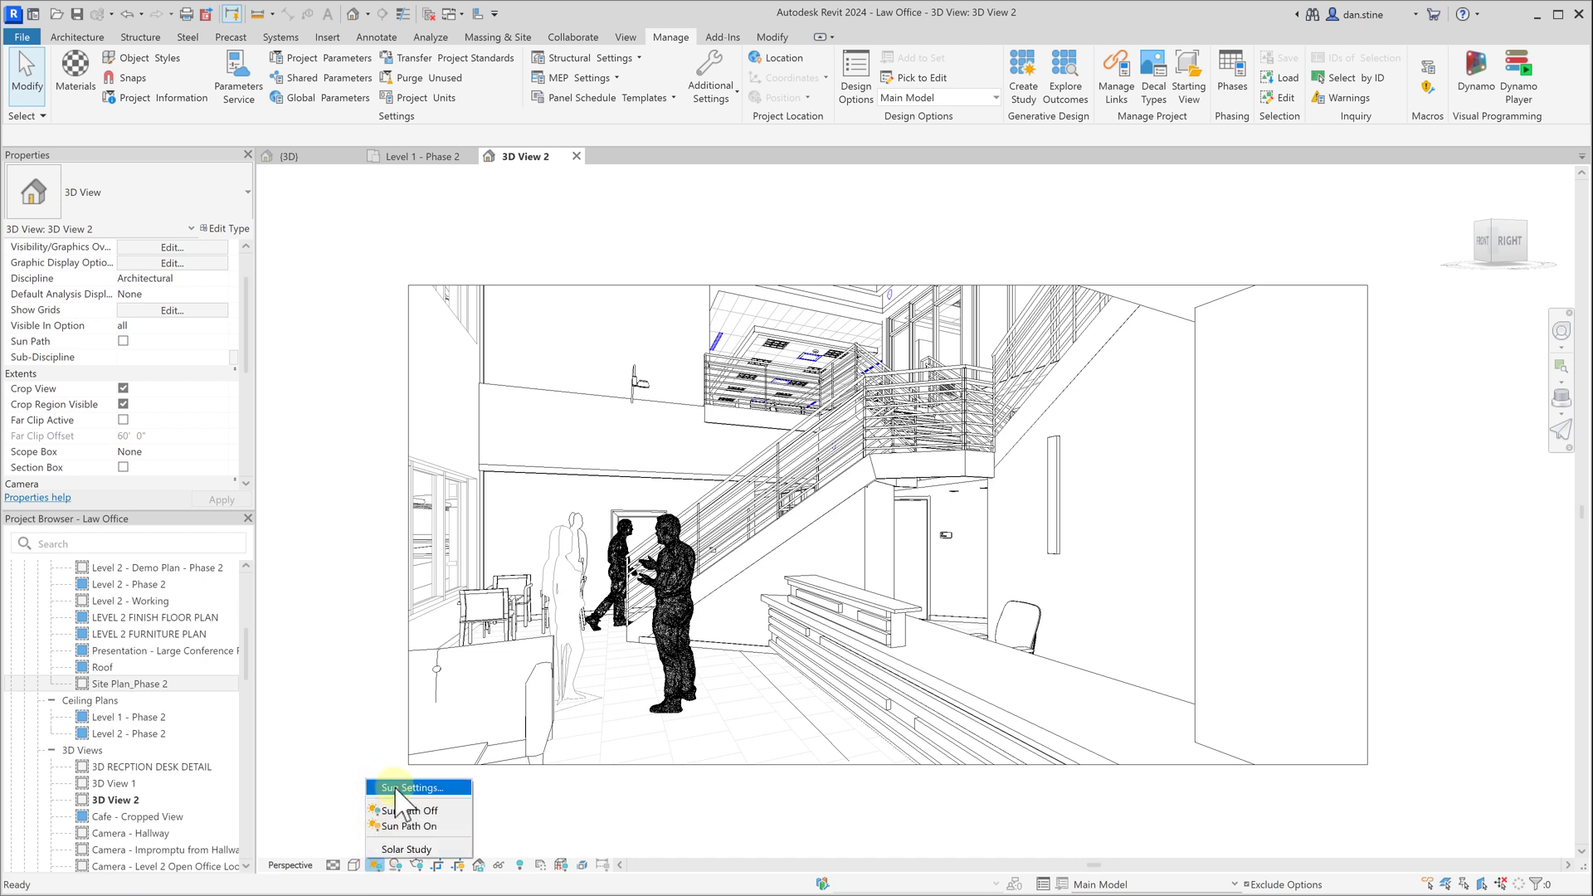
left_click(413, 786)
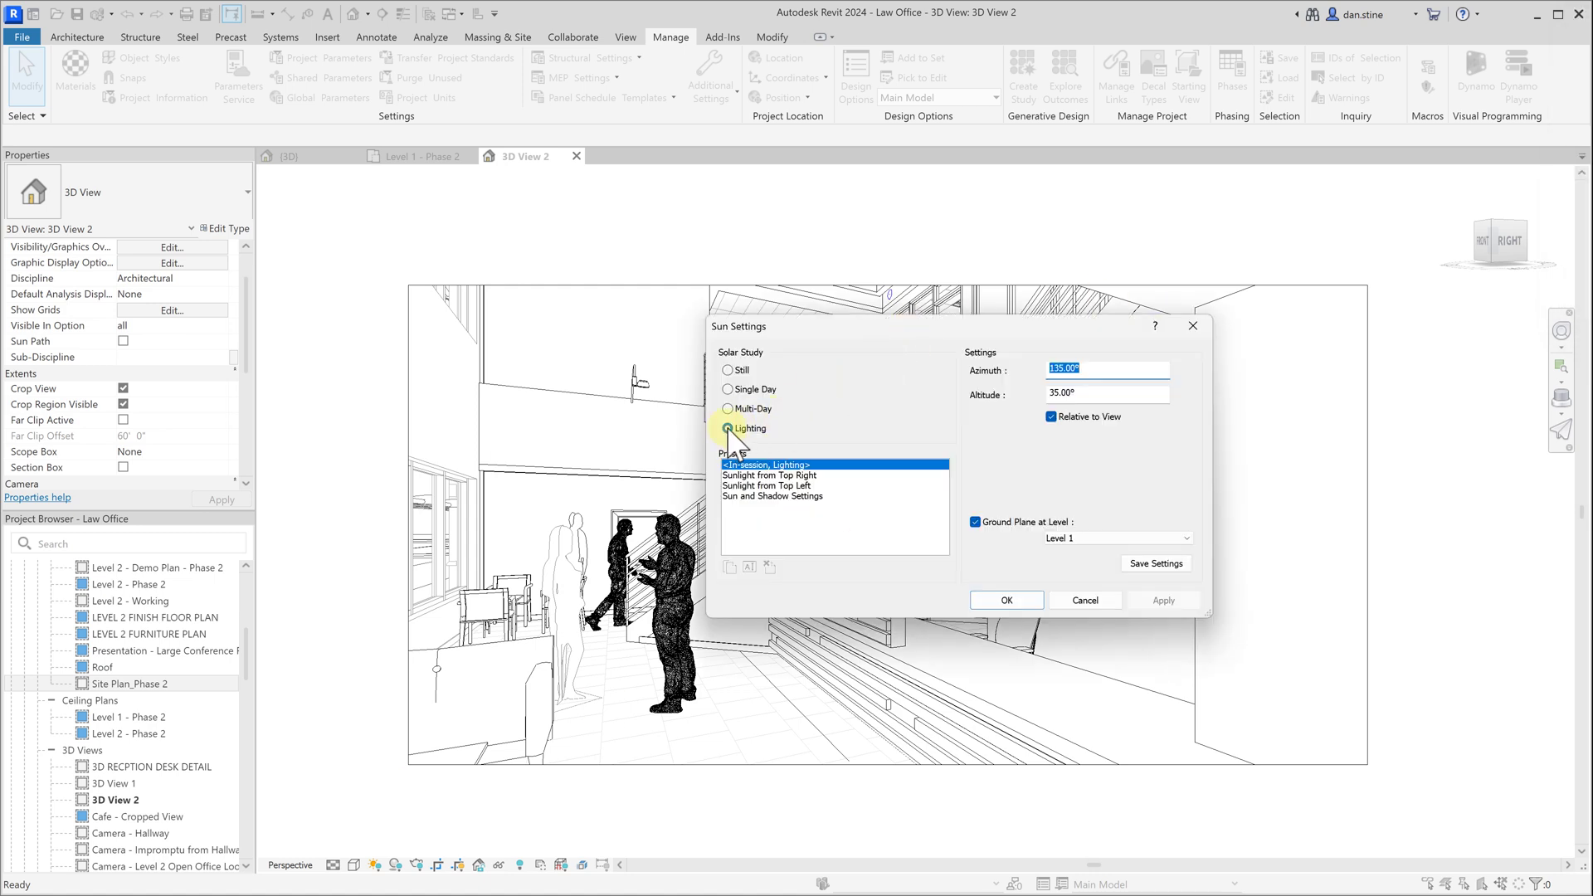
left_click(727, 428)
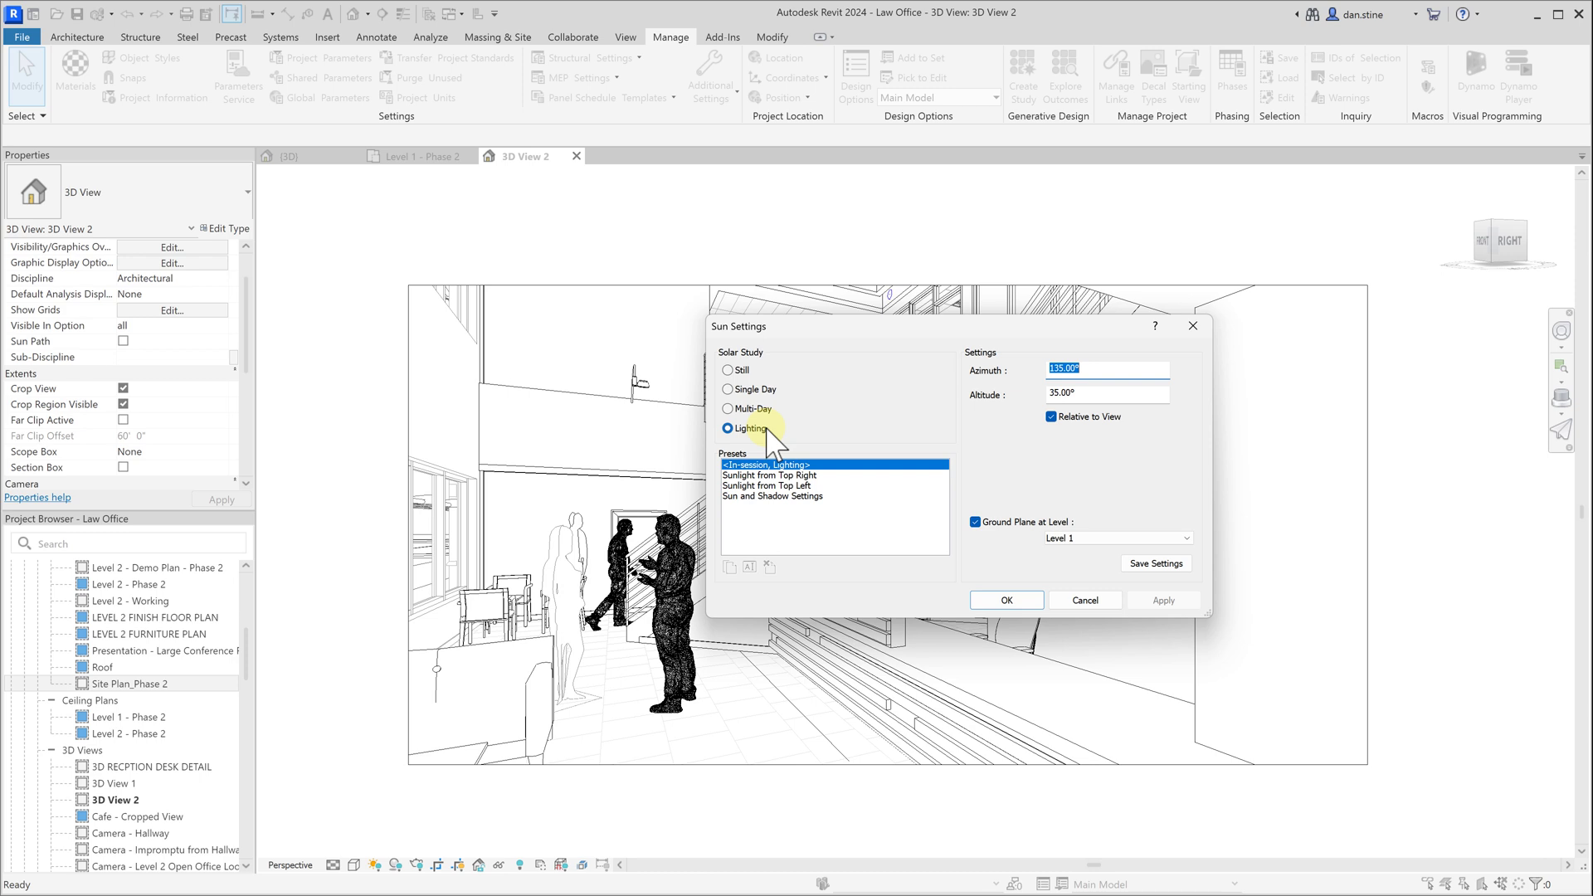
mouse_move(920, 432)
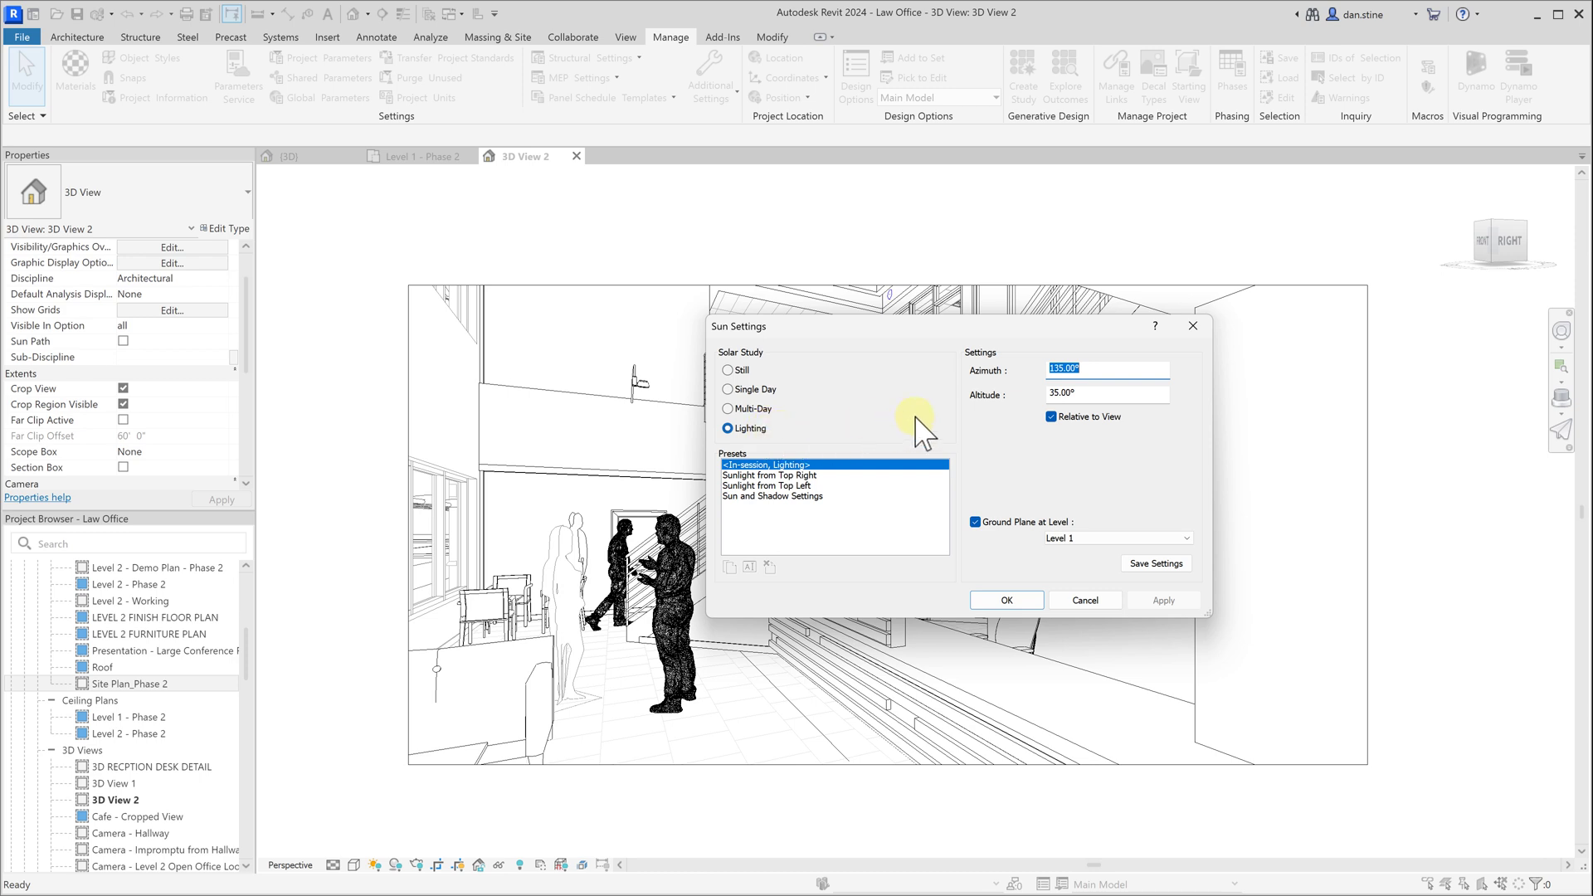
mouse_move(794, 425)
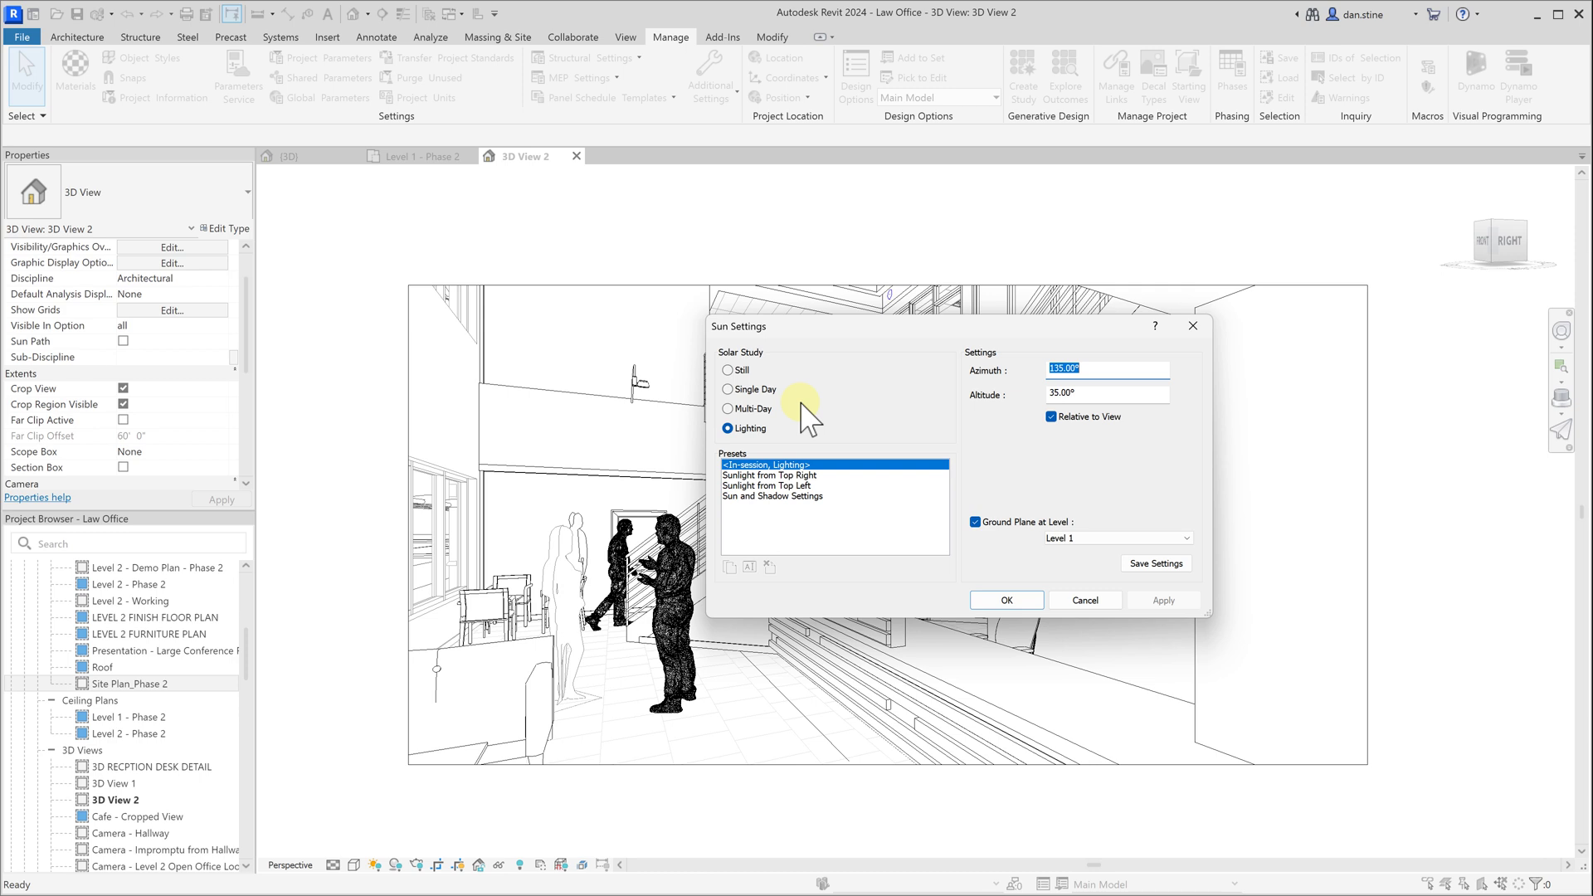
left_click(727, 370)
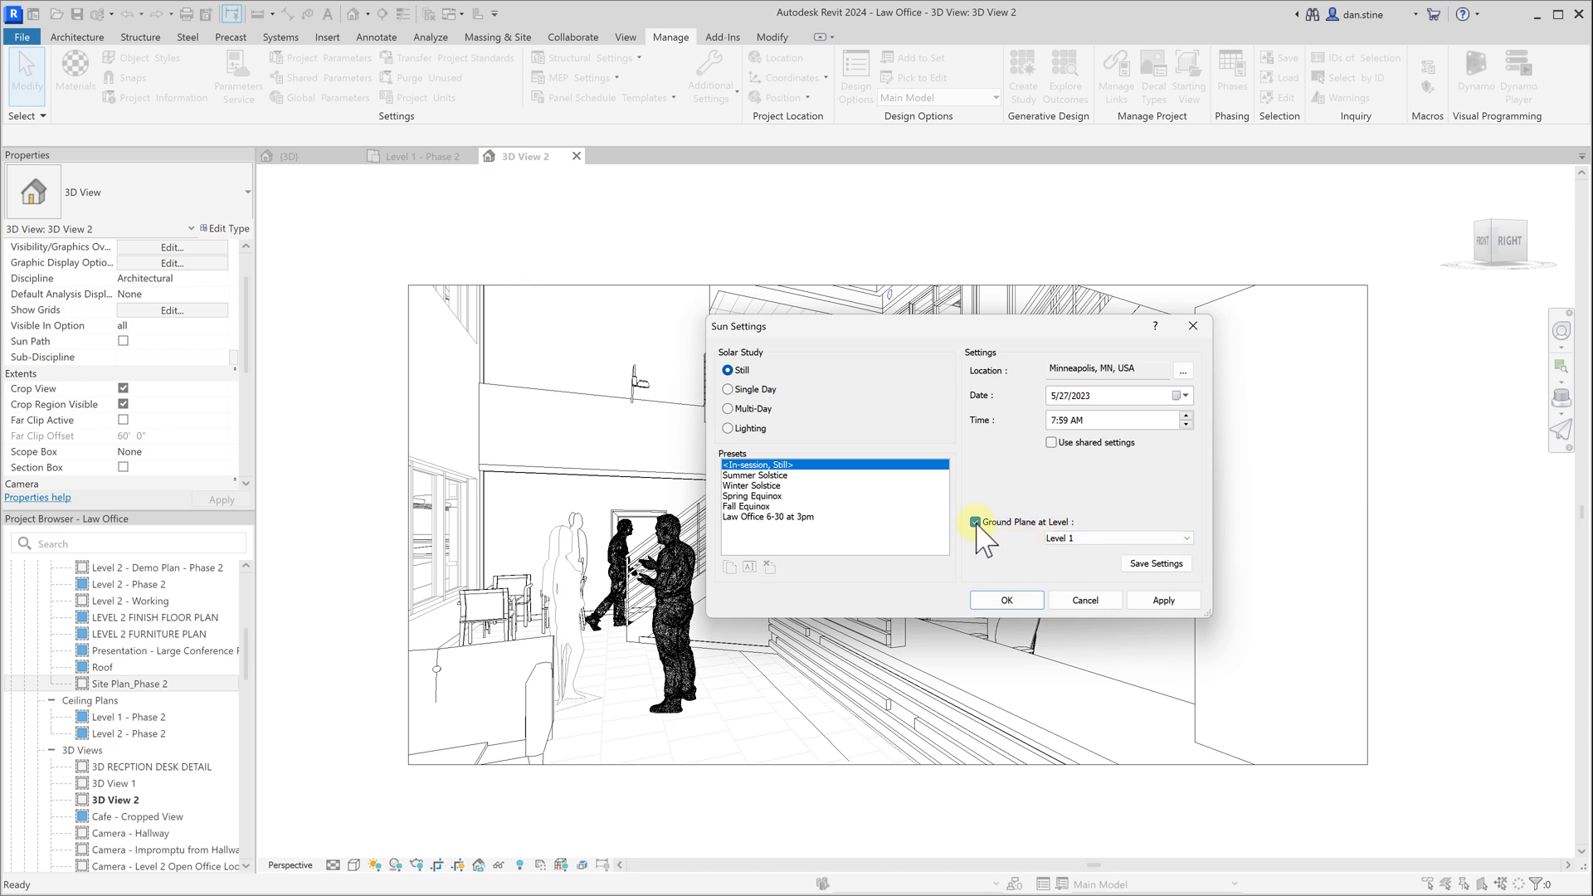
left_click(971, 522)
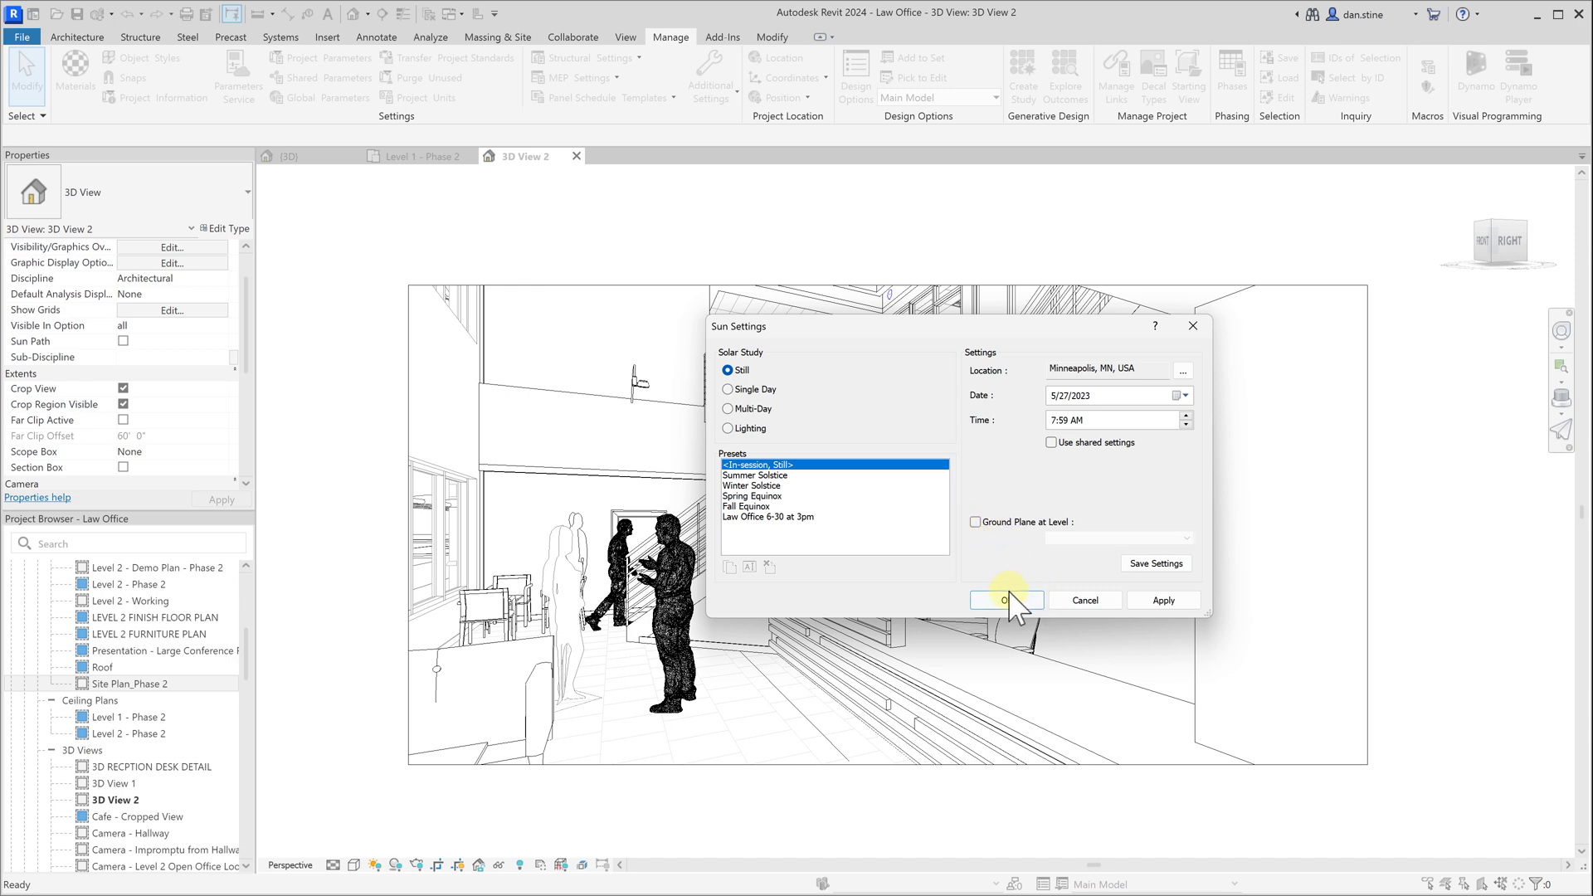
mouse_move(749, 481)
type("10")
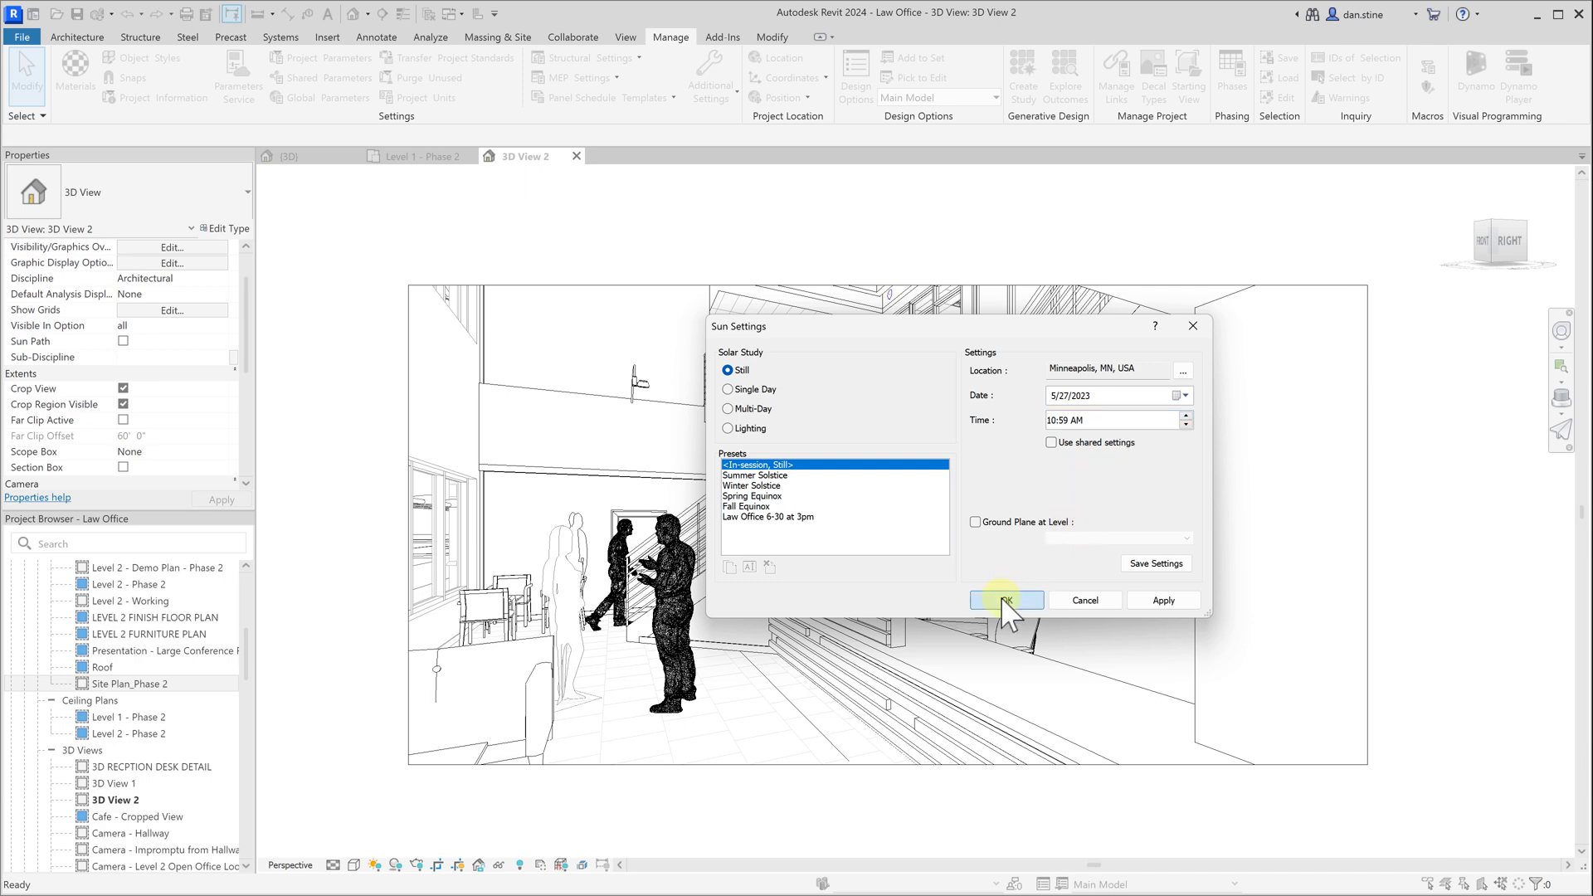
Step: Accept the sun settings and turn shadows on in 3D View 2
left_click(1005, 601)
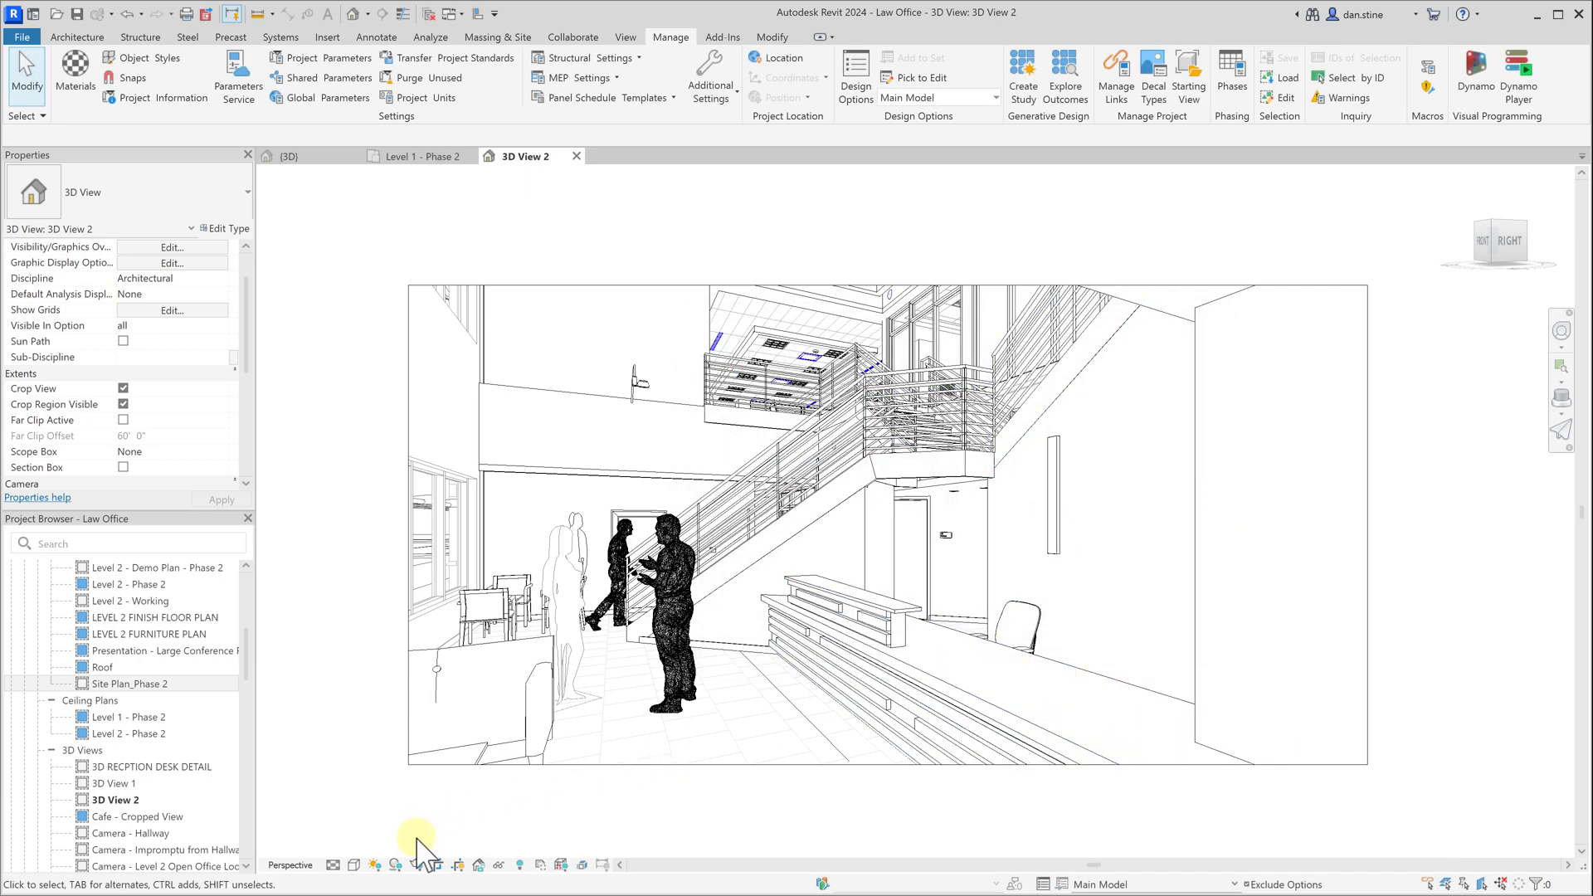
mouse_move(395, 866)
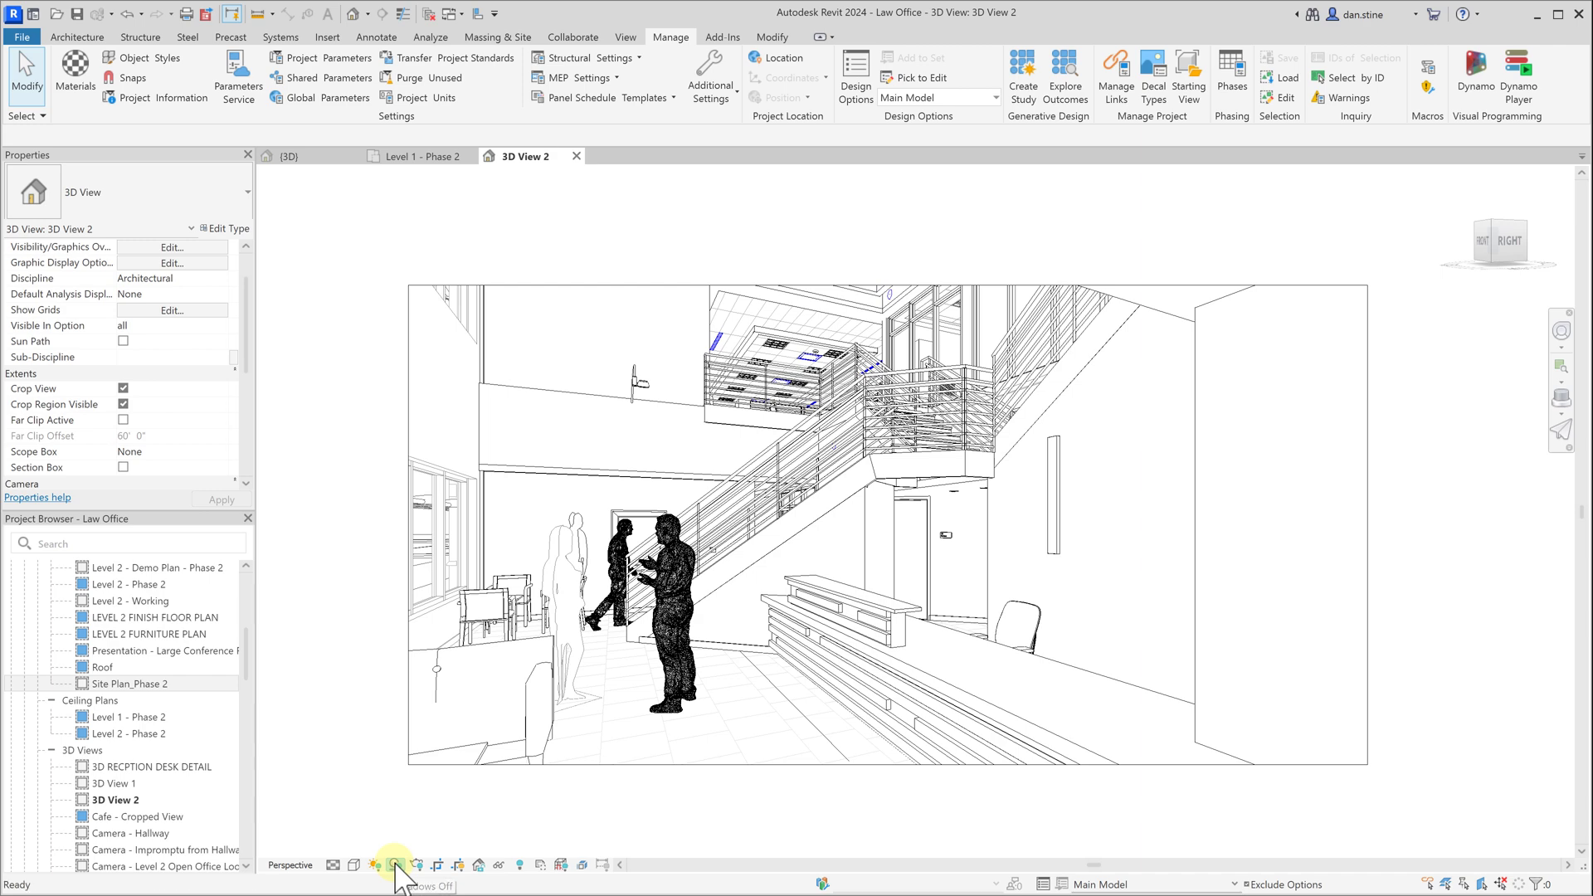
left_click(398, 865)
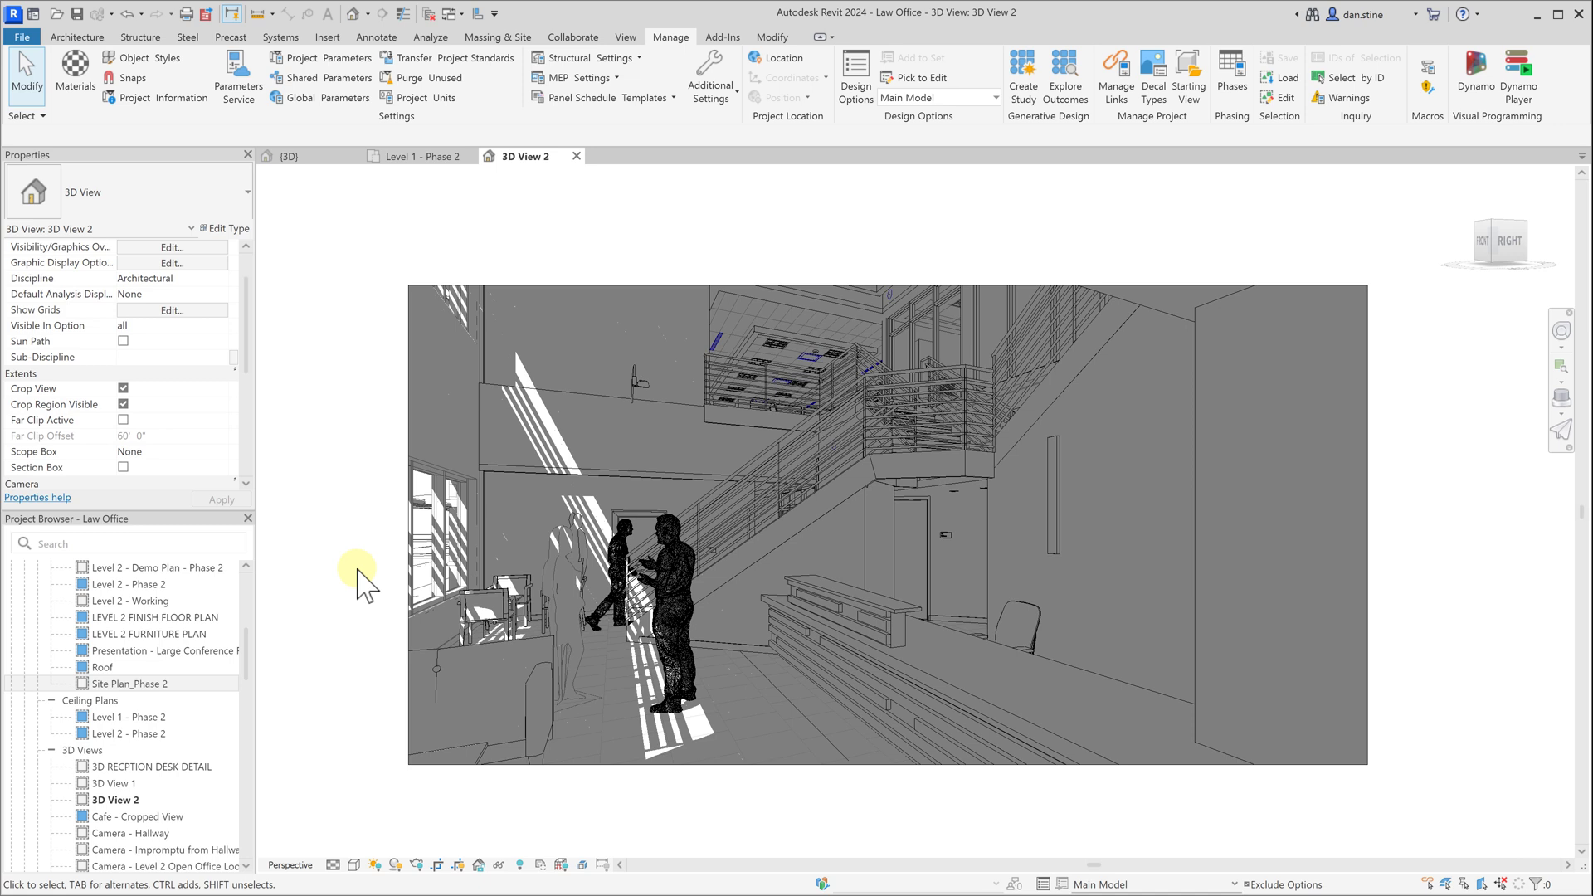
mouse_move(362, 598)
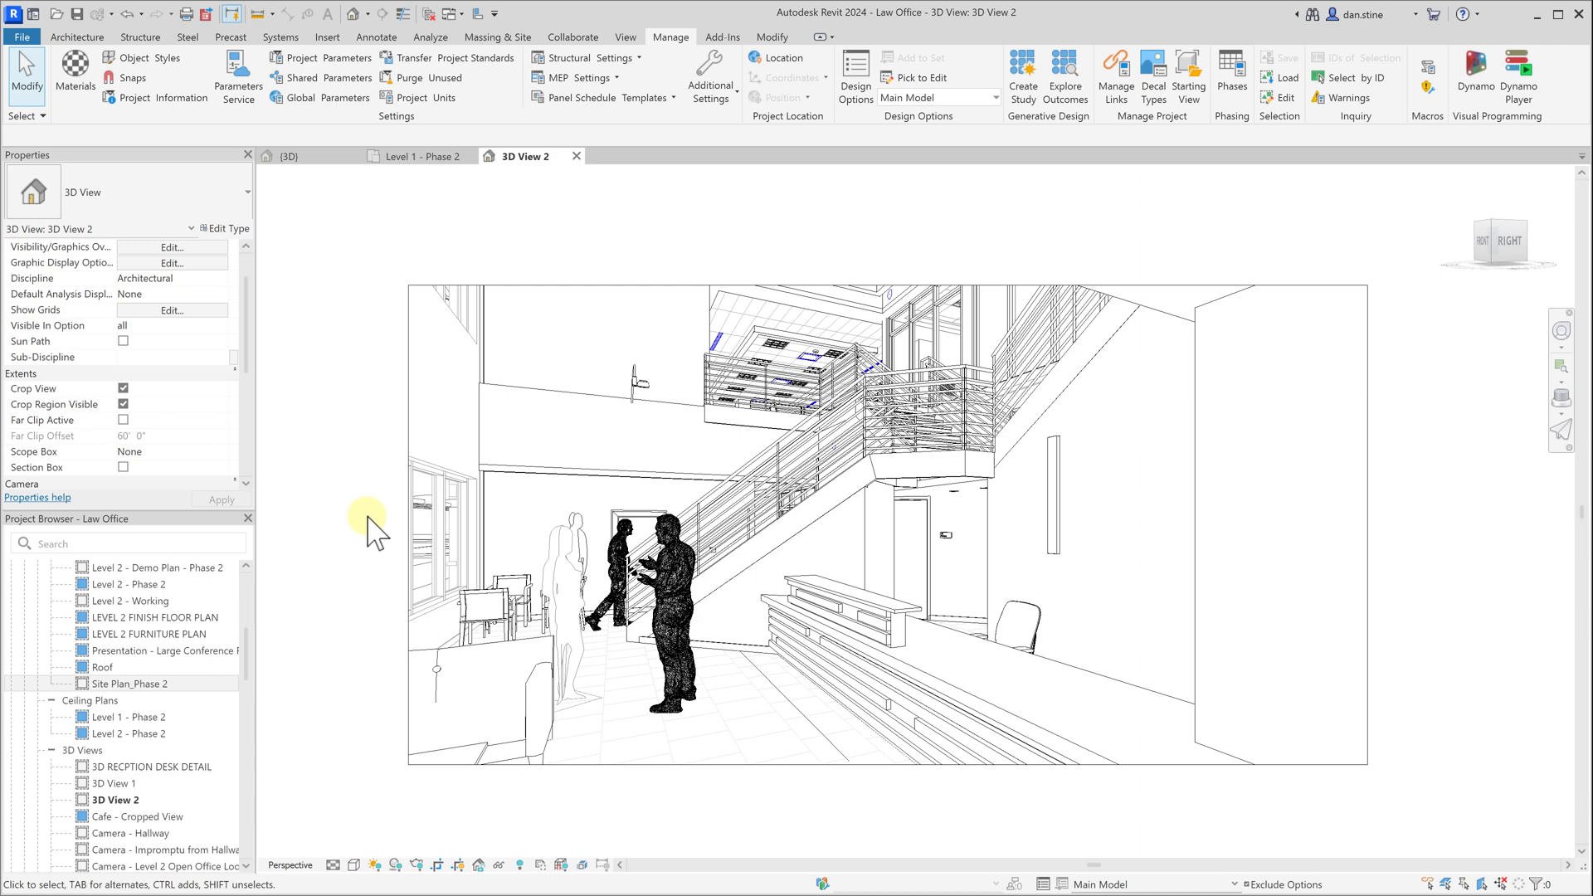
Step: In Visibility/Graphics Overrides, make the Lighting Fixtures Light Source subcategory visible
left_click(171, 245)
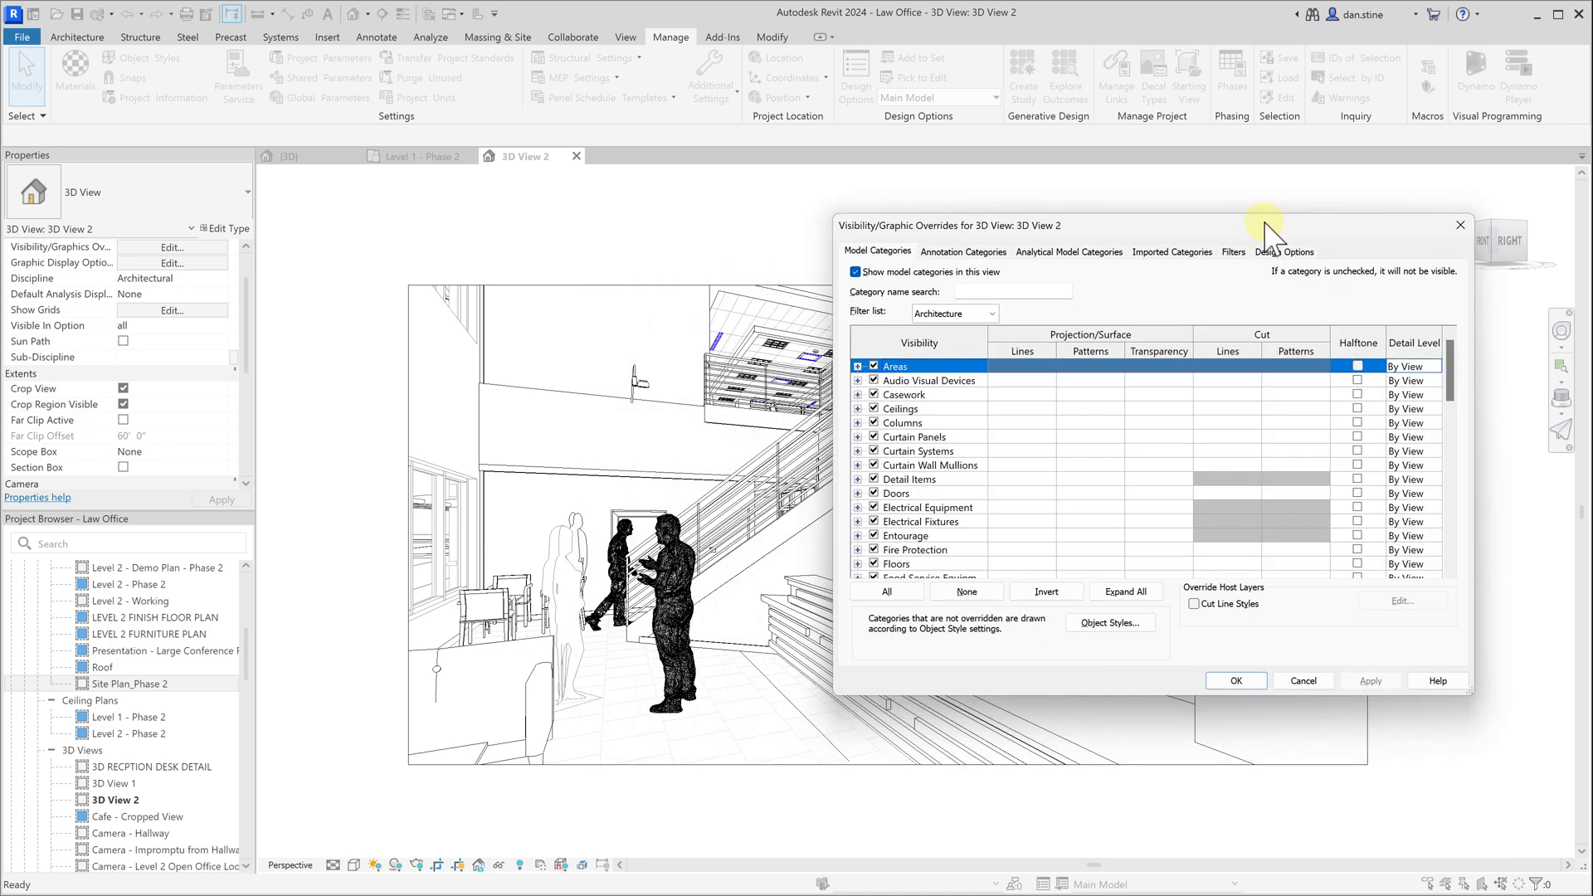
mouse_move(1258, 345)
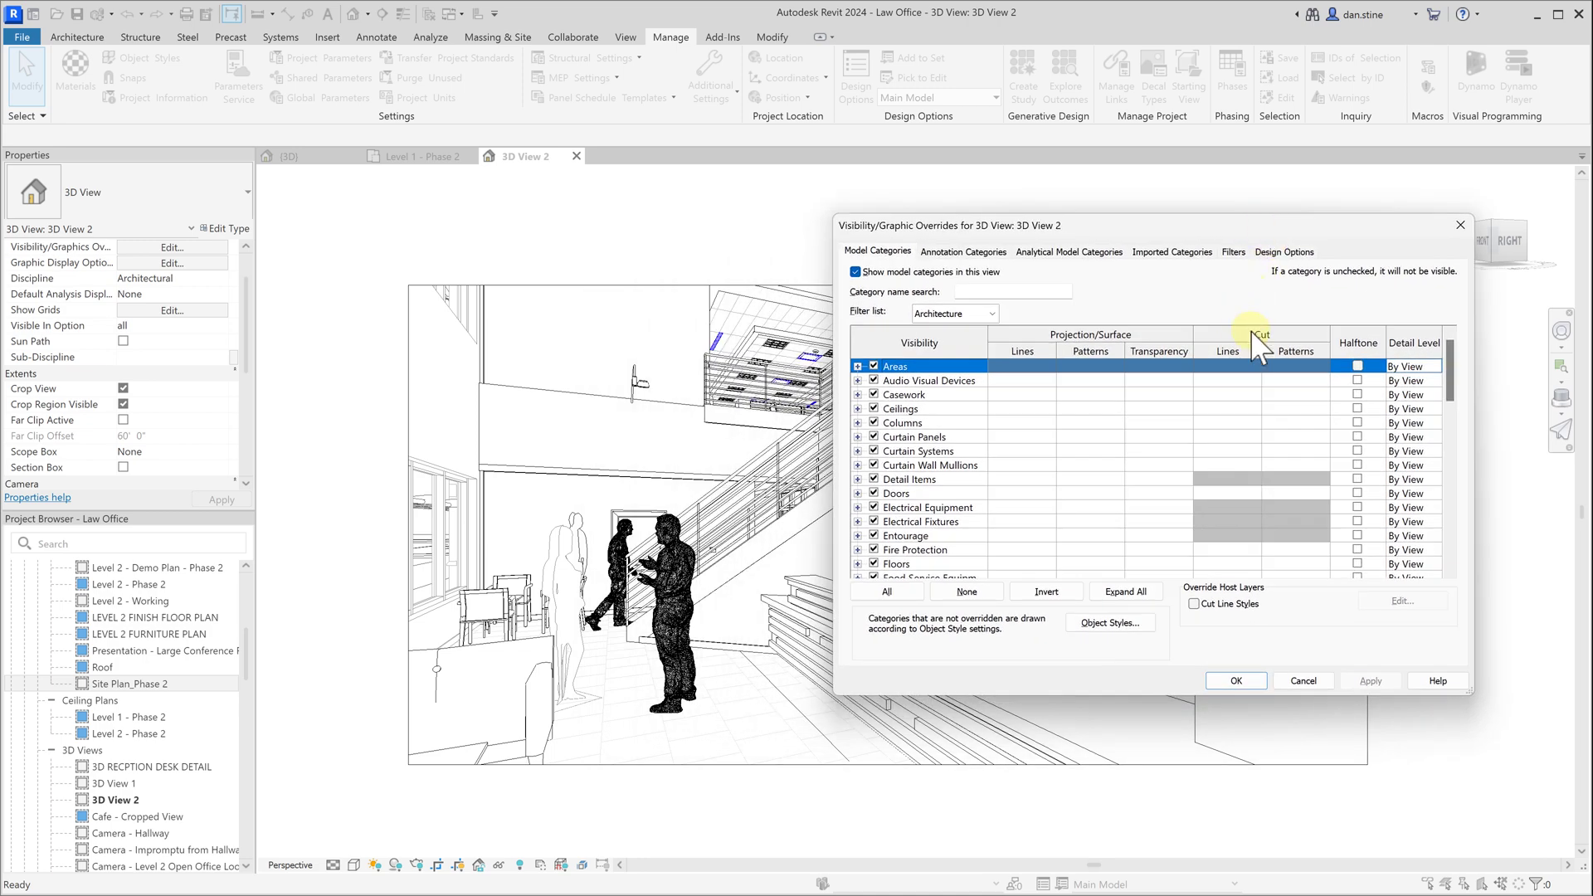
left_click(920, 452)
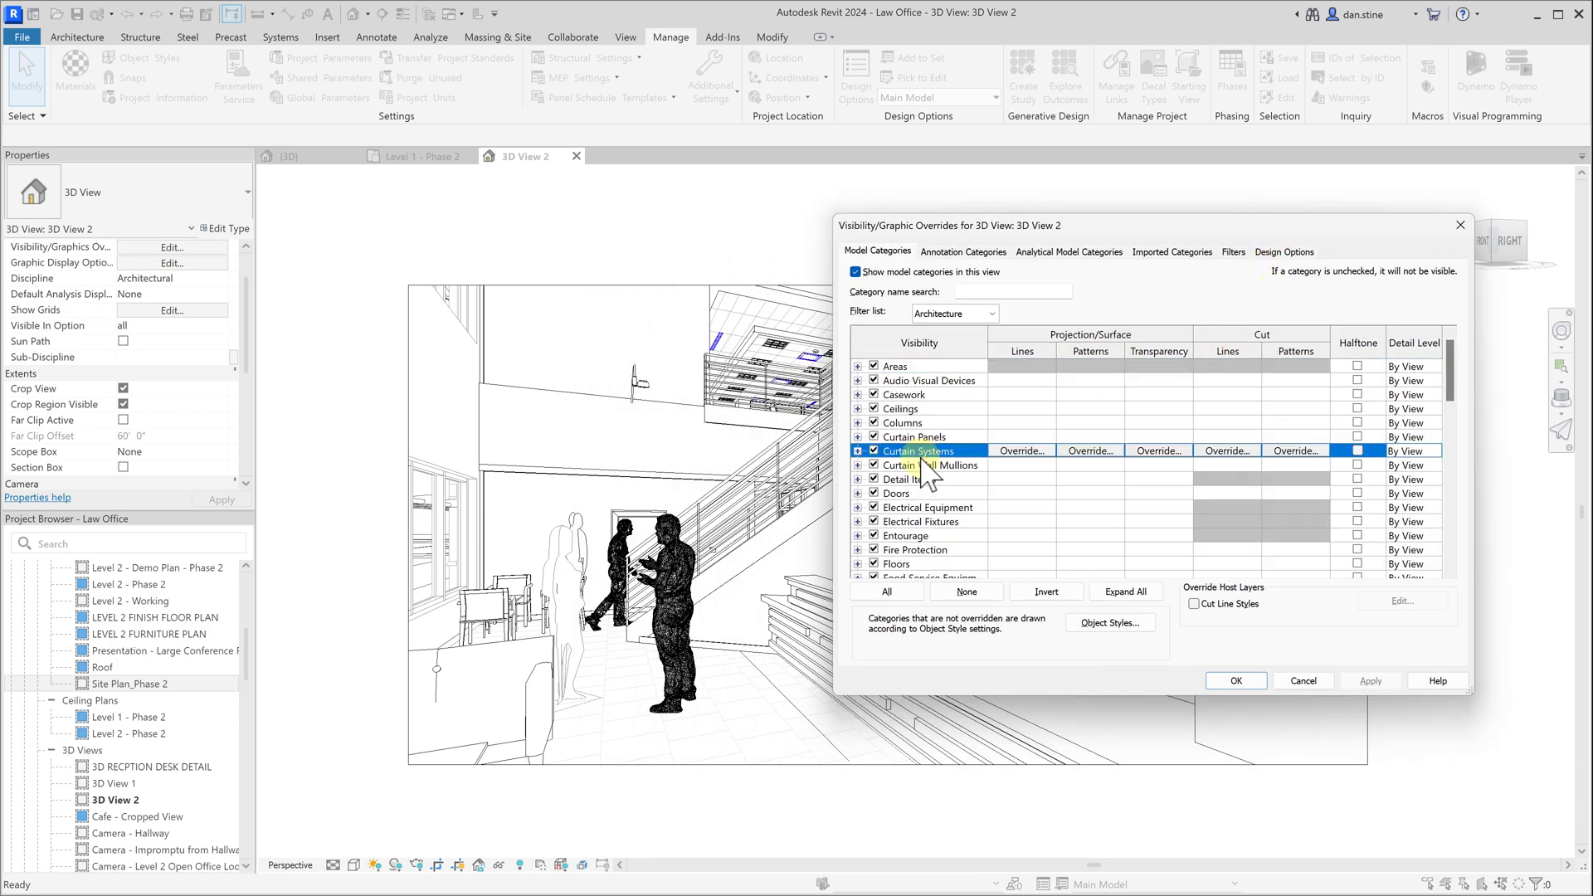
scroll("down", 3)
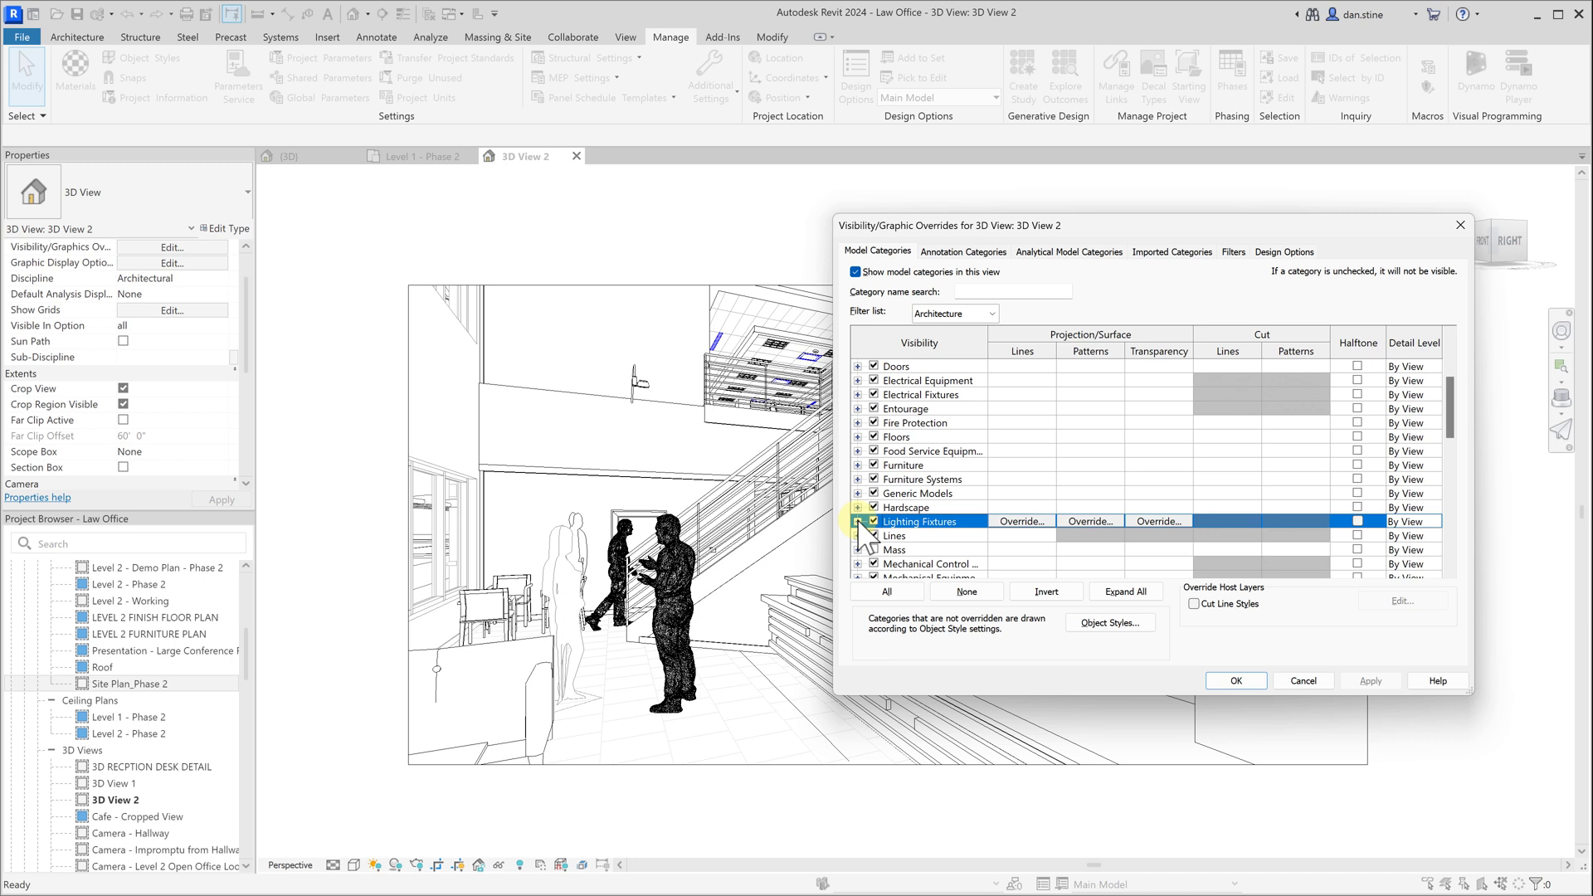
left_click(858, 521)
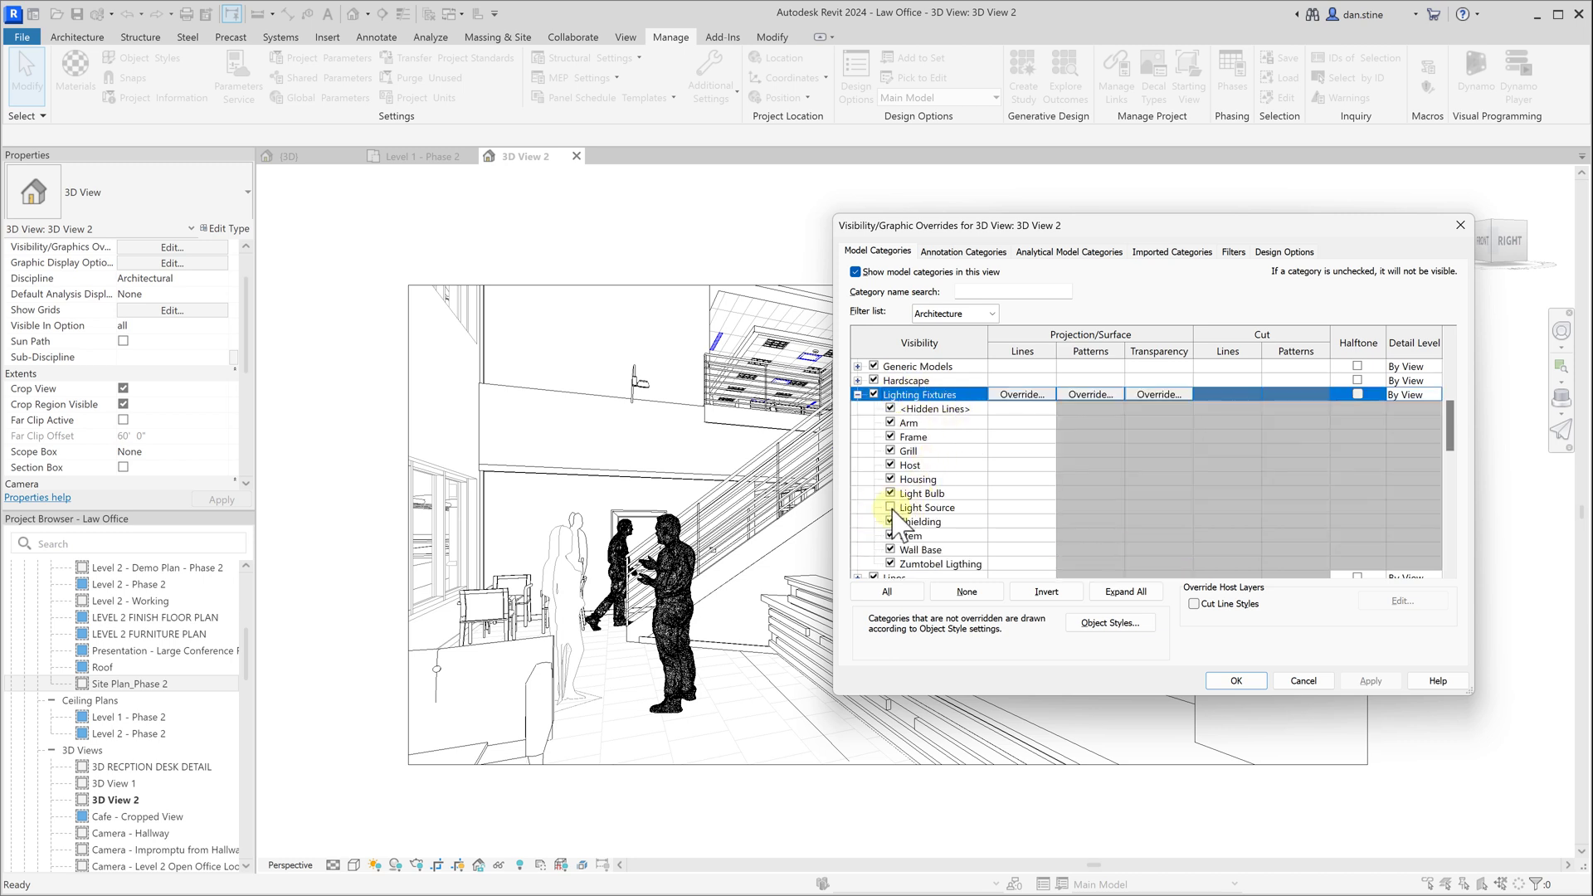
left_click(926, 508)
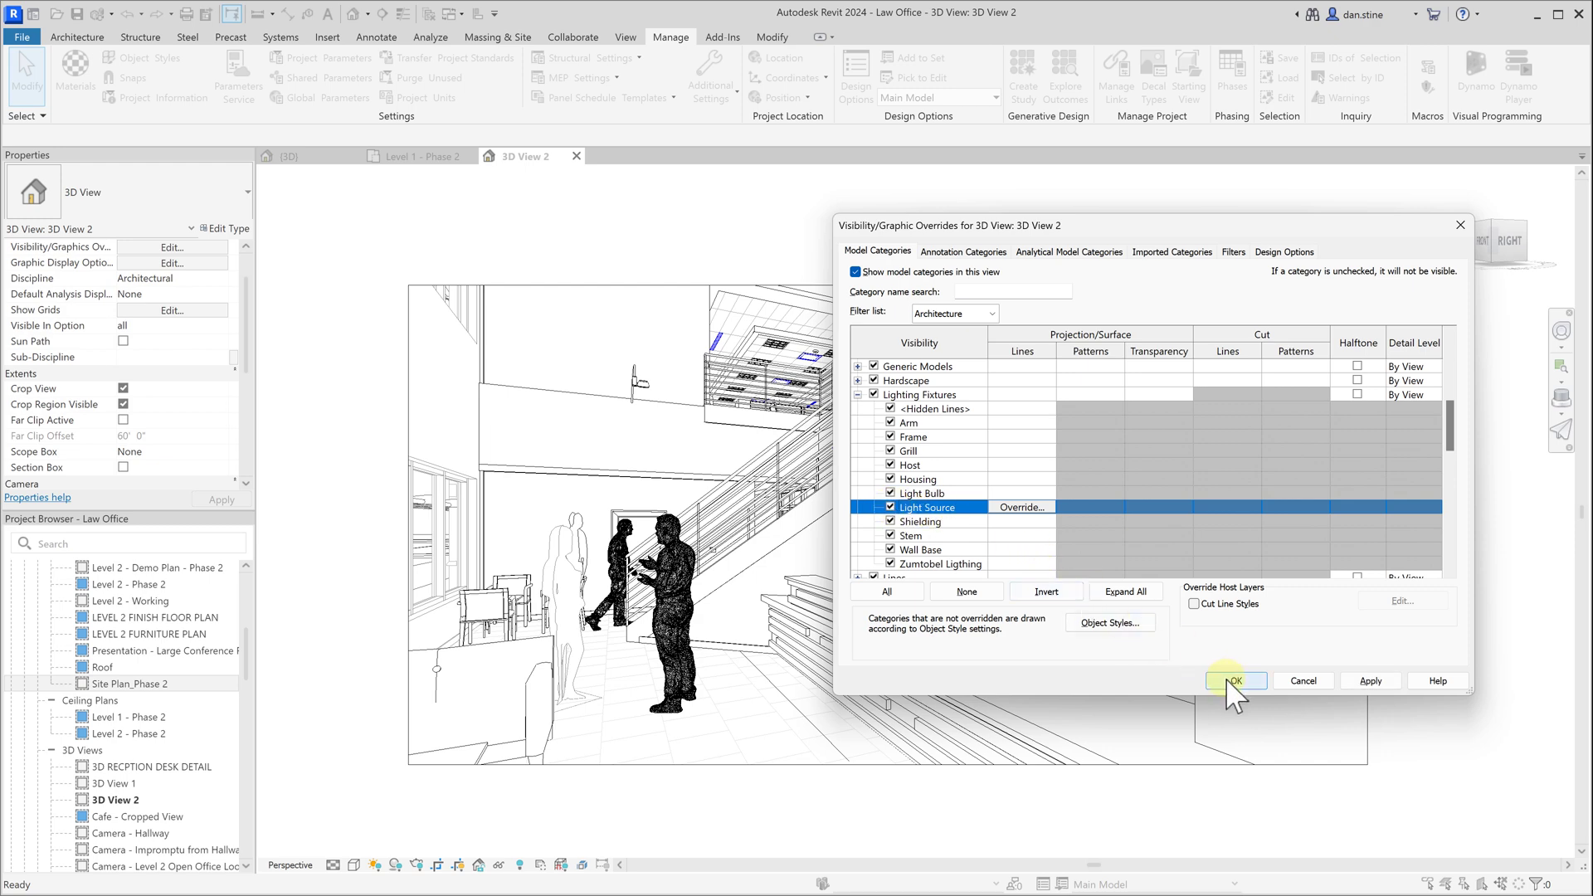
left_click(1234, 680)
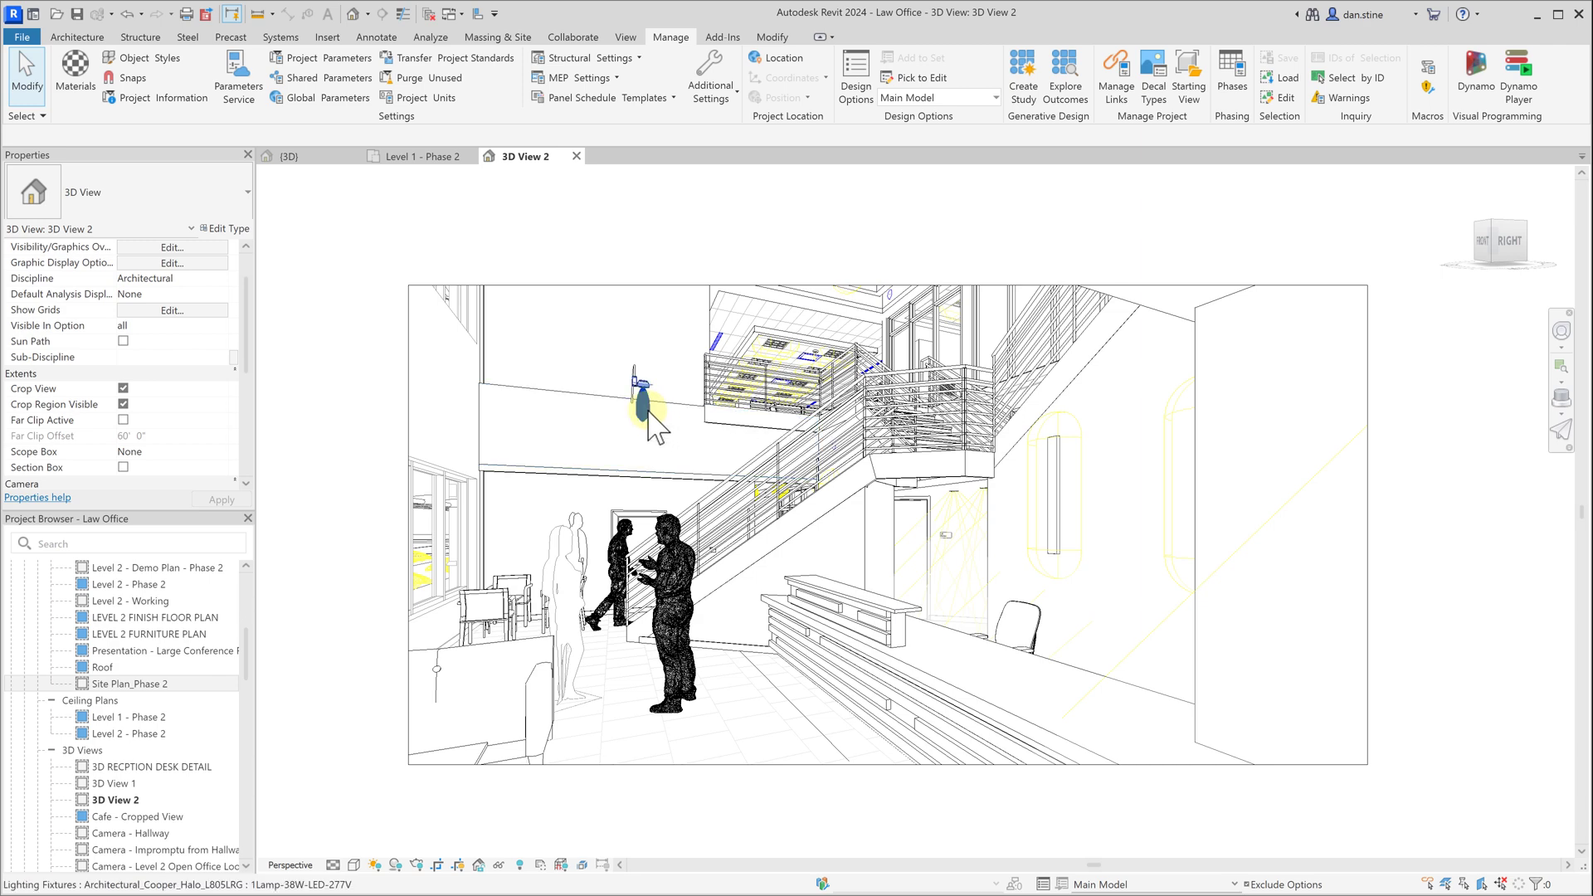
Step: Select the wall-mounted light fixture and review its Photometrics type parameters
left_click(644, 398)
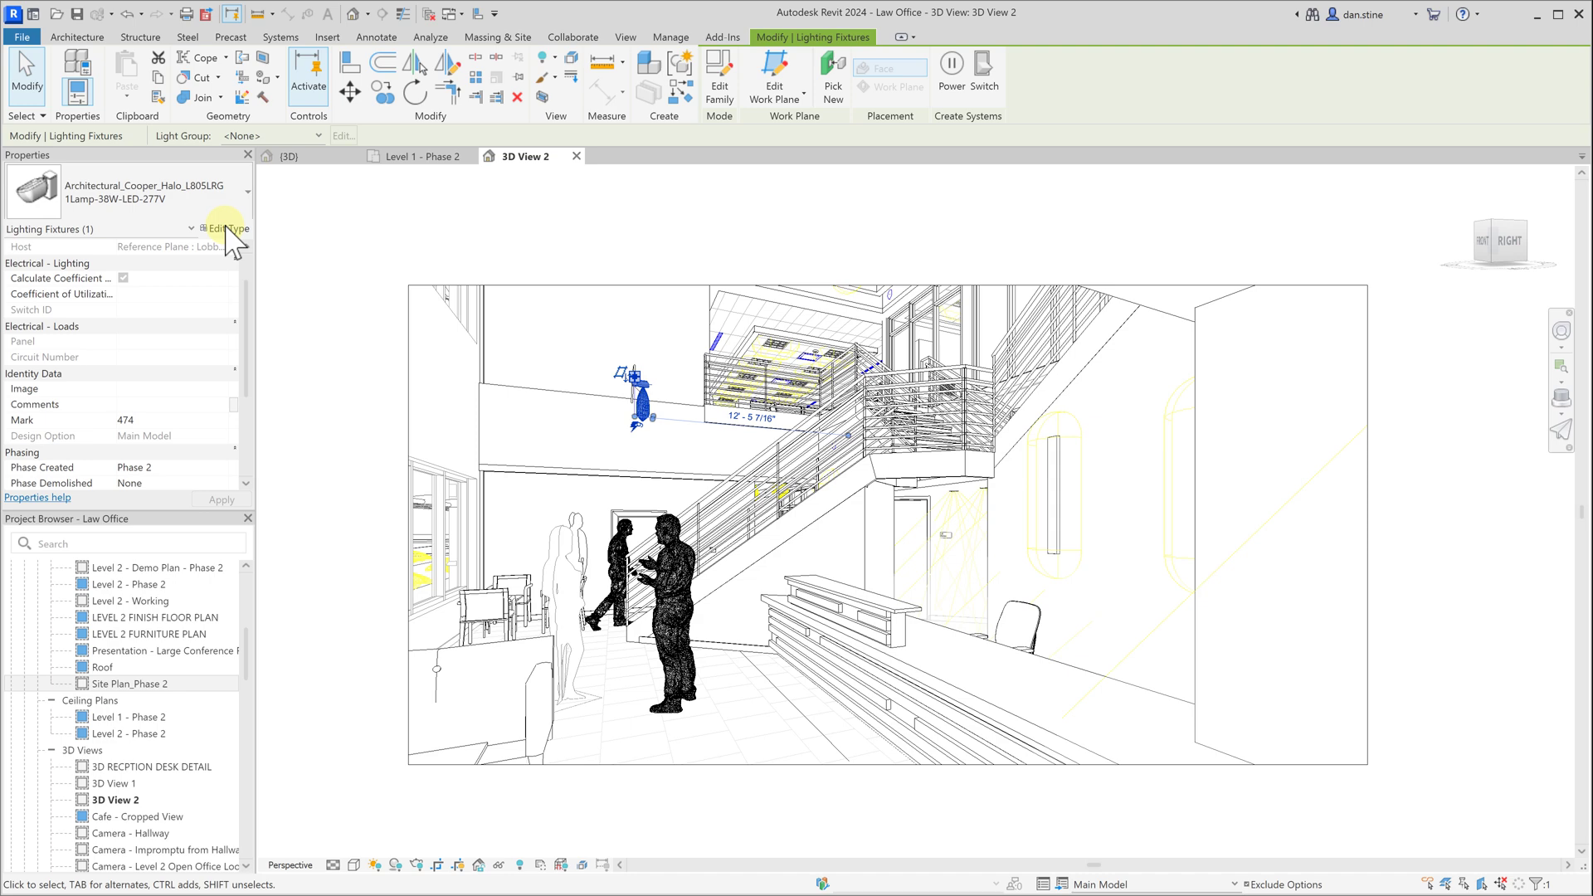
left_click(224, 229)
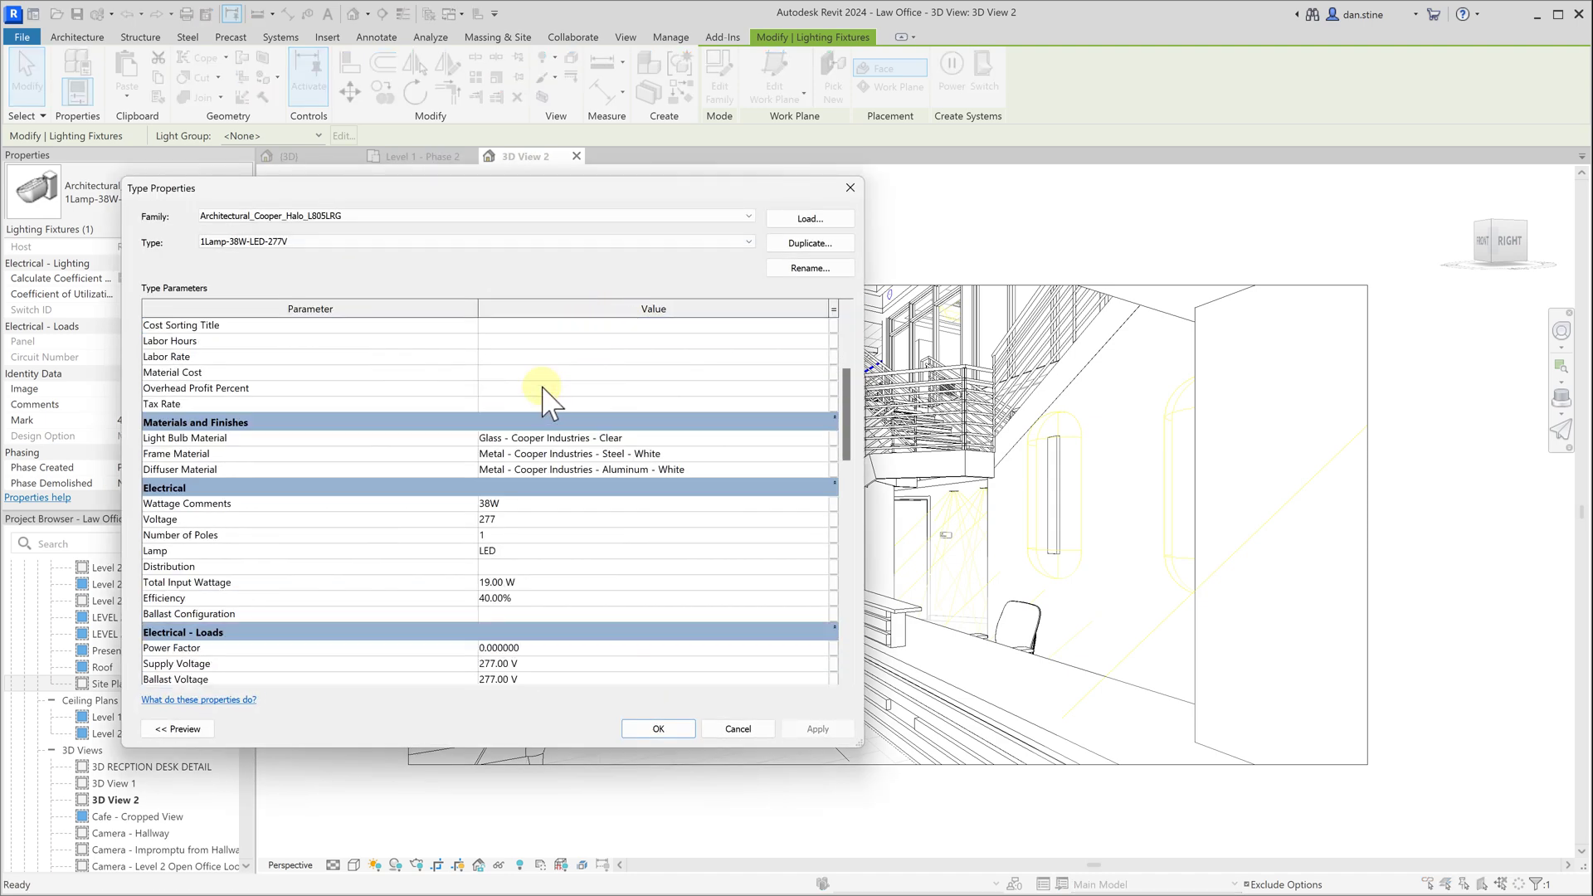
scroll("down", 3)
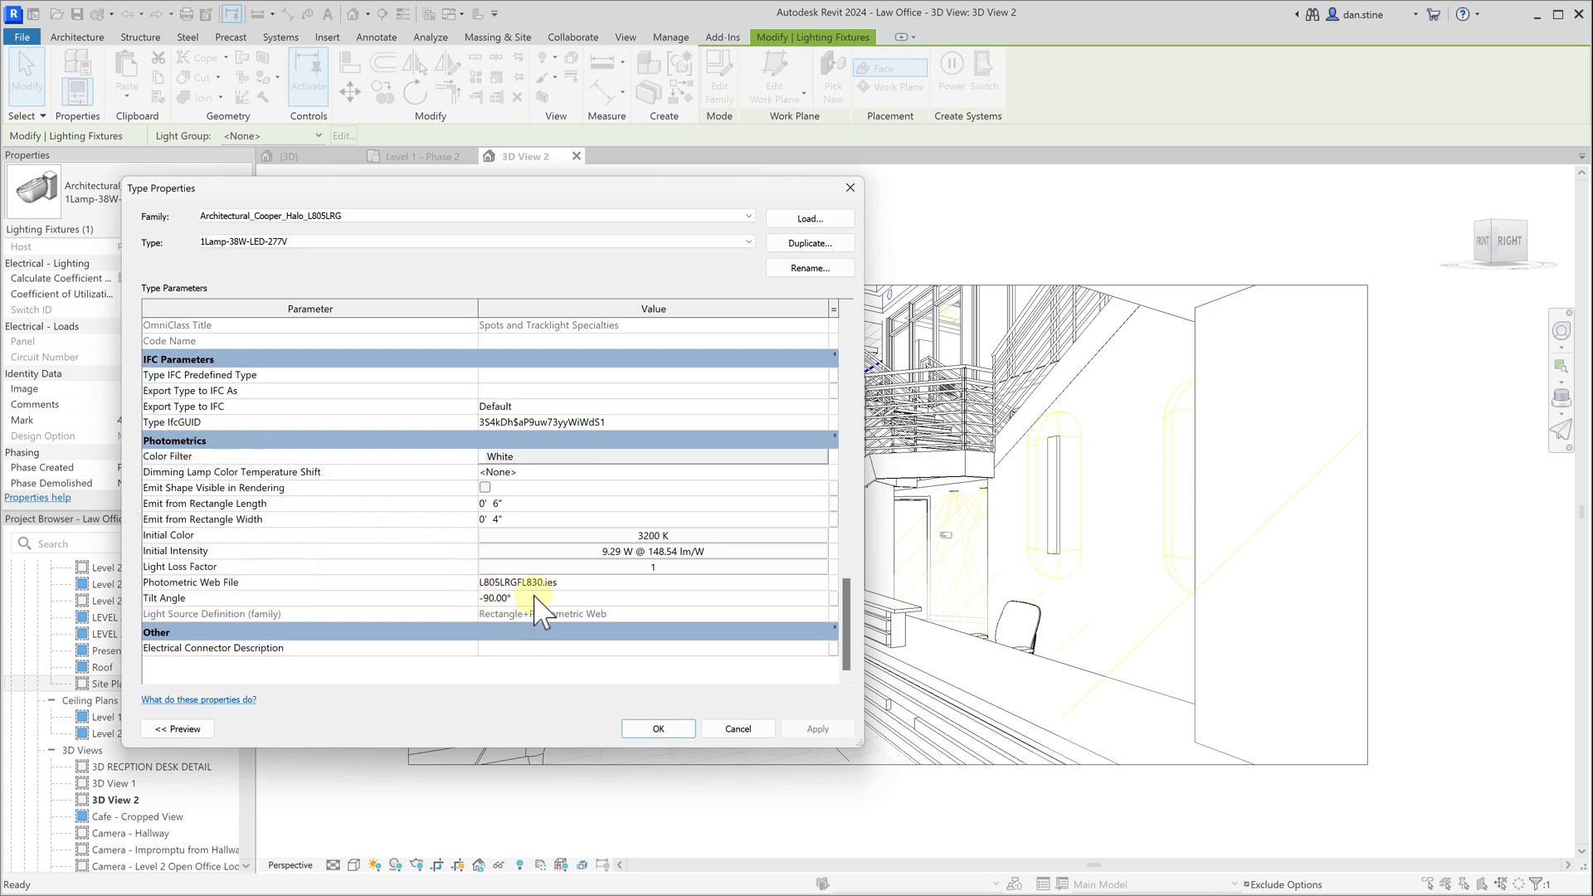
mouse_move(604, 549)
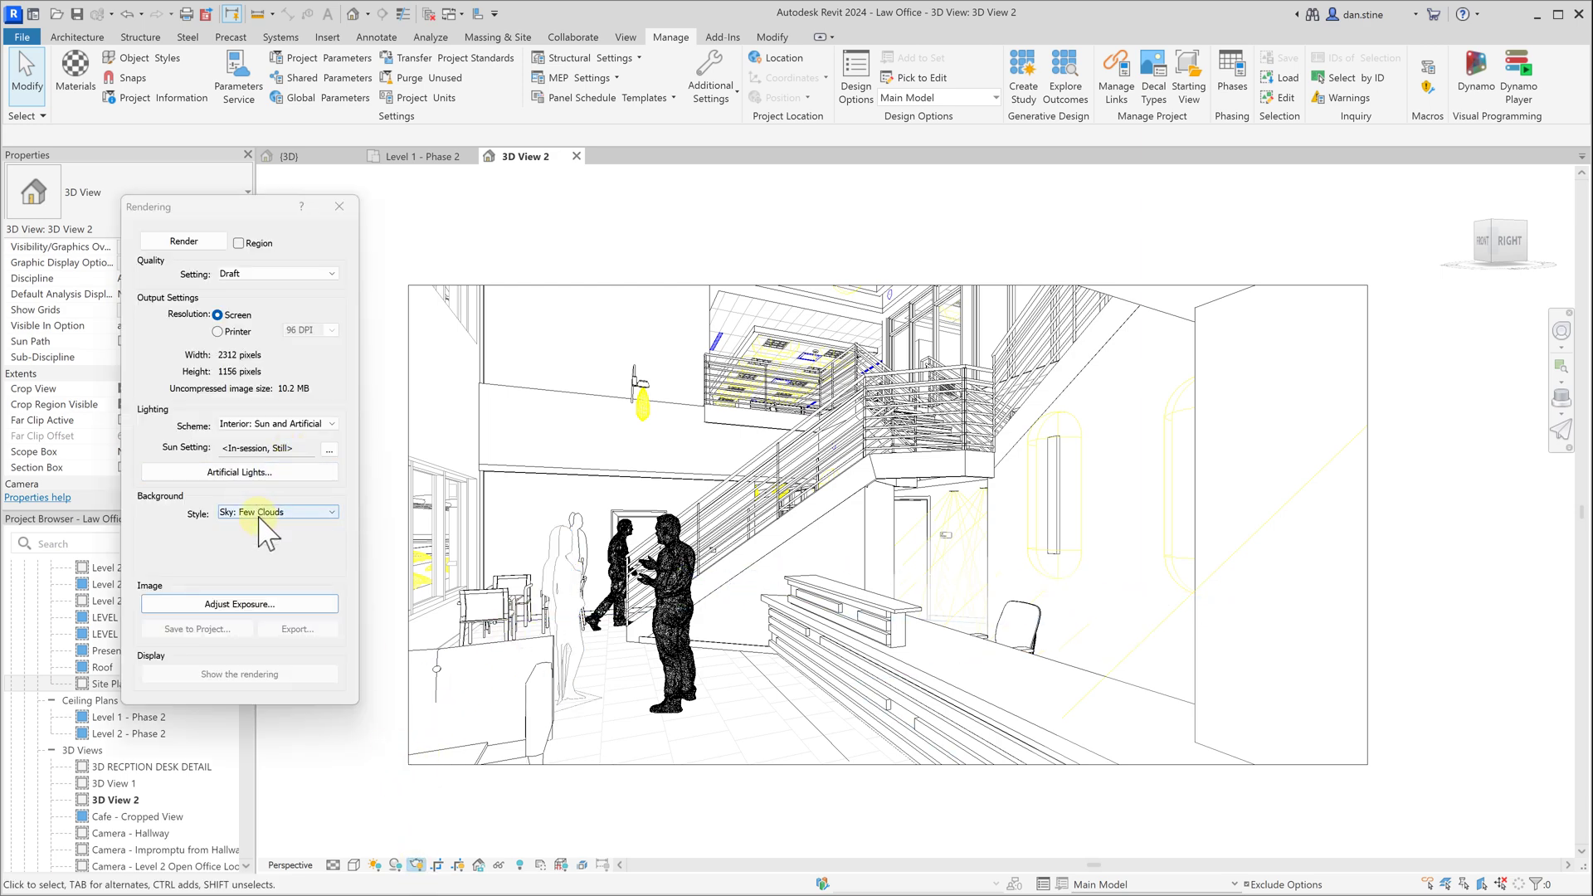
Step: Review the Lighting Scheme options in the Rendering dialog, keeping Interior: Sun and Artificial
left_click(329, 424)
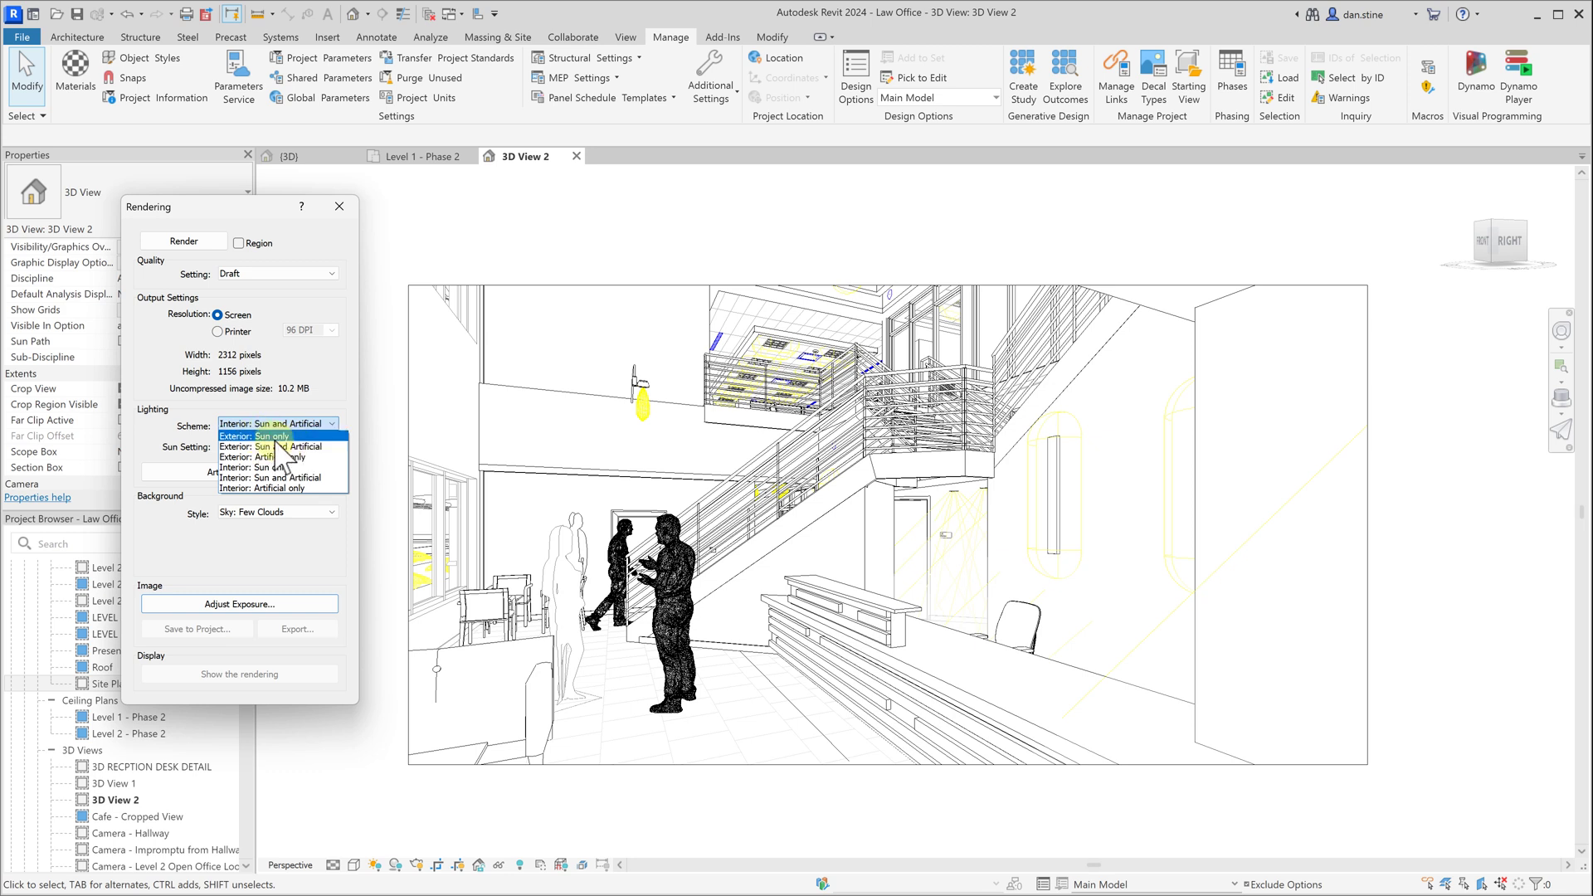
mouse_move(282, 458)
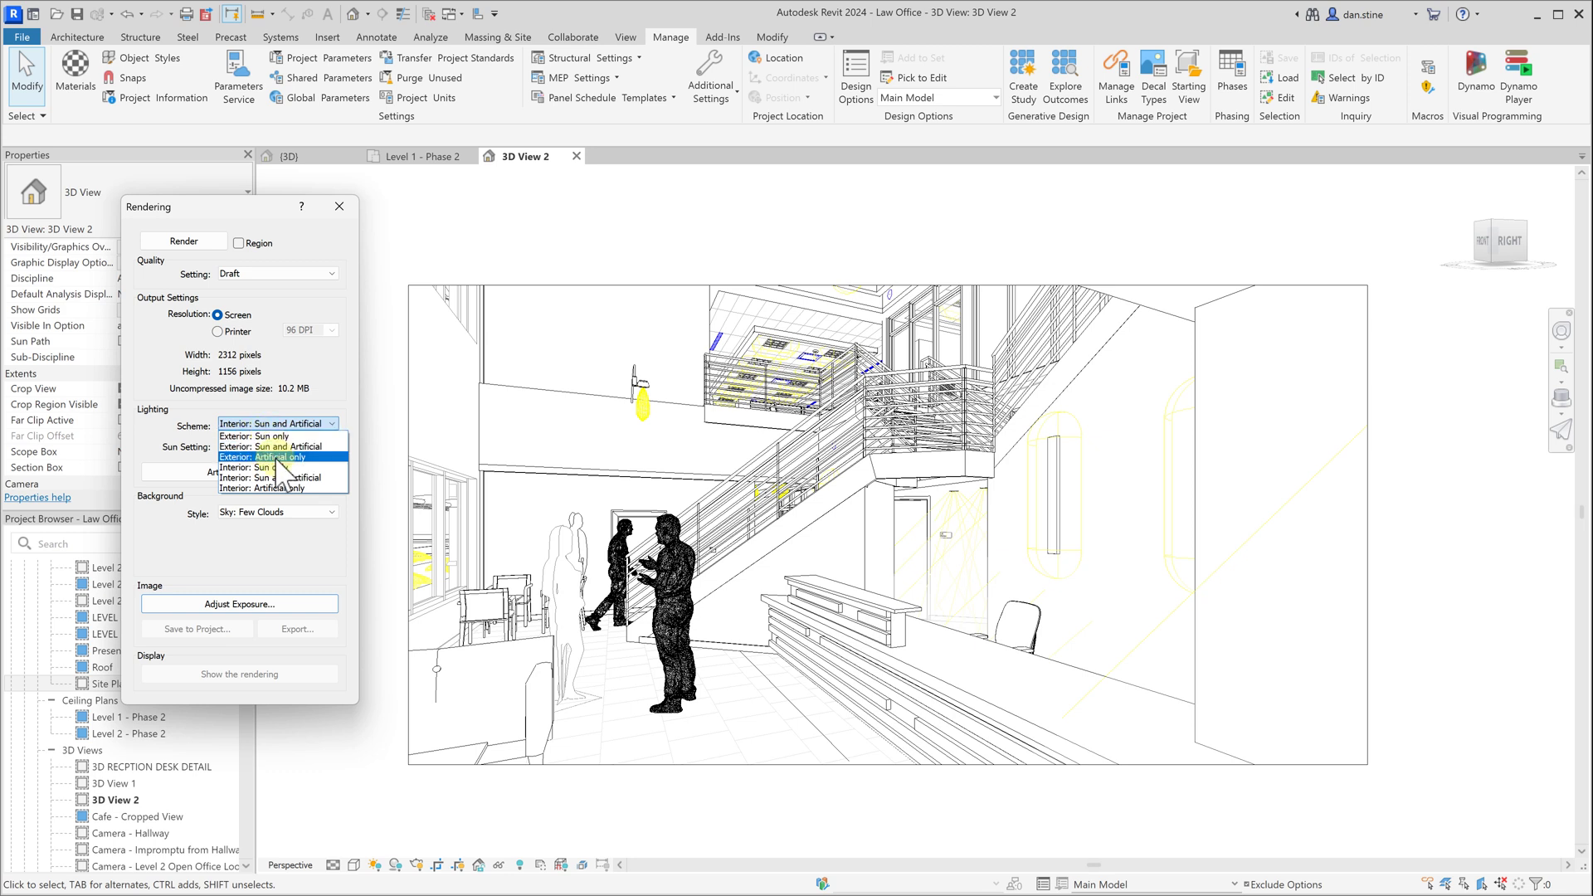
mouse_move(274, 477)
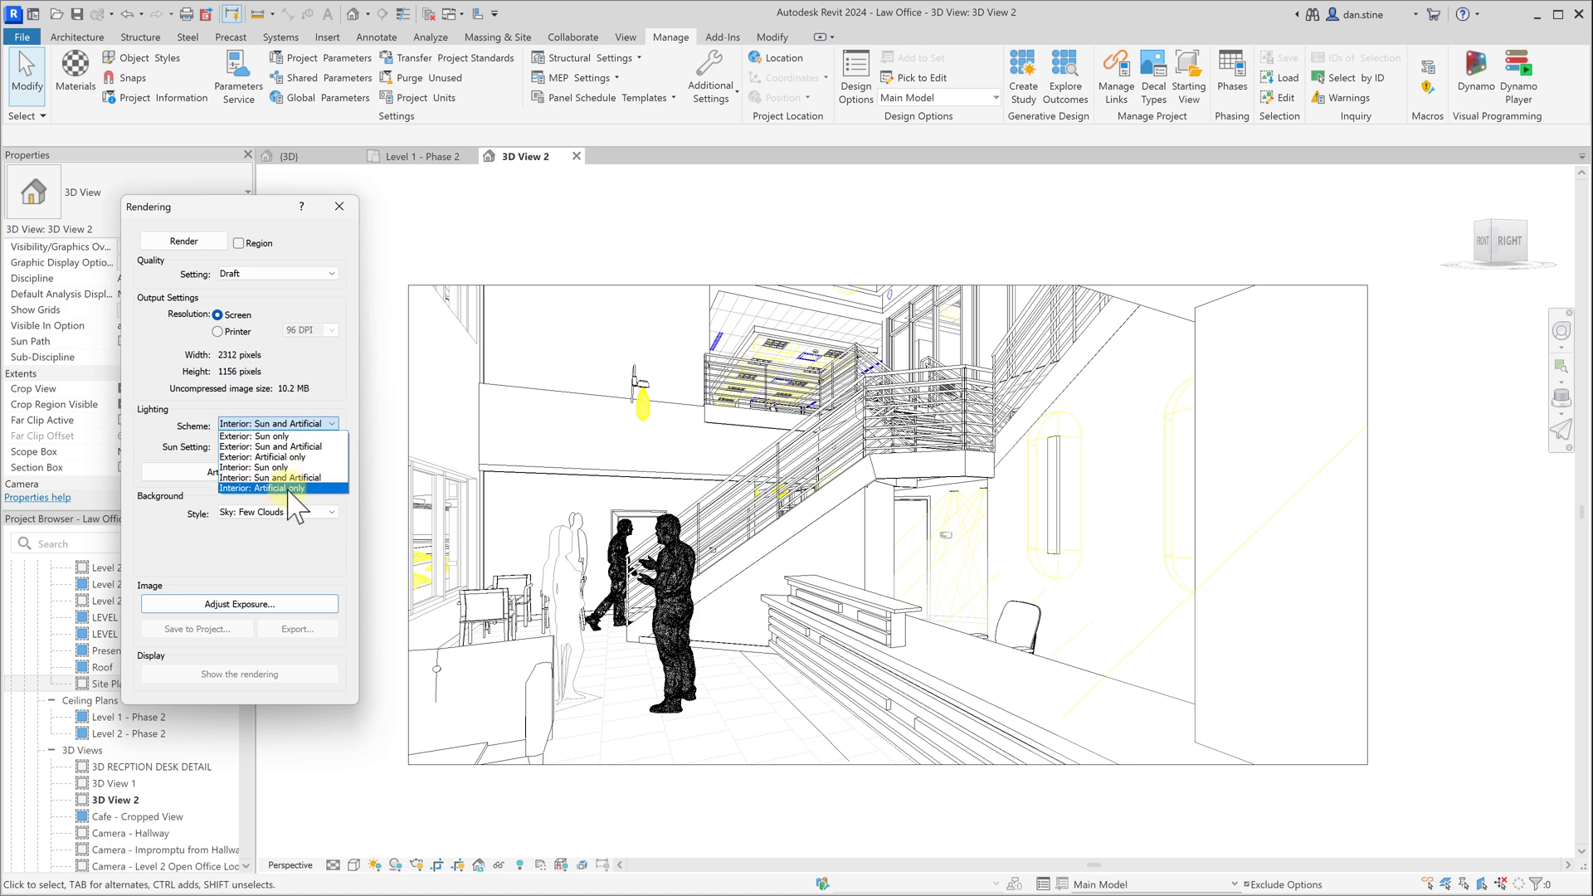
mouse_move(276, 478)
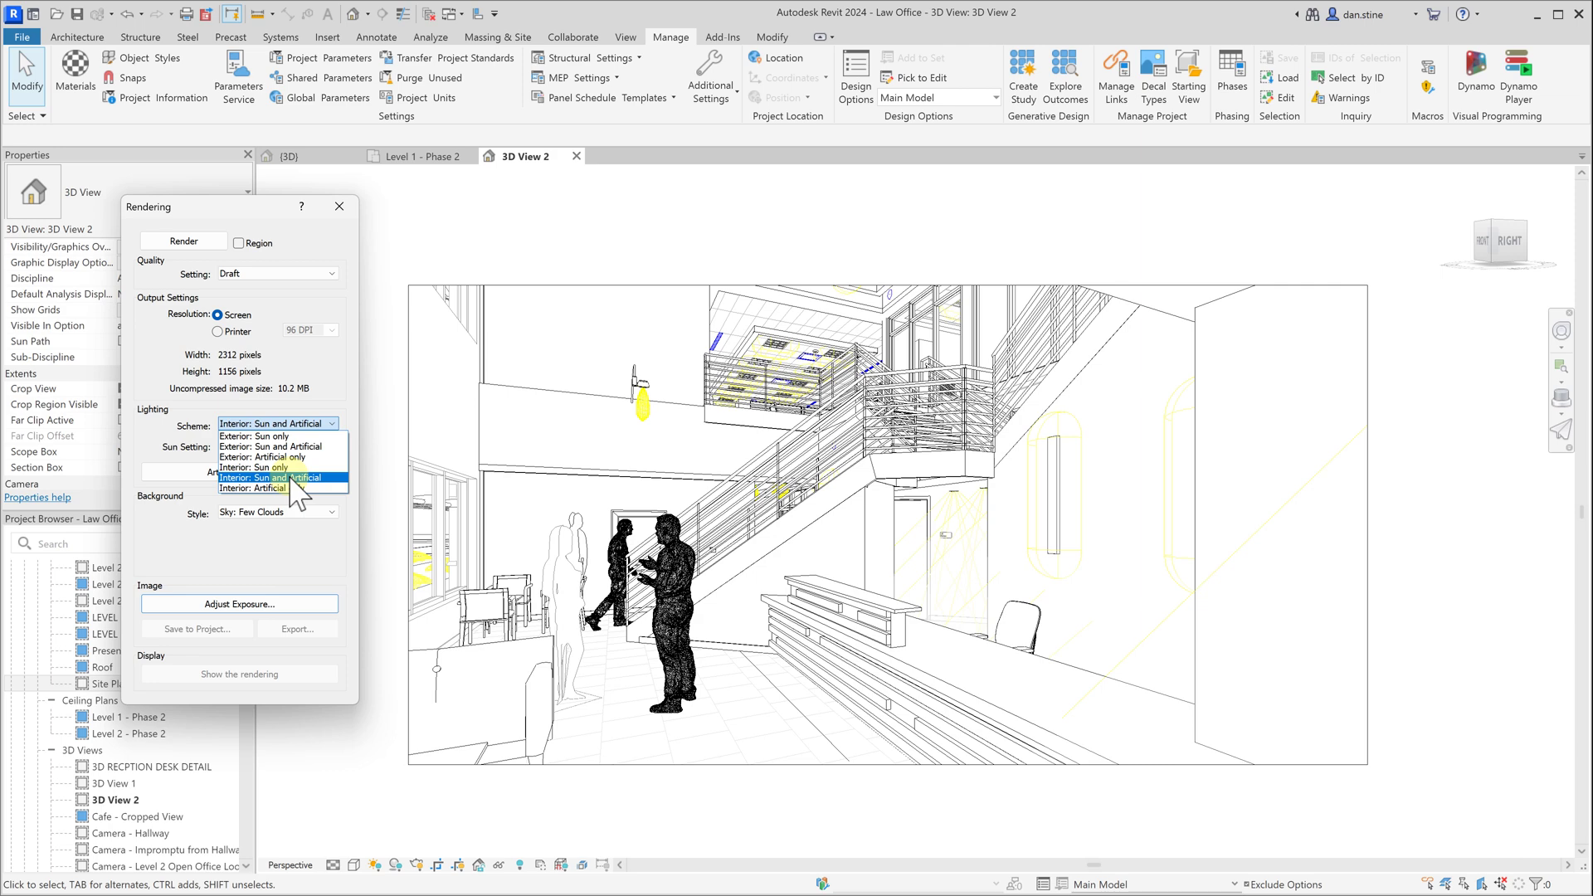
mouse_move(257, 468)
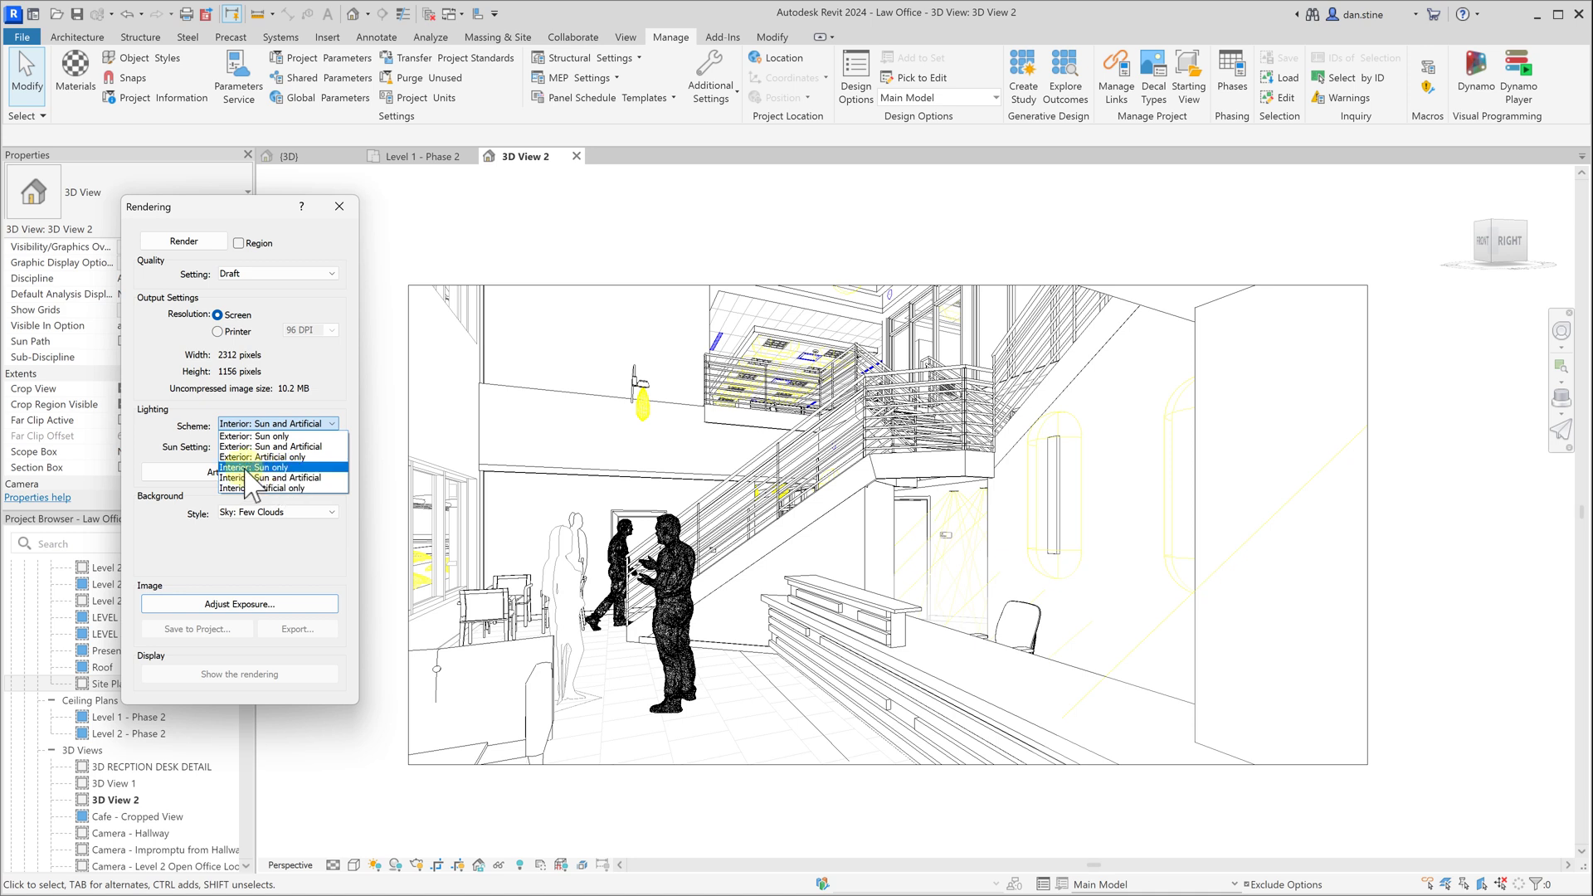
mouse_move(239, 512)
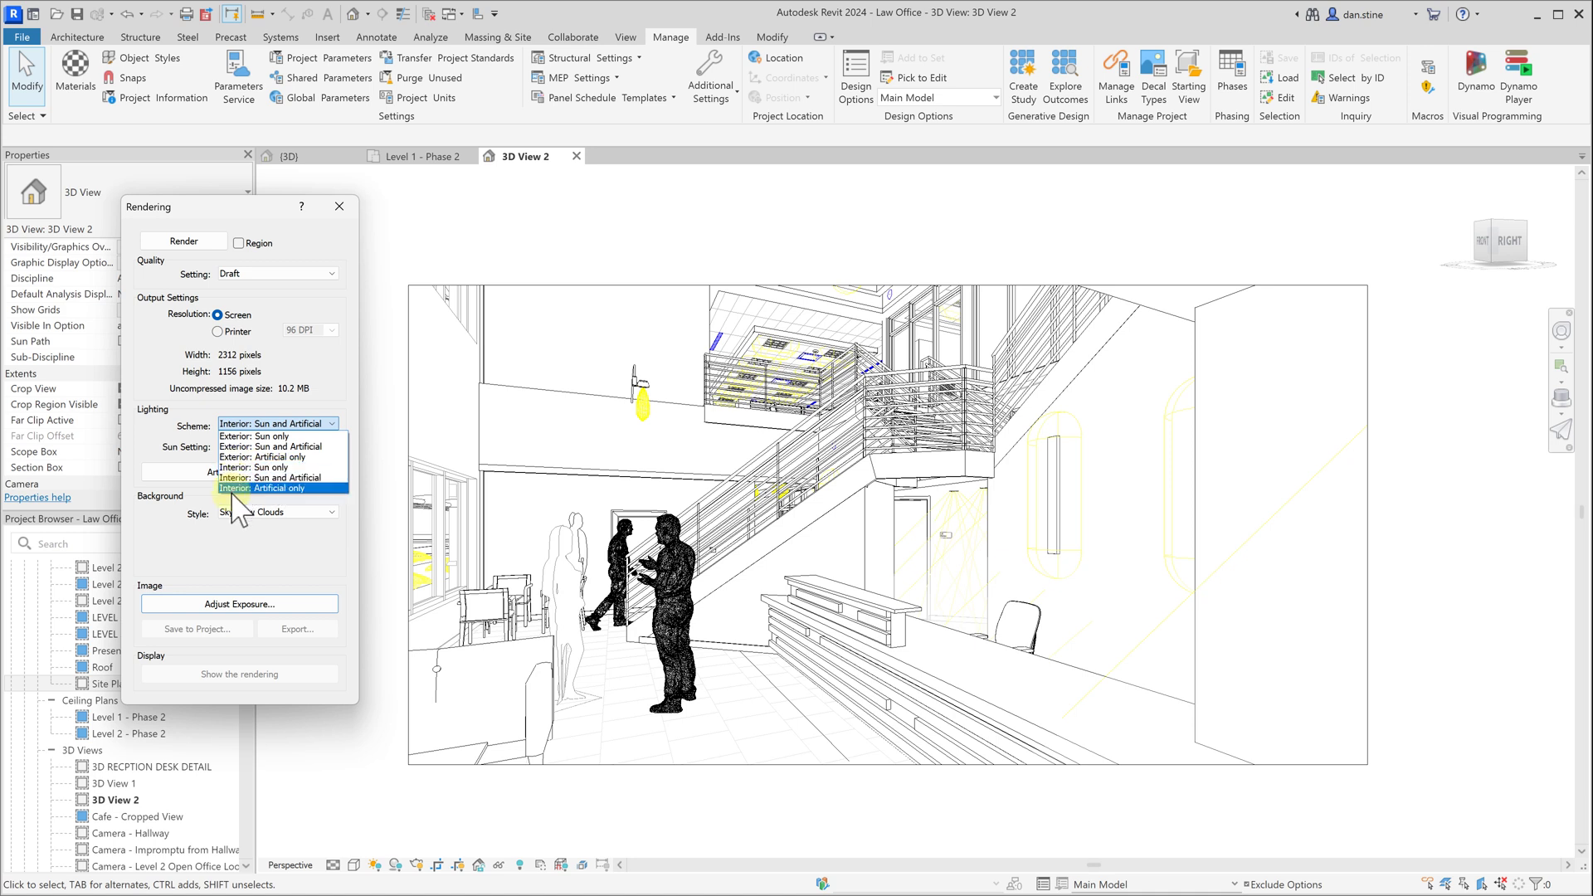